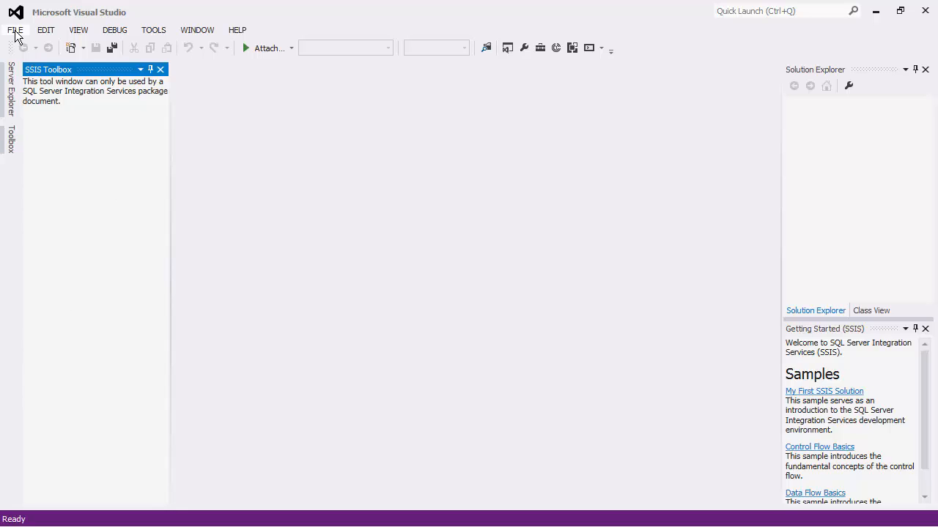
Start a new project using the Integration Services Project template under Business Intelligence.
click(15, 29)
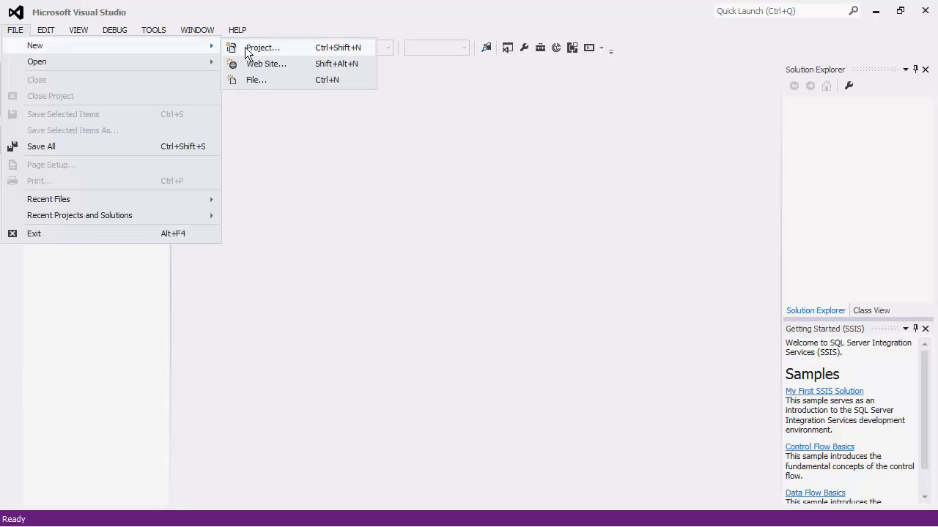
click(261, 46)
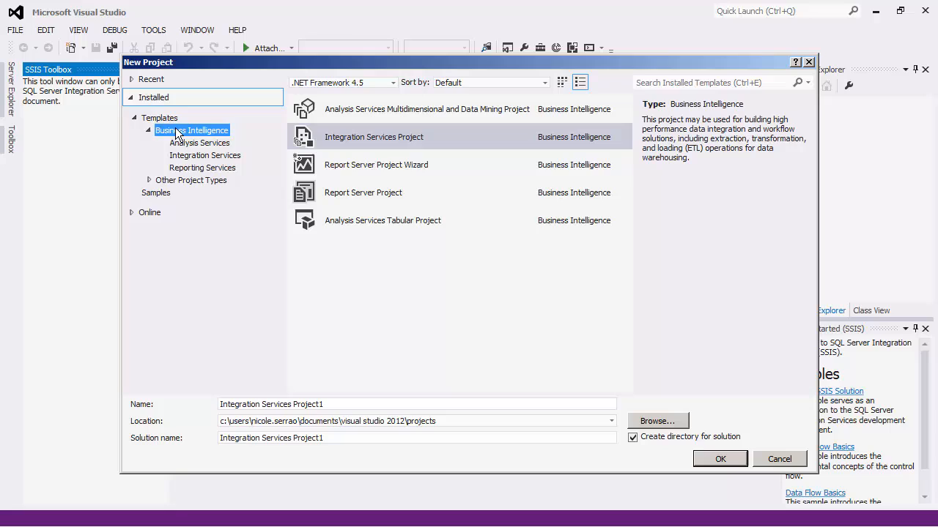
mouse_move(183, 162)
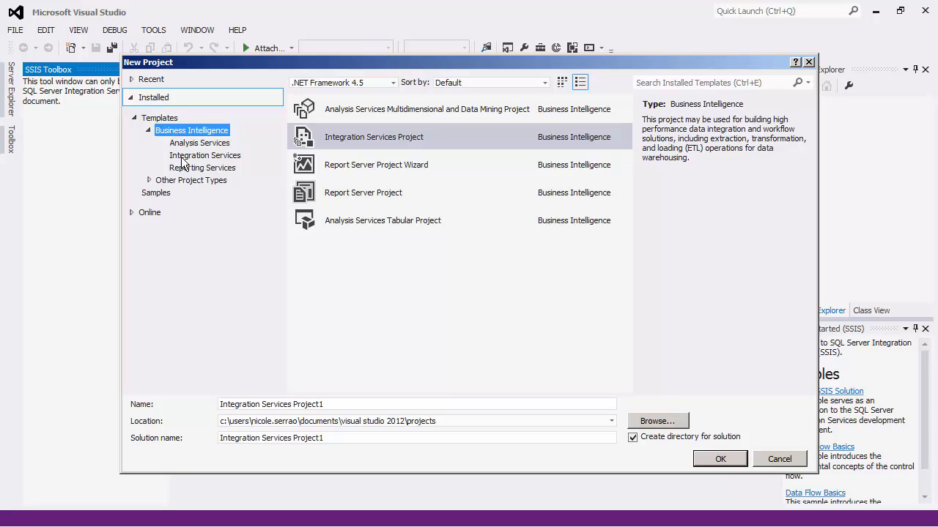
mouse_move(374, 138)
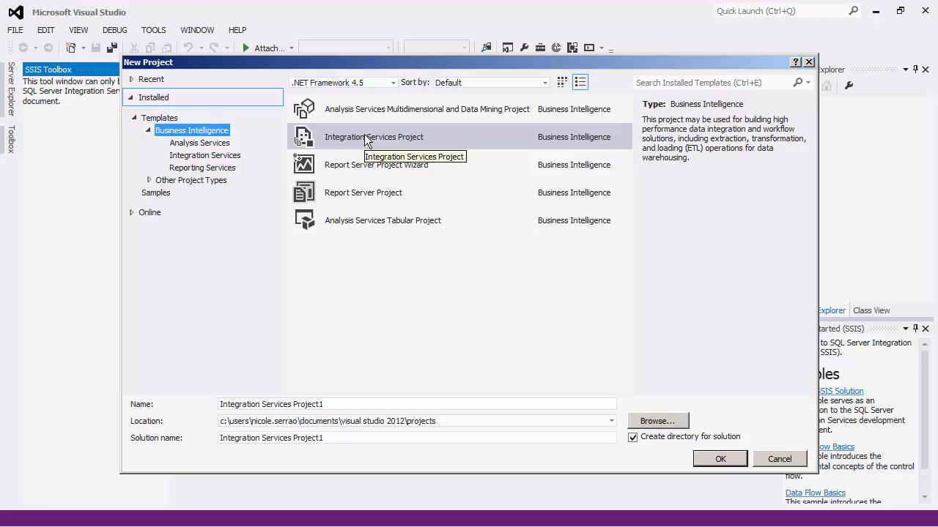
click(374, 137)
text(T)
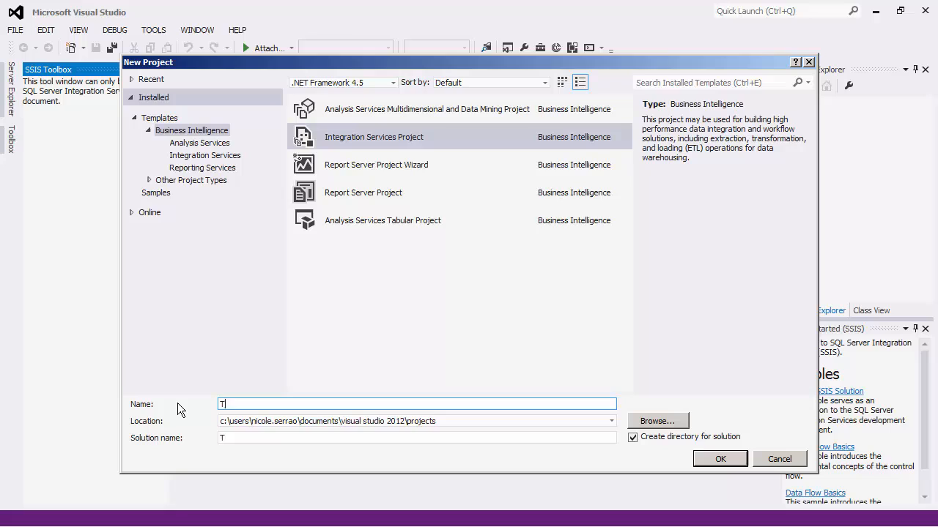
Name the project TestQB and create it.
text(estQB)
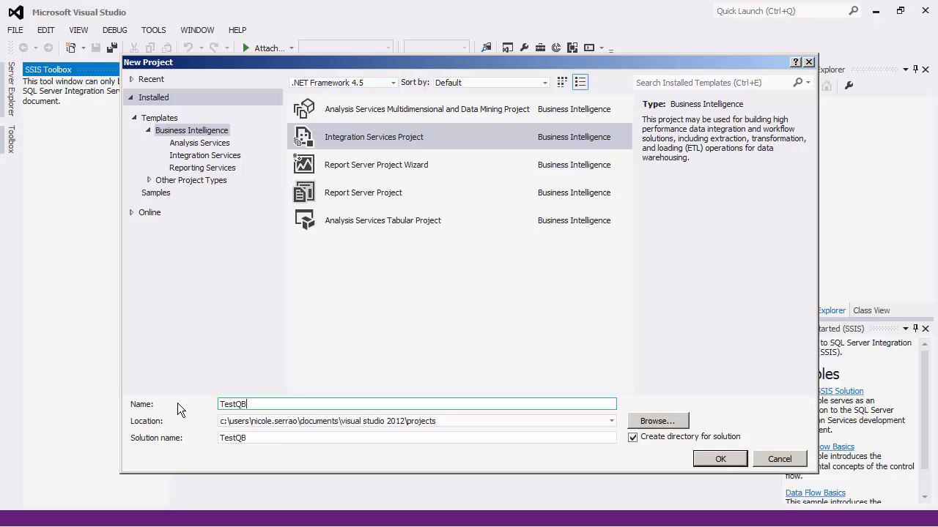
click(719, 458)
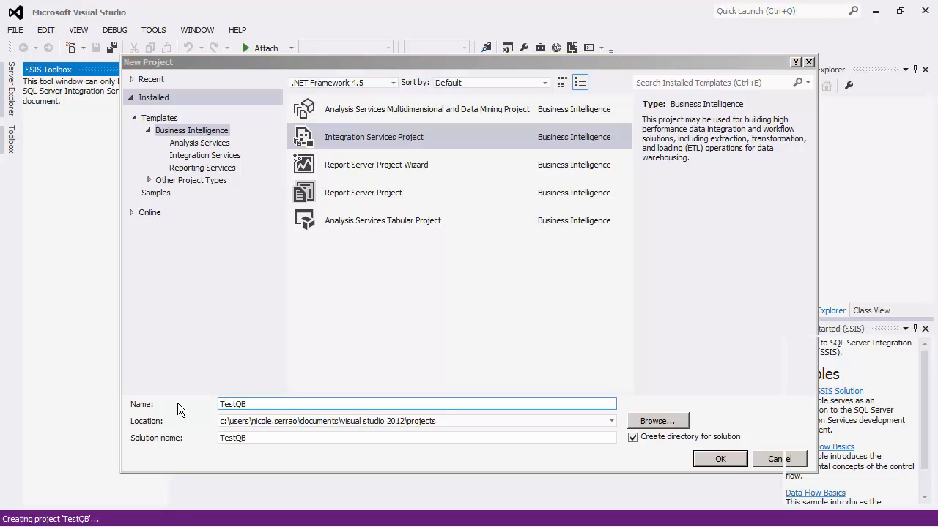
click(719, 459)
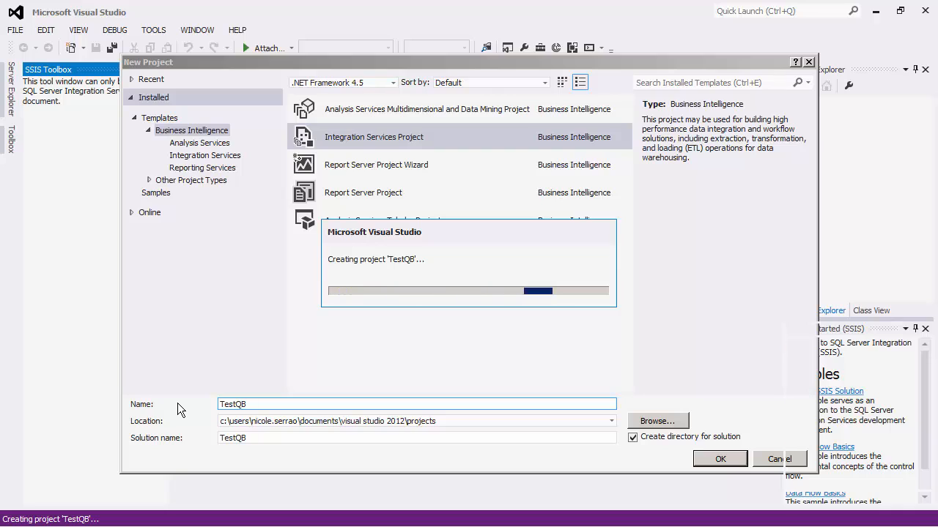
click(720, 459)
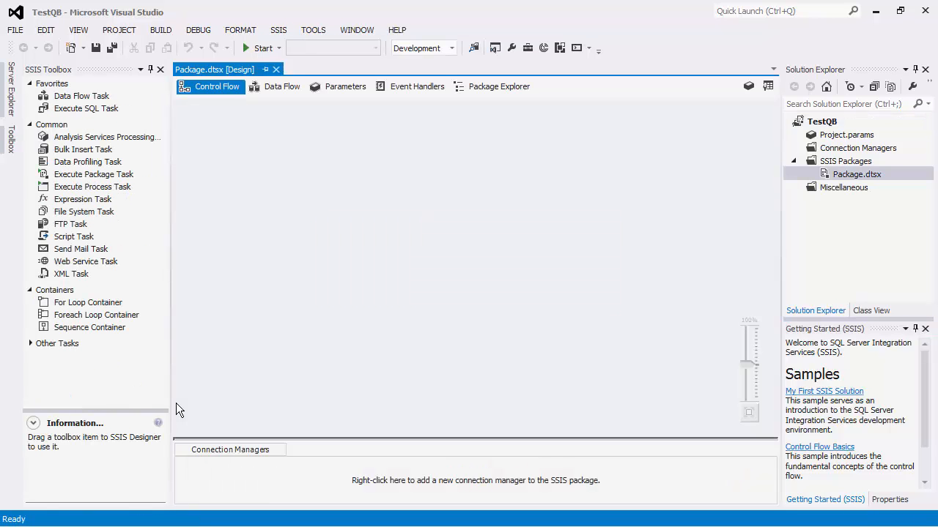
mouse_move(182, 413)
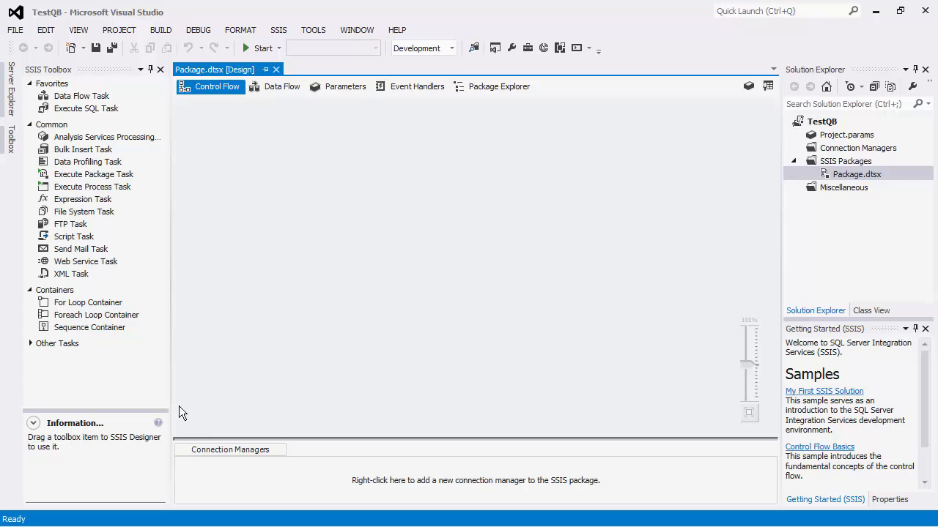
mouse_move(226, 472)
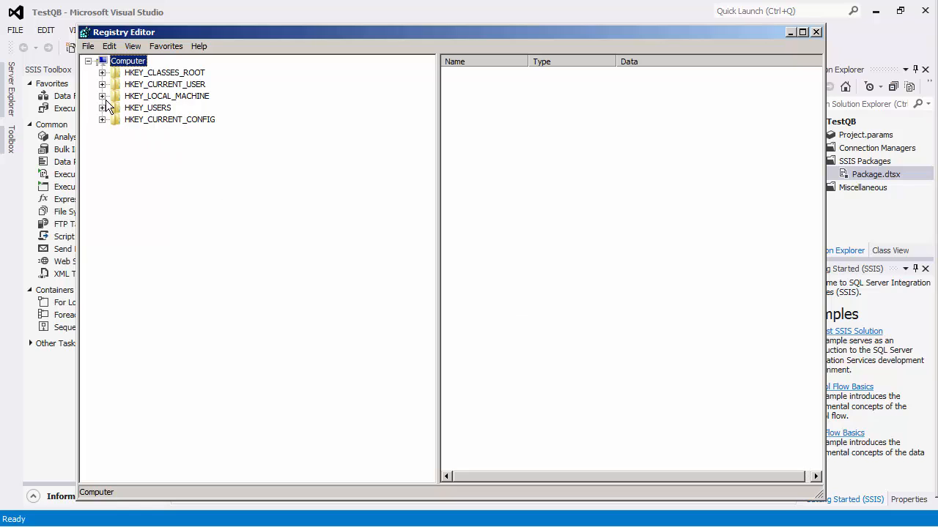
Navigate HKEY_LOCAL_MACHINE > SOFTWARE > KingswaySoft to the SSIS Integration Toolkit for QuickBooks key.
click(102, 97)
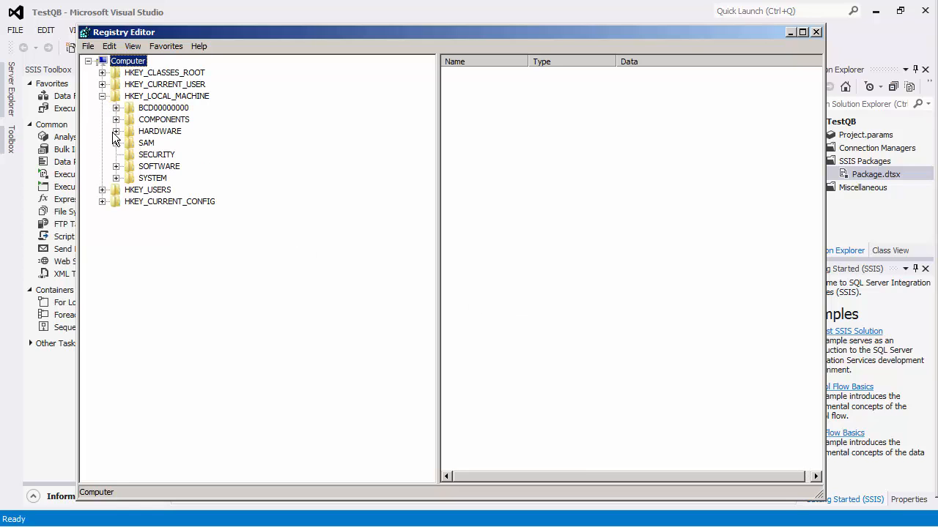
click(115, 167)
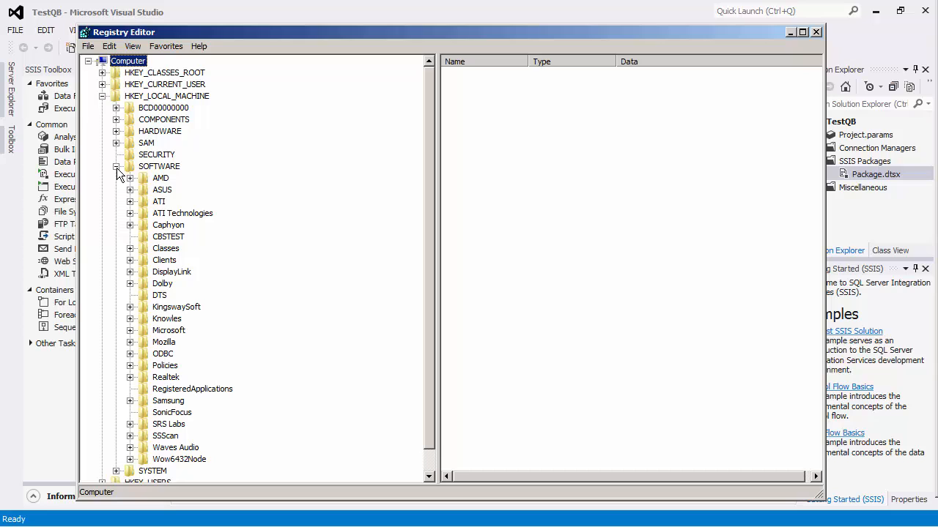
click(129, 308)
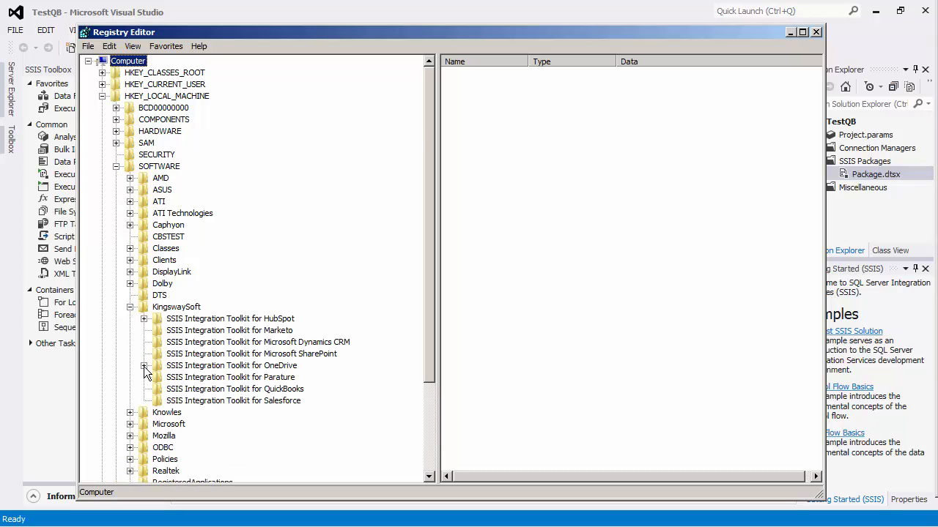
click(235, 390)
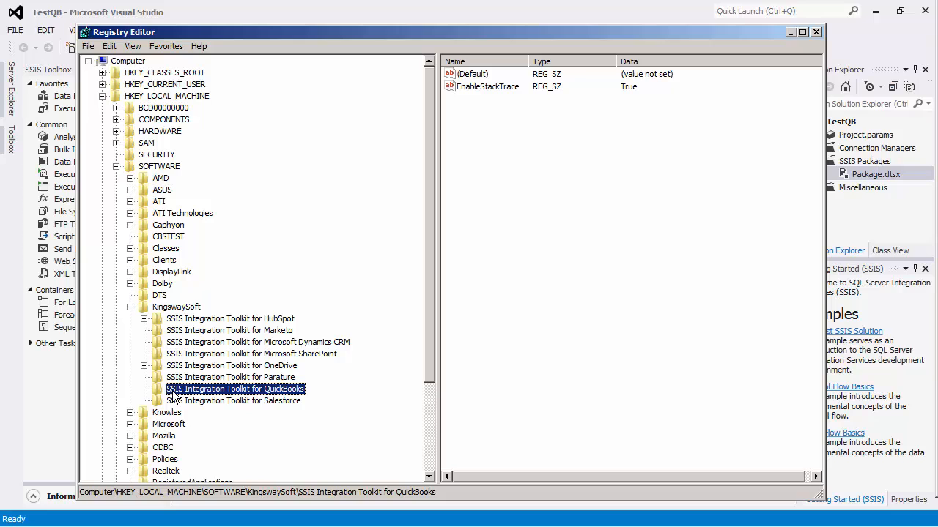
Grant the Users group Full Control on that key, then close Registry Editor.
right_click(234, 390)
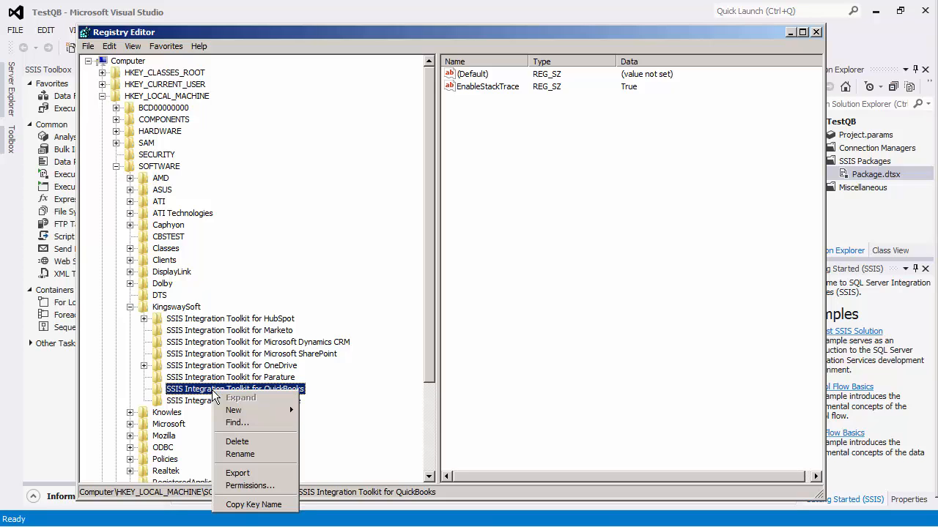
click(249, 486)
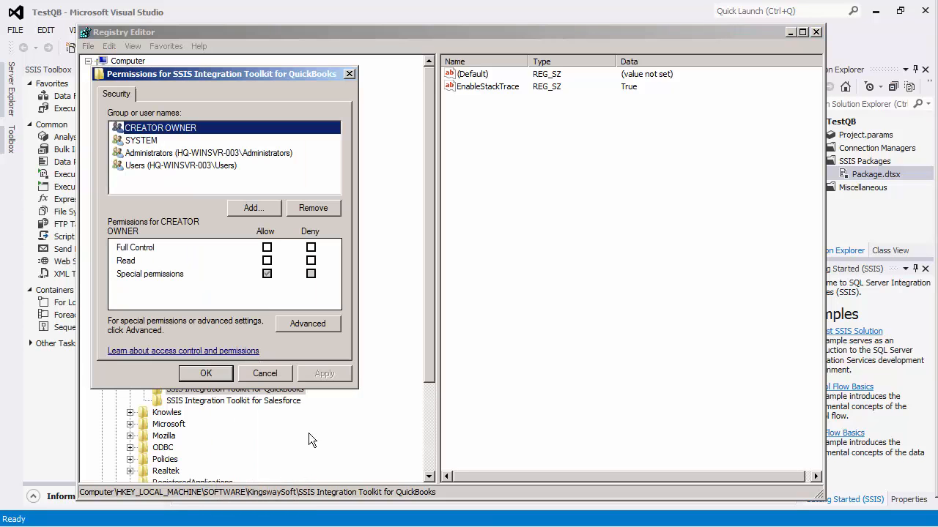
mouse_move(223, 190)
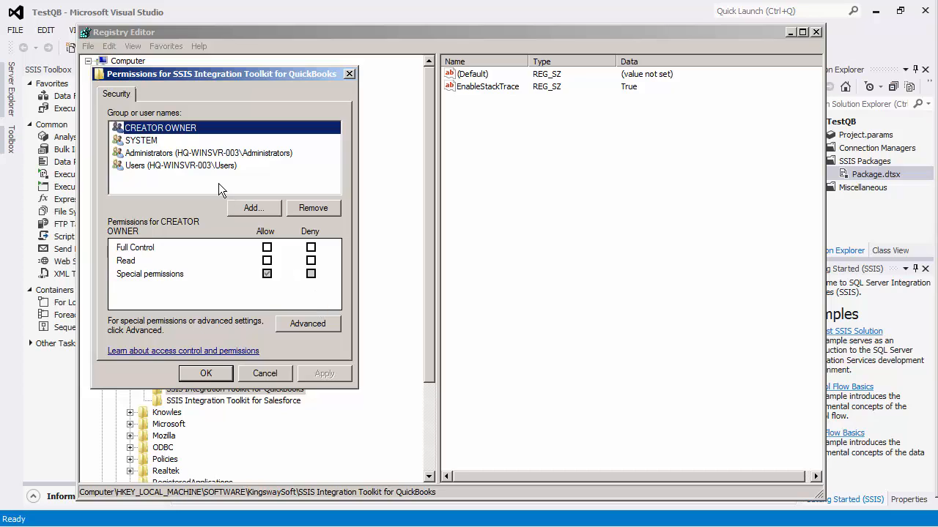
click(180, 164)
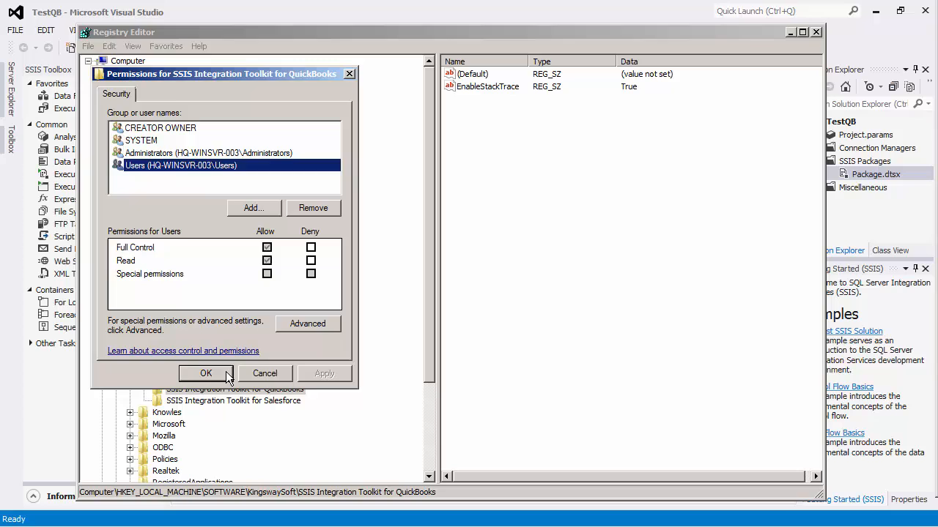
click(205, 373)
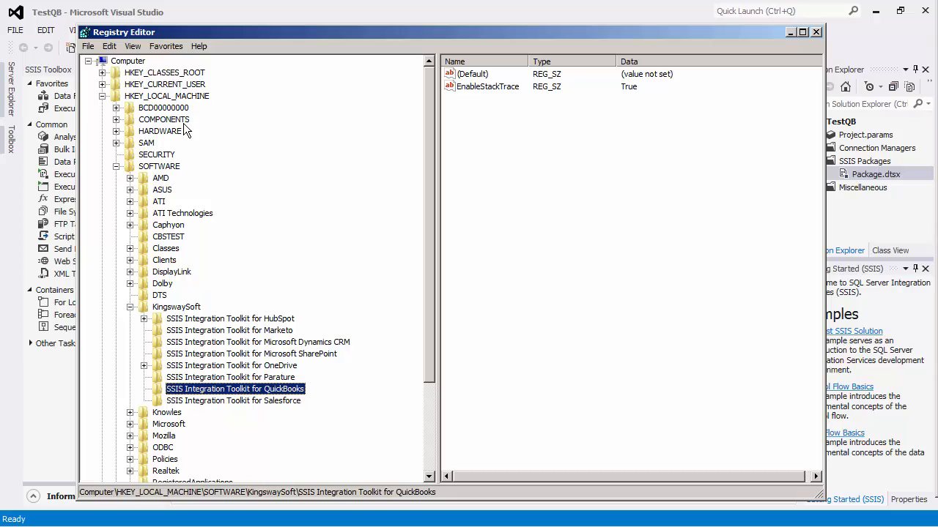
click(164, 83)
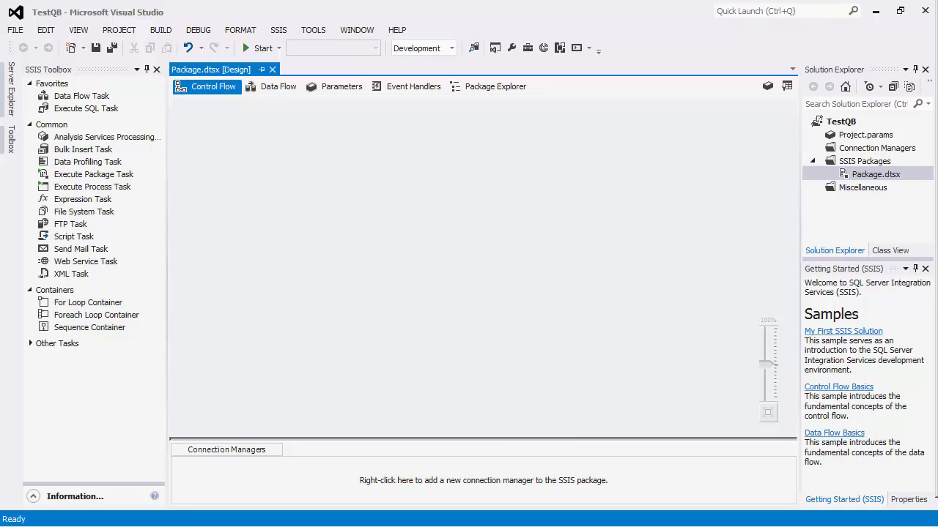
mouse_move(487, 385)
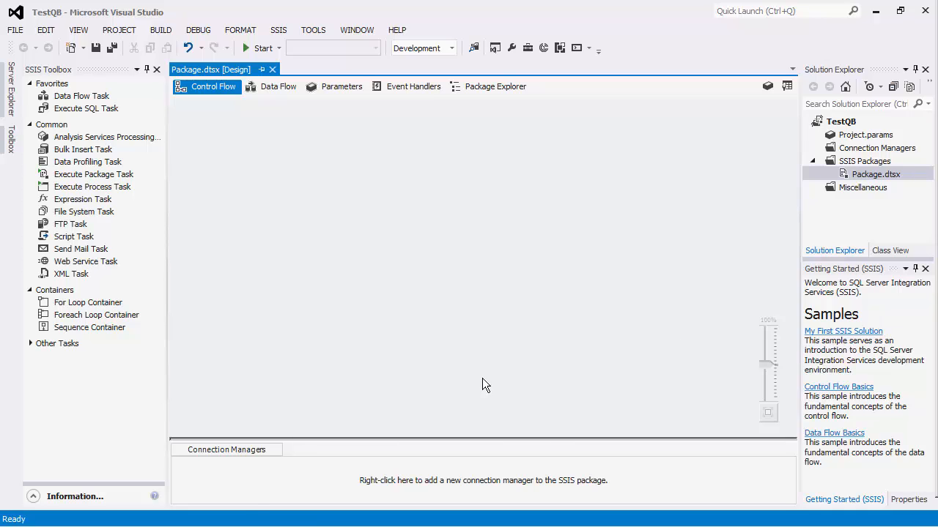
Add a new QUICKBOOKS connection manager from the Connection Managers area.
right_click(484, 481)
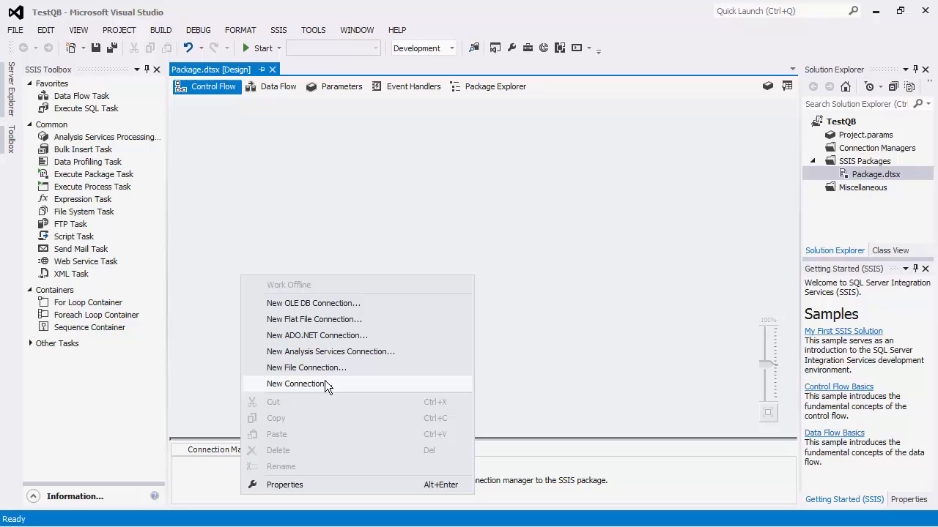
click(297, 384)
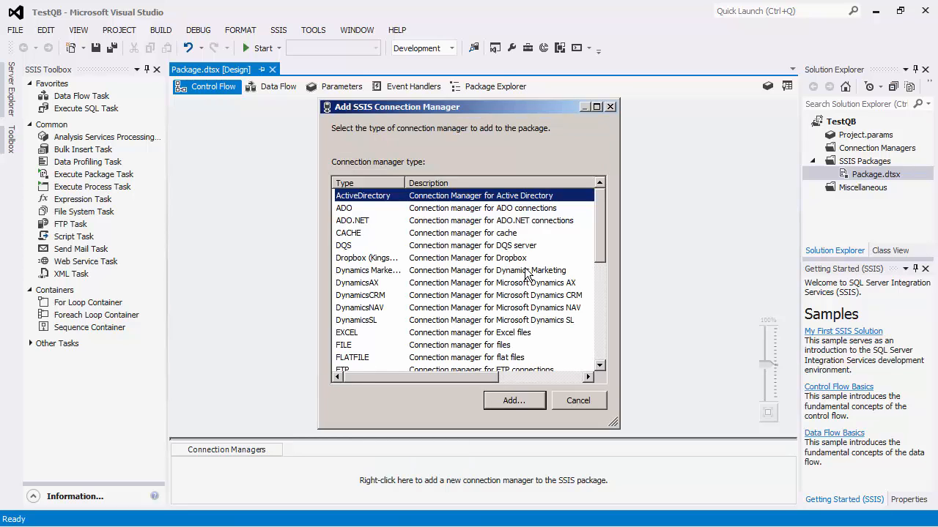
mouse_move(603, 243)
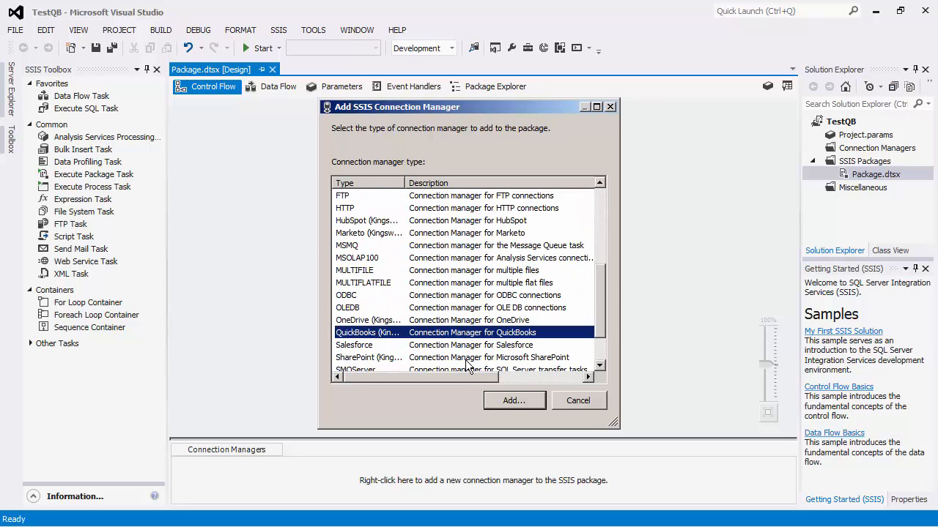
click(513, 401)
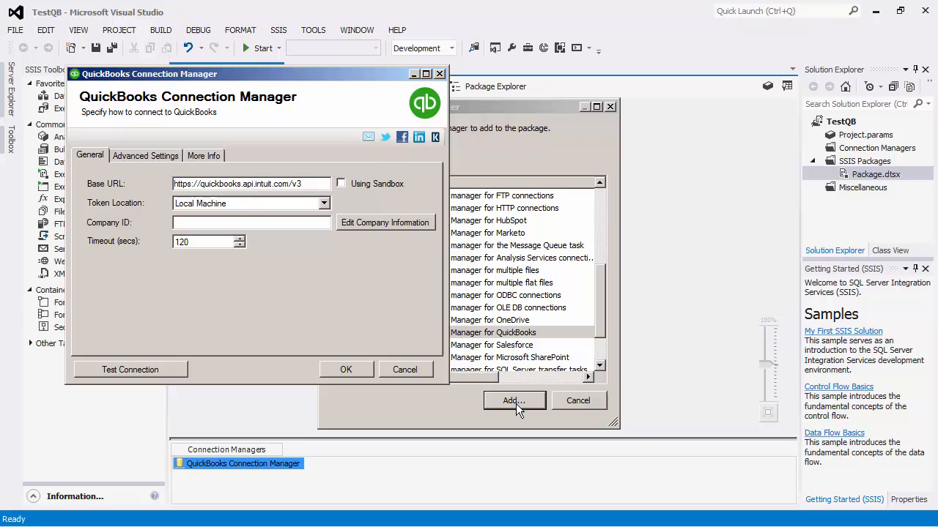
mouse_move(256, 211)
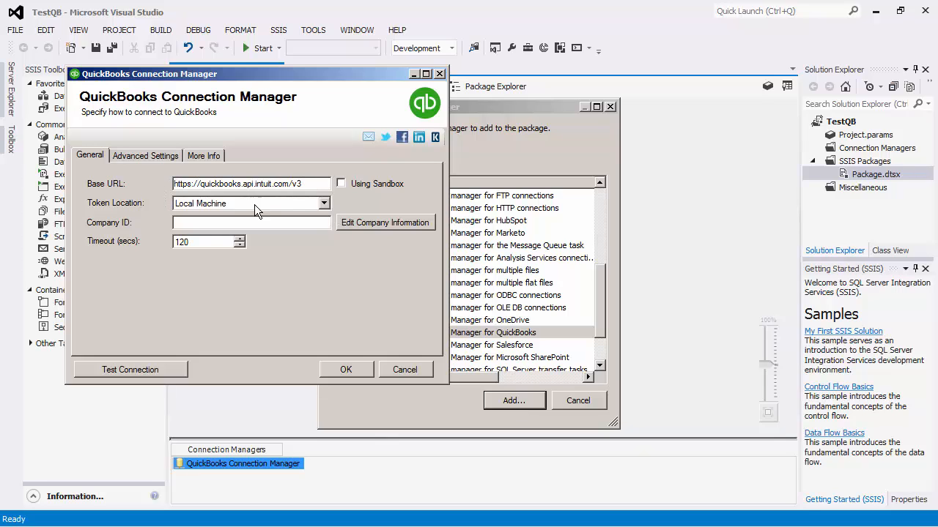
mouse_move(346, 199)
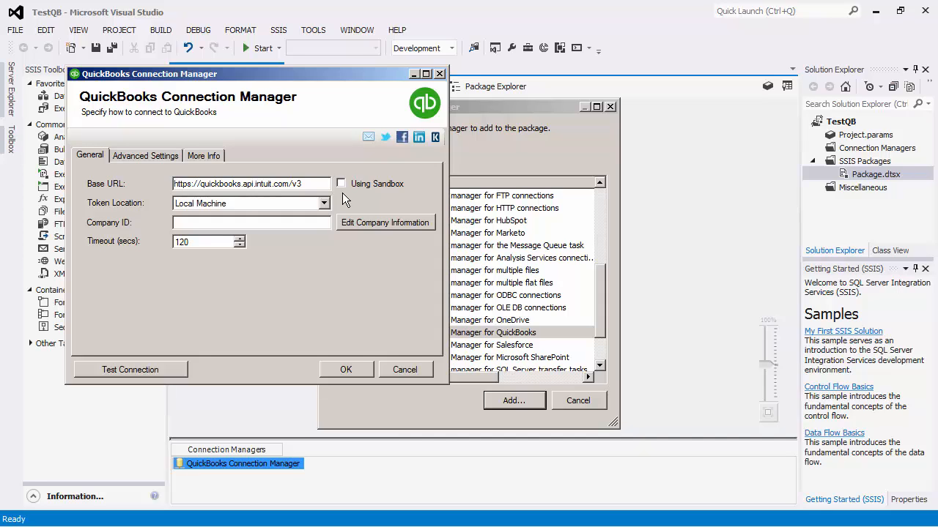
Enable Using Sandbox on the General tab, keeping token location as Local Machine.
click(340, 183)
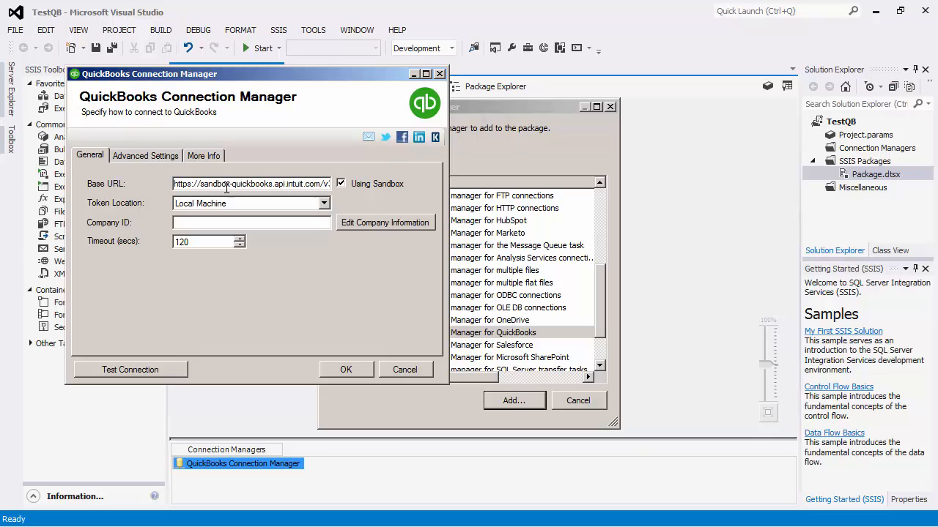
mouse_move(232, 202)
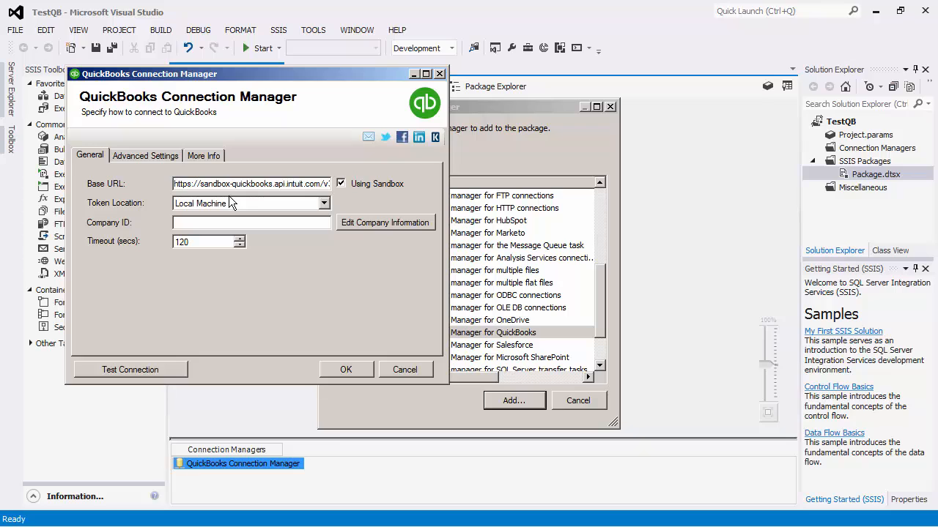
mouse_move(321, 206)
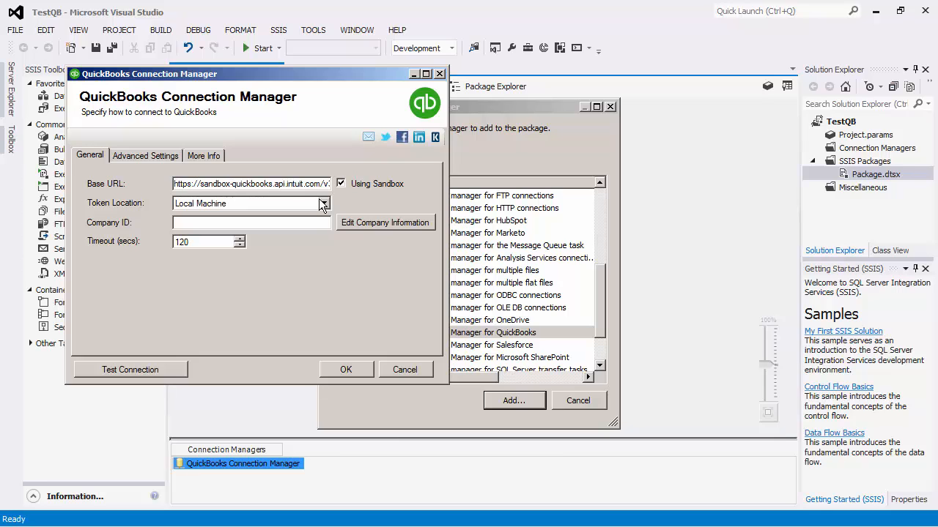
click(322, 204)
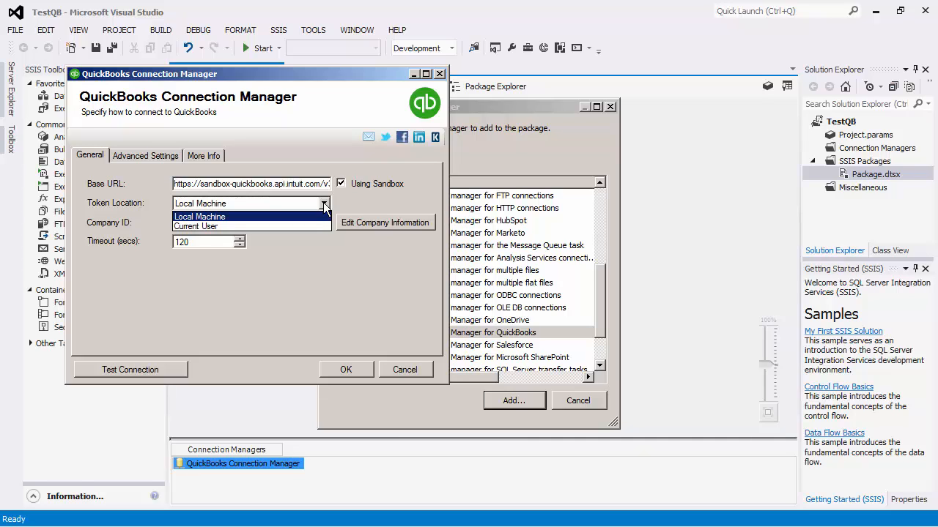
mouse_move(326, 213)
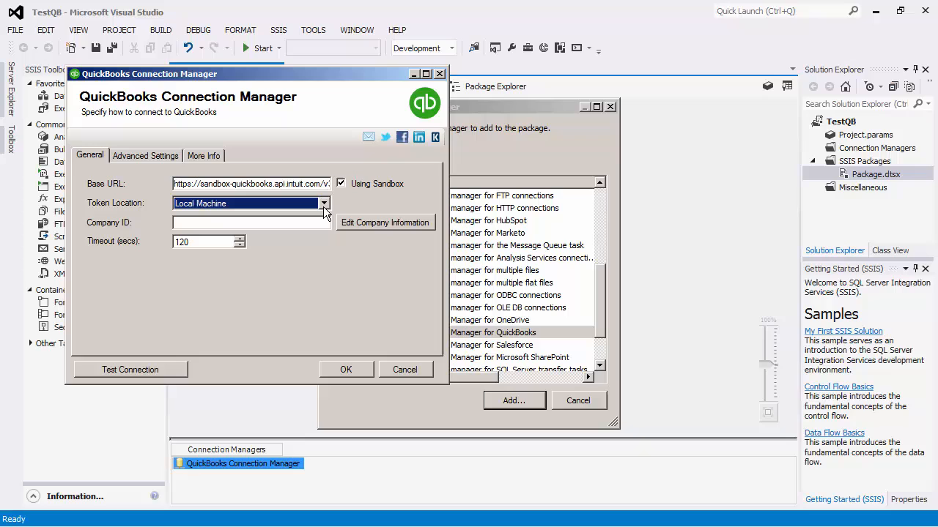
mouse_move(365, 224)
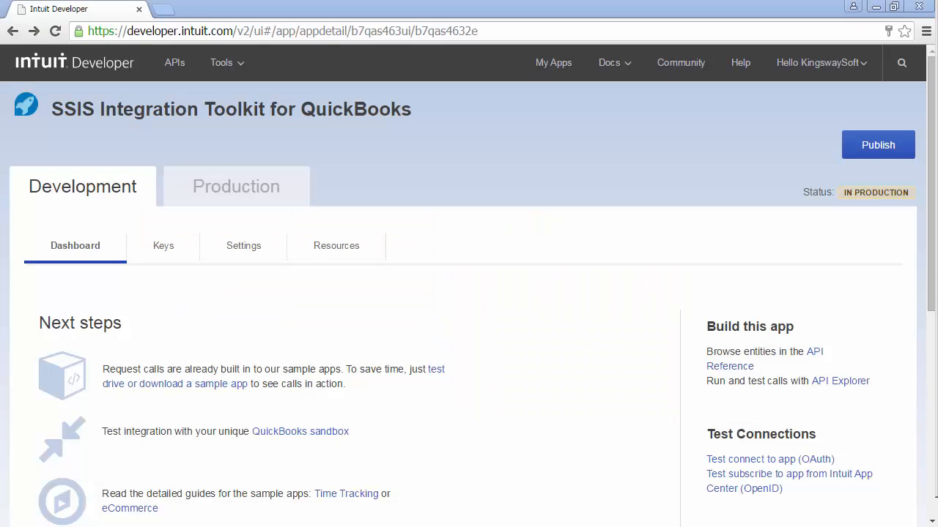
Go to Sandbox from the Intuit Developer account menu to list the sandbox companies.
click(817, 61)
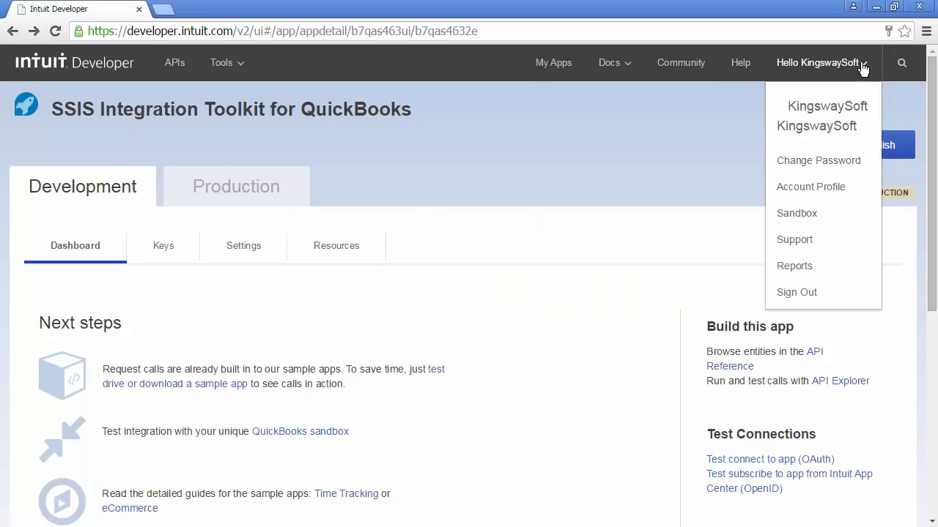
mouse_move(797, 214)
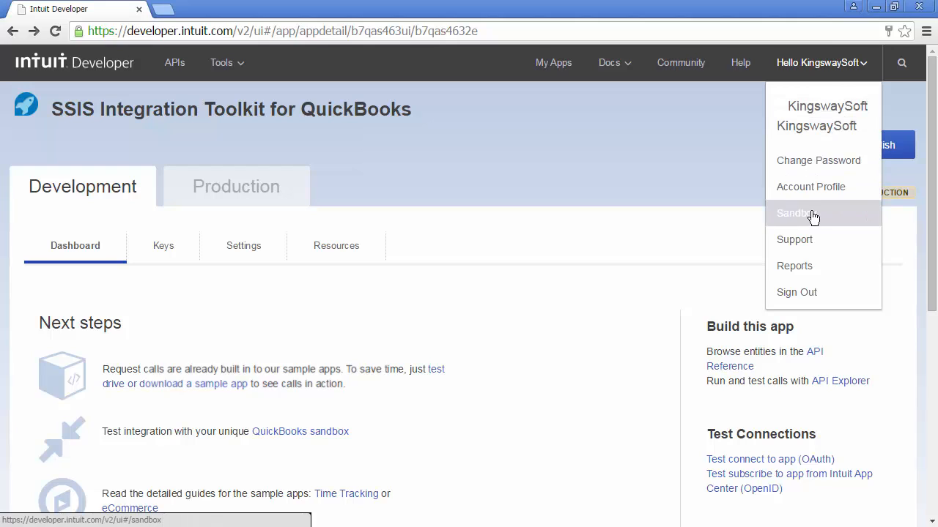
click(794, 213)
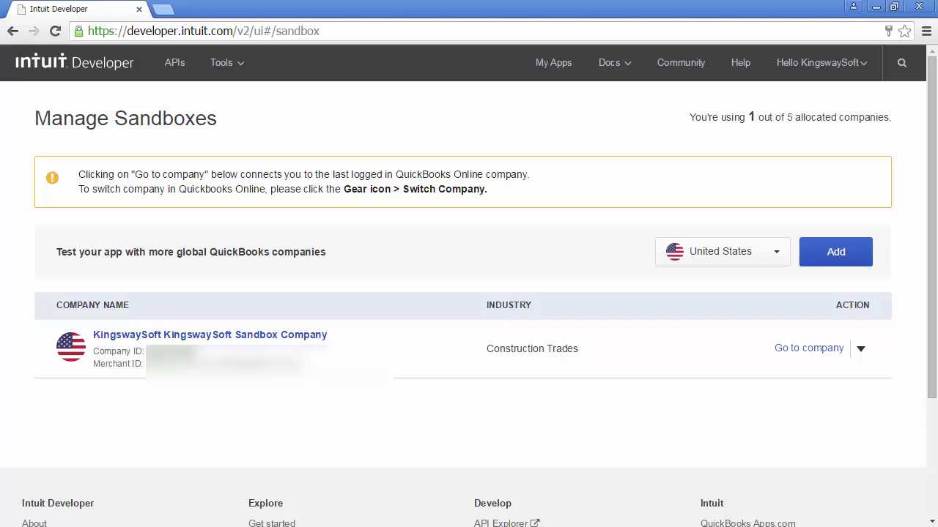
mouse_move(381, 374)
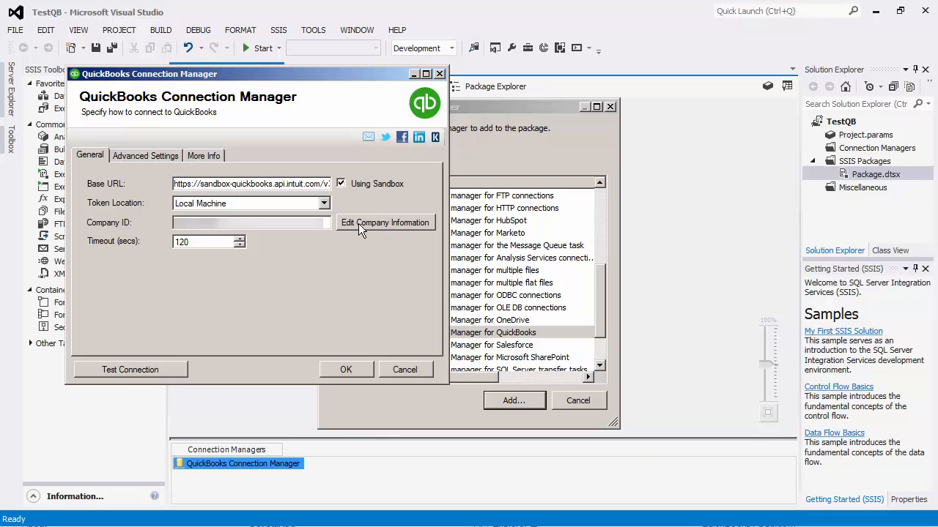
Use Edit Company Information to sign in with the Intuit user ID and password.
click(385, 223)
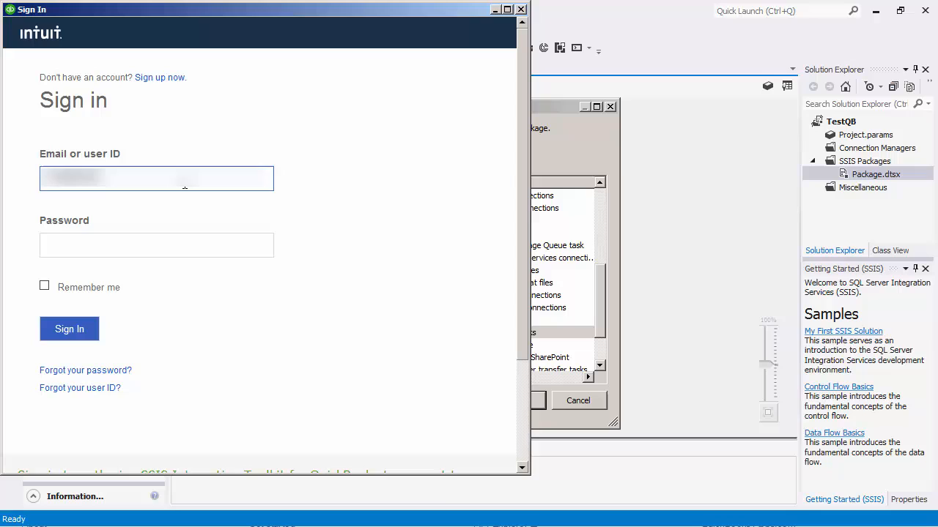
click(155, 245)
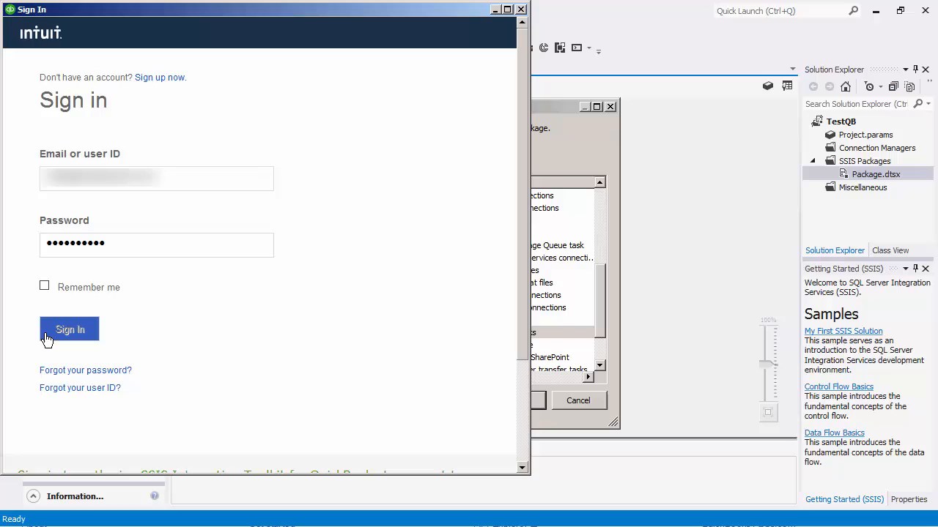
click(70, 330)
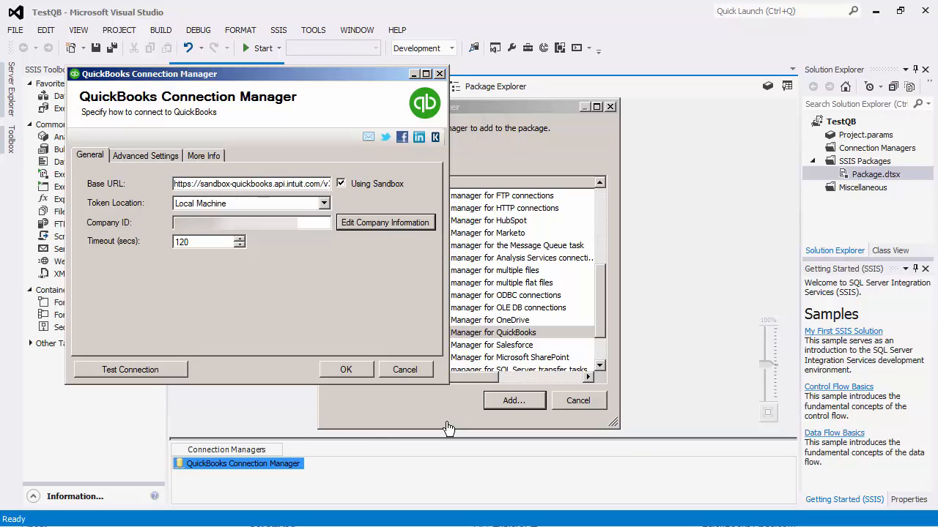
mouse_move(227, 361)
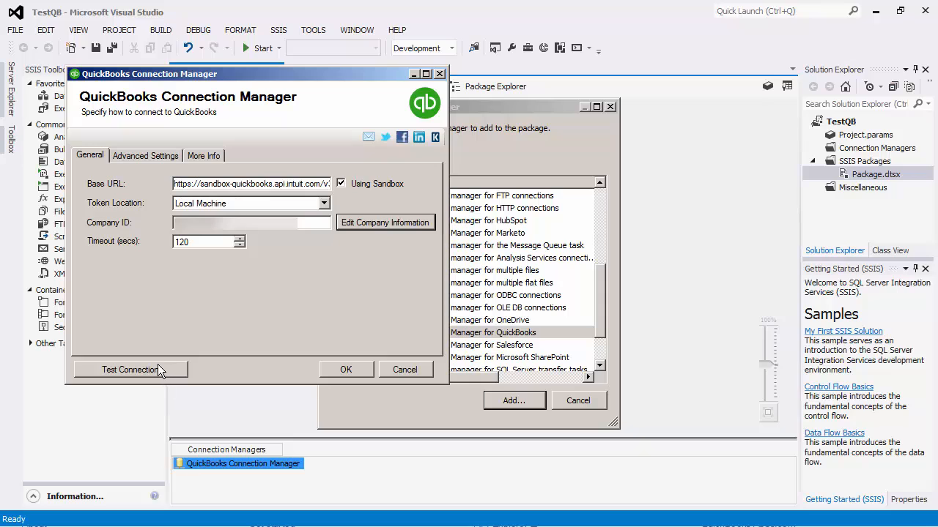
mouse_move(152, 364)
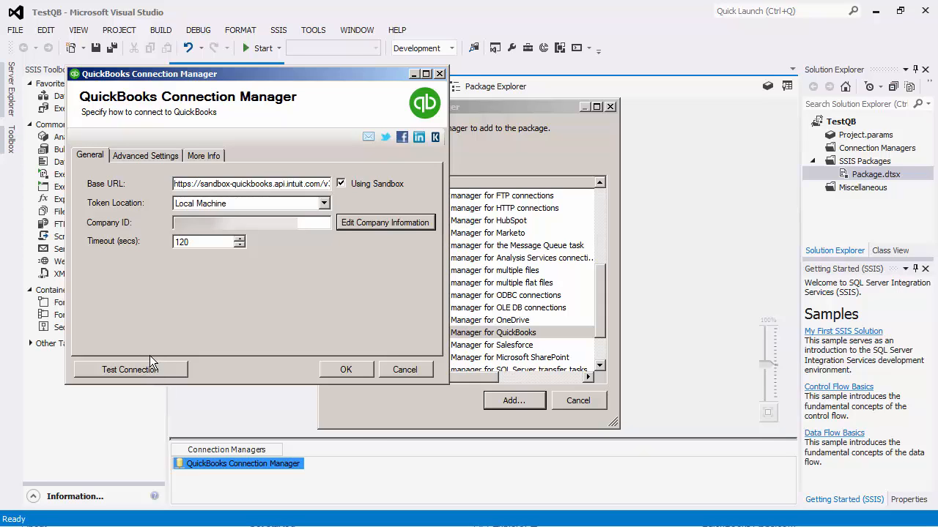
mouse_move(147, 329)
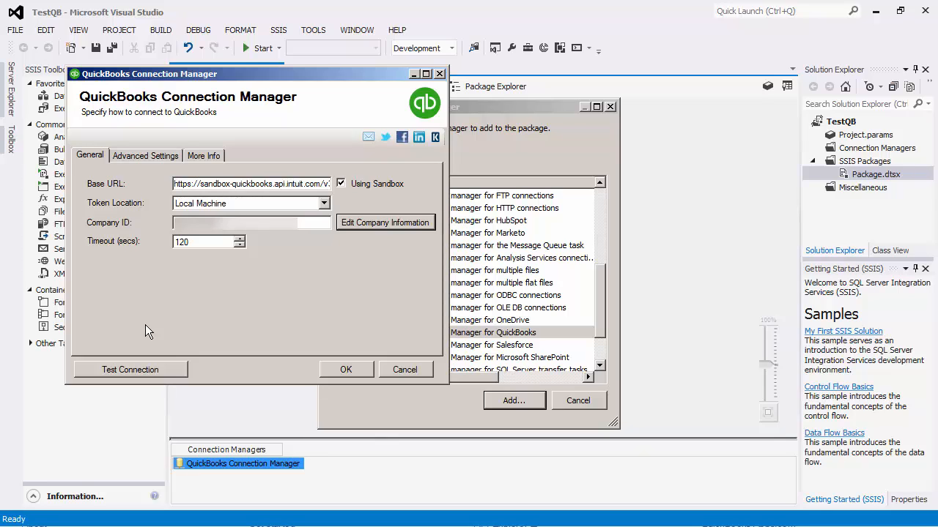
mouse_move(88, 236)
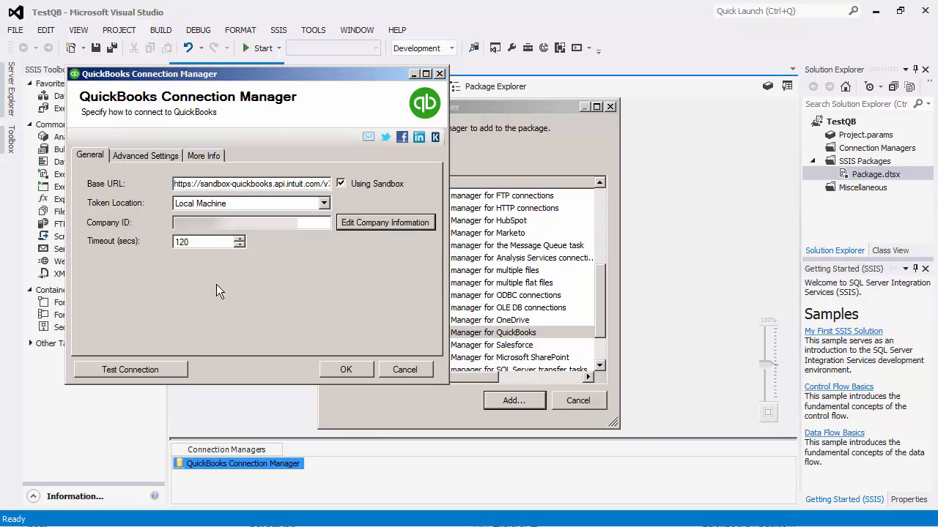
On Advanced Settings, toggle Retry on Intermittent Errors off and back on.
click(145, 156)
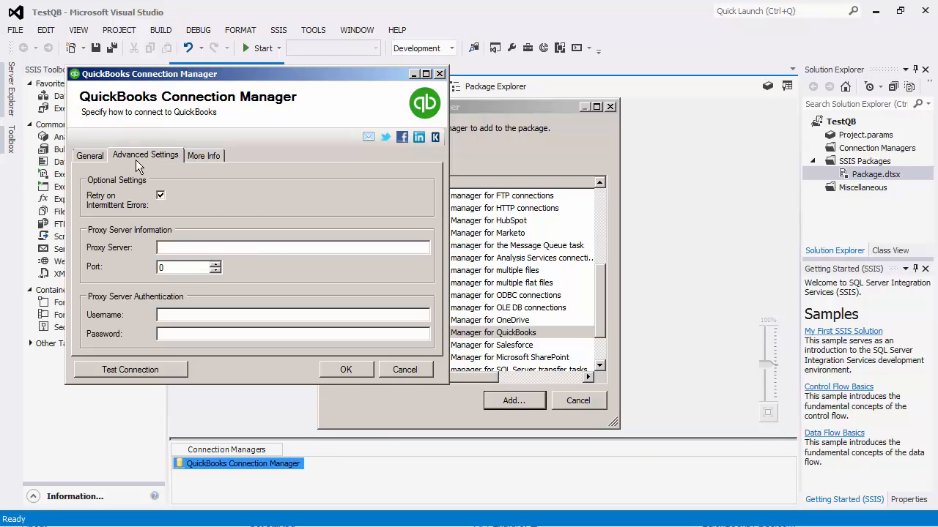
click(159, 195)
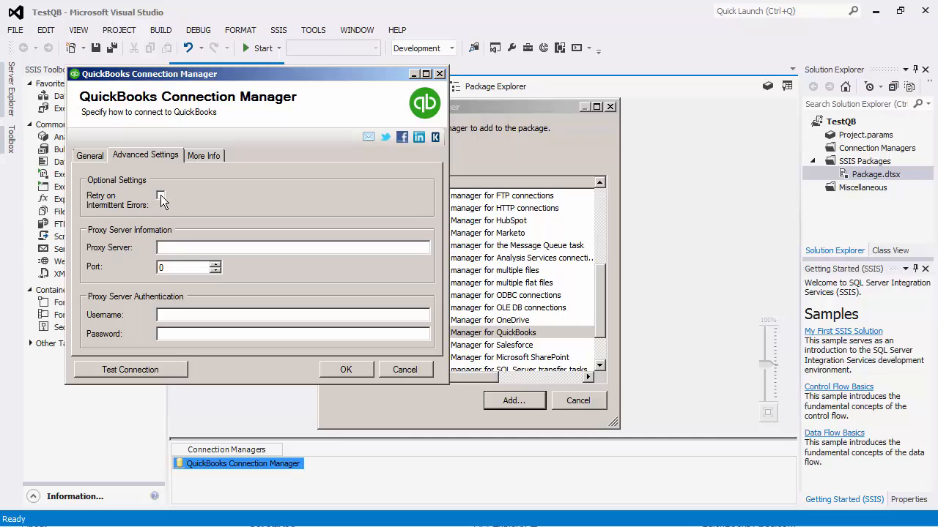
click(160, 196)
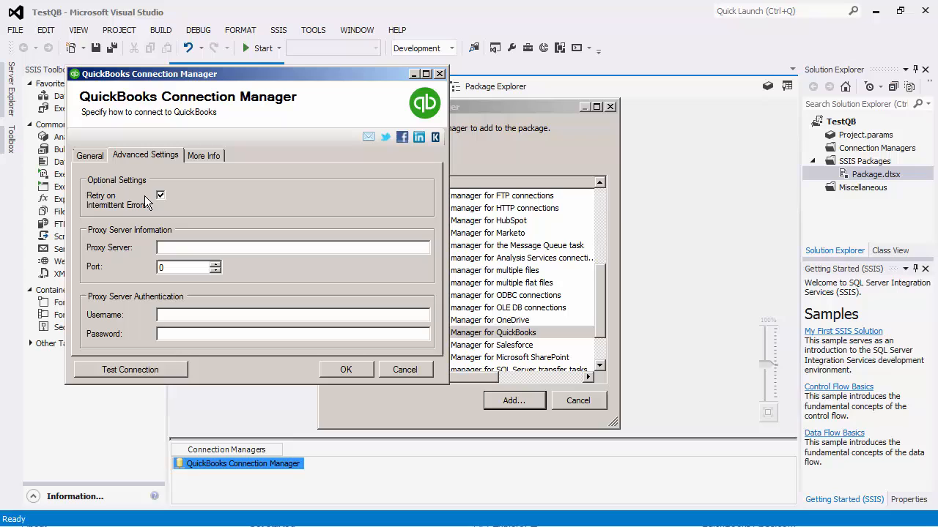
mouse_move(95, 214)
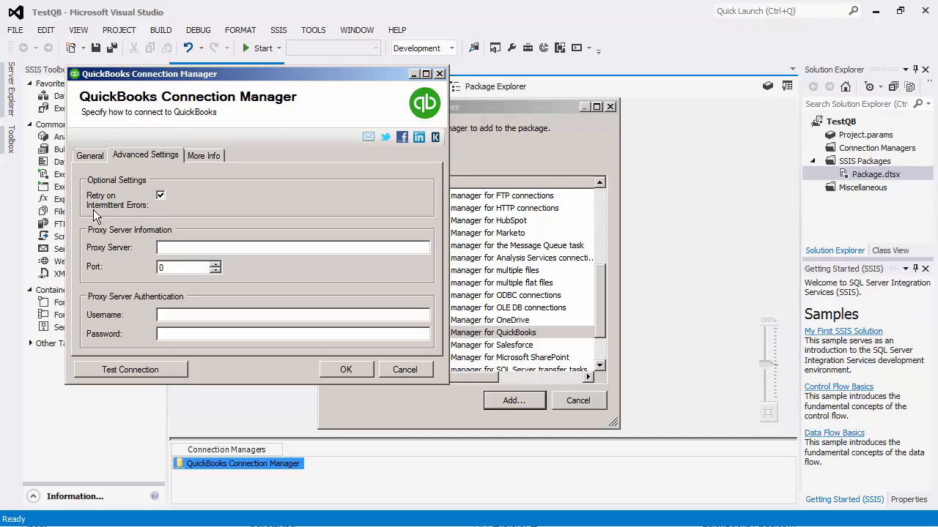
mouse_move(217, 365)
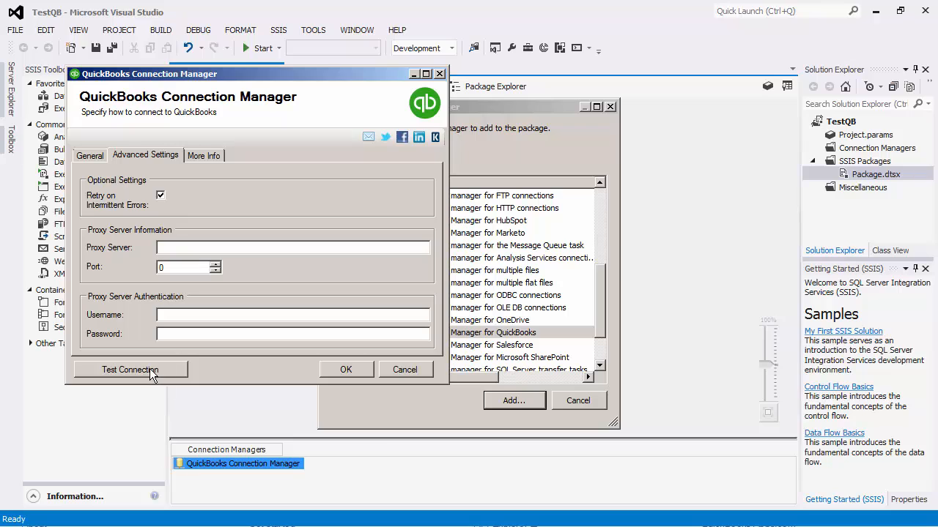
Test the QuickBooks connection successfully and save the connection manager with OK.
click(131, 369)
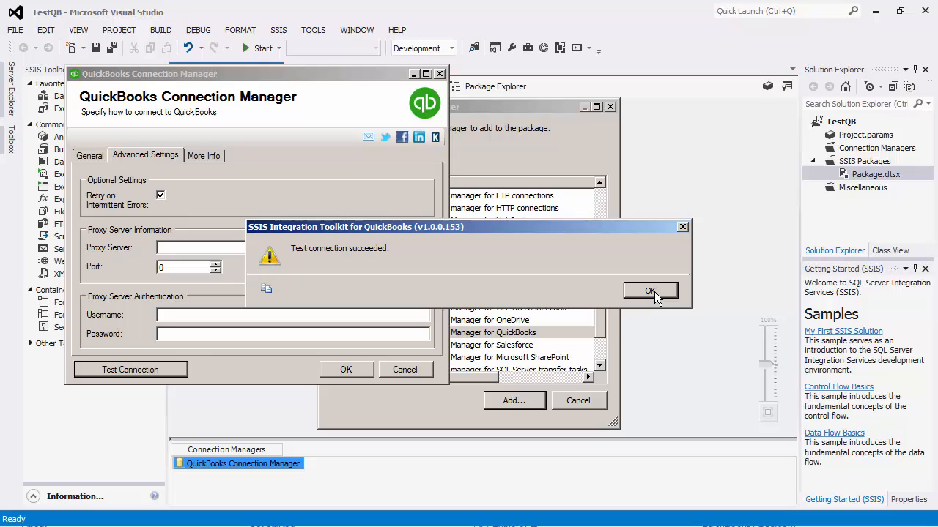
click(650, 290)
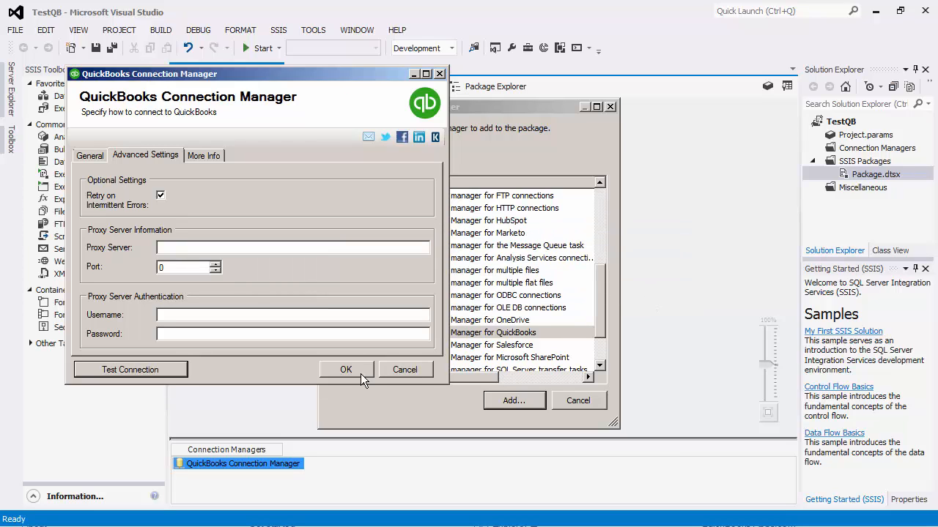
click(346, 369)
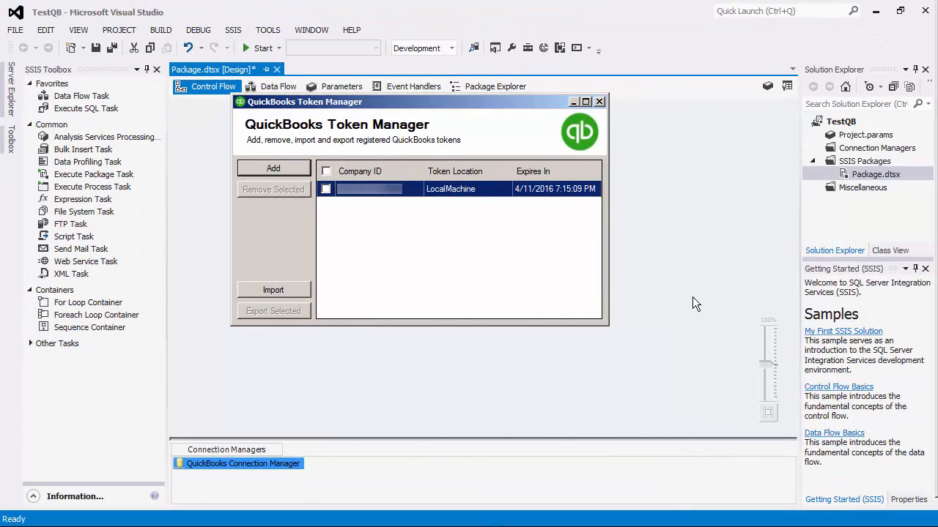
mouse_move(392, 199)
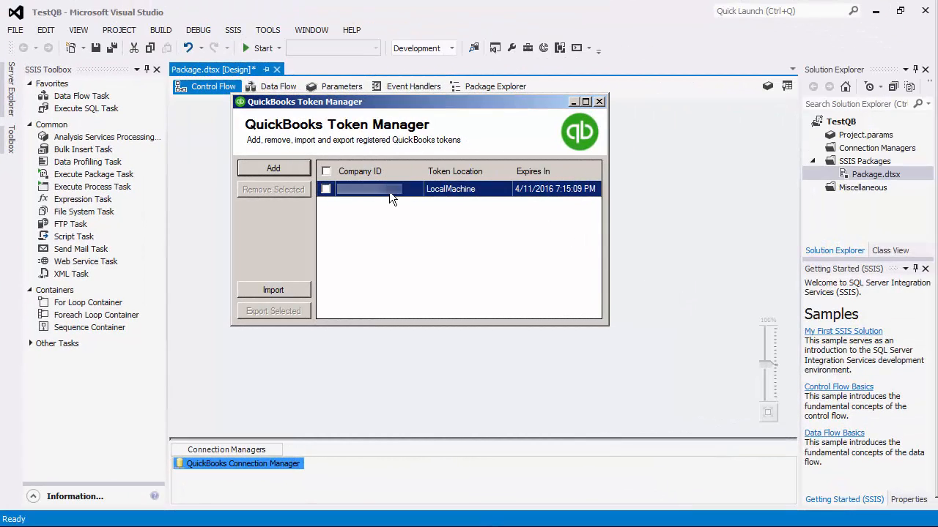
mouse_move(490, 208)
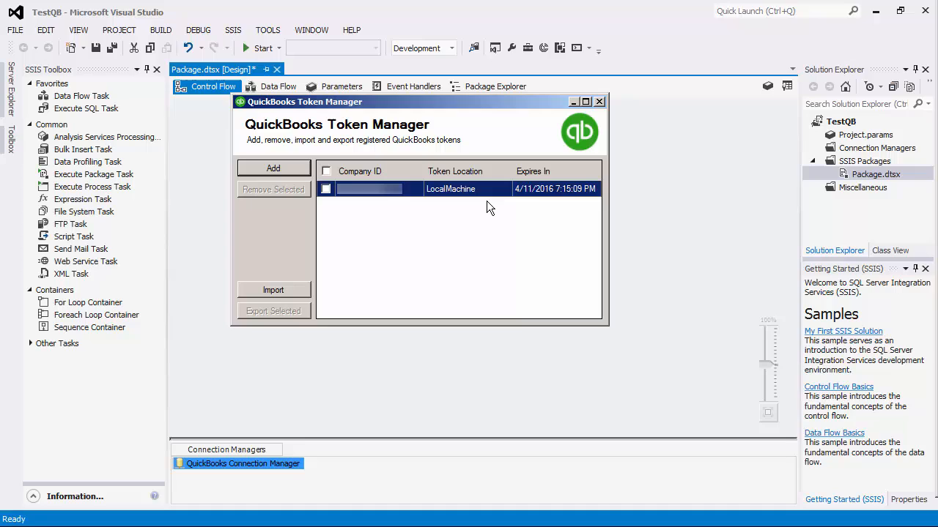
mouse_move(606, 217)
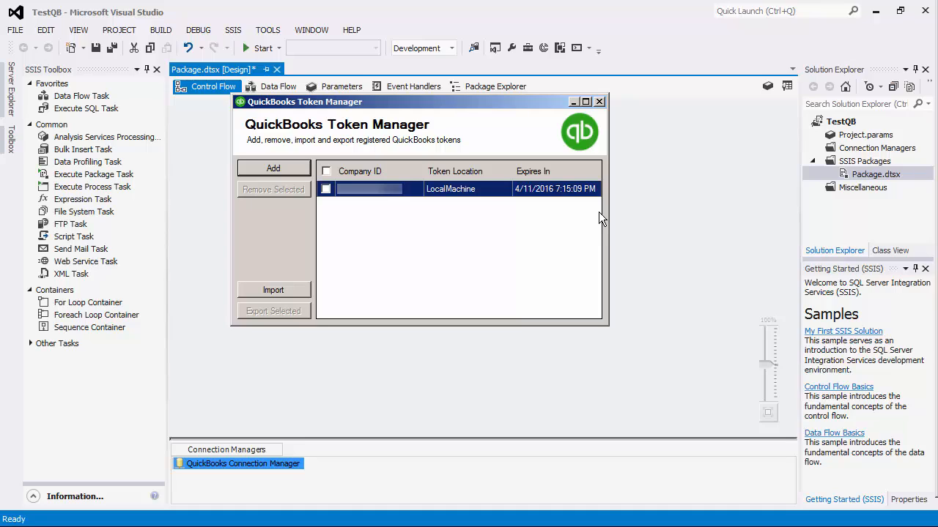
mouse_move(416, 205)
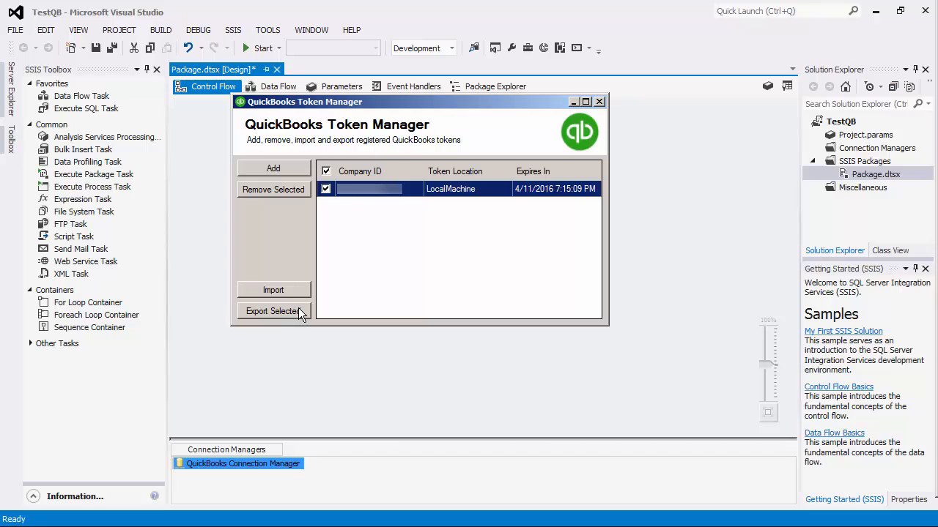
mouse_move(349, 251)
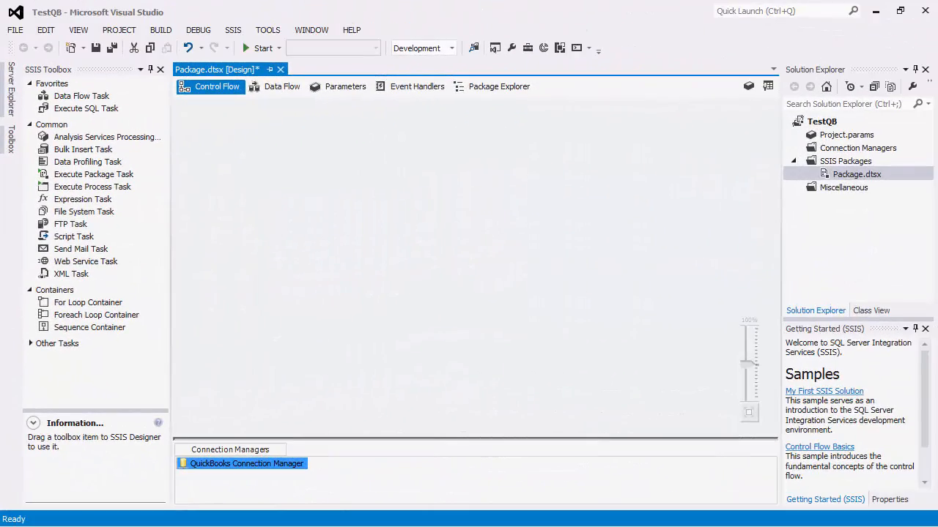
Show Package.dtsx's Data Flow tab and read the QuickBooks Destination and Source toolbox descriptions.
click(52, 82)
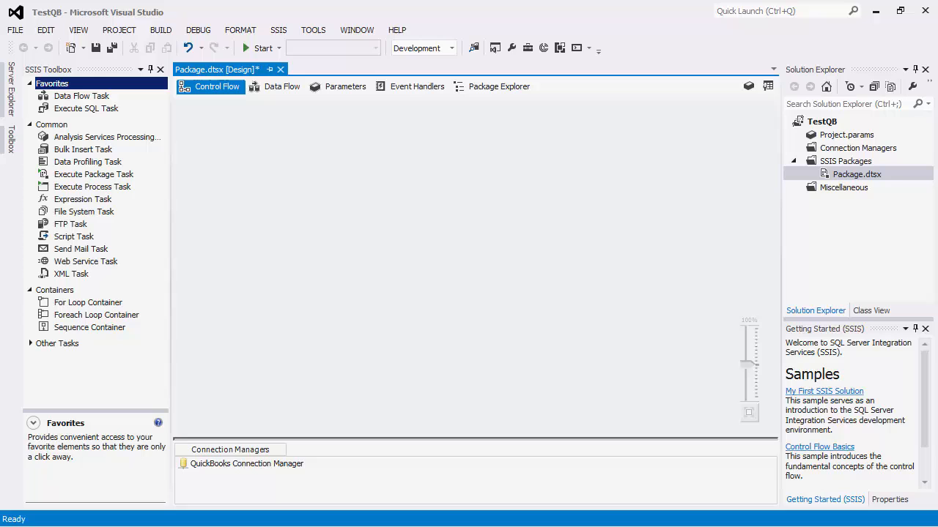
click(281, 87)
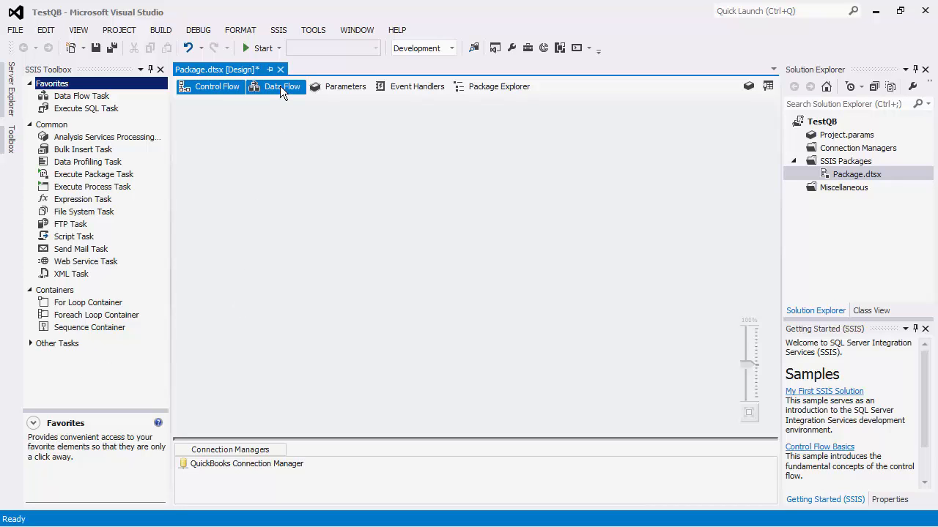
click(282, 85)
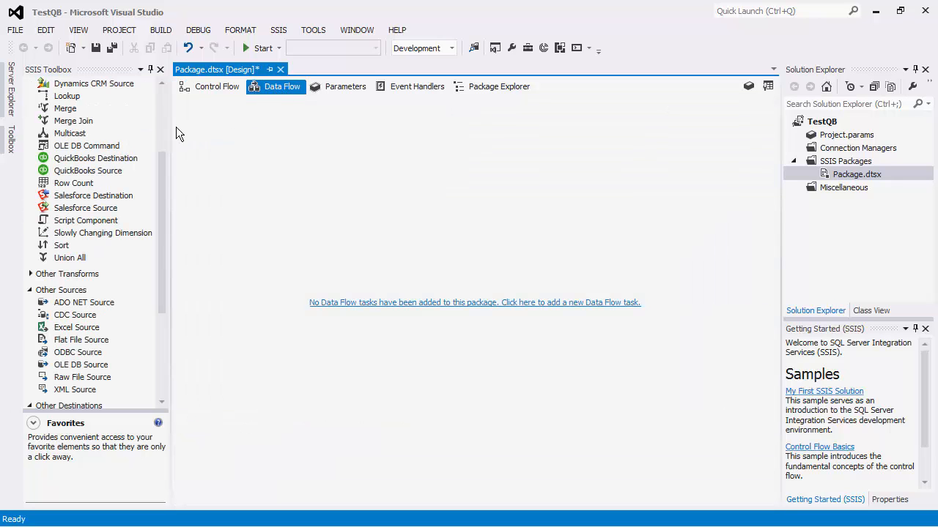
mouse_move(144, 160)
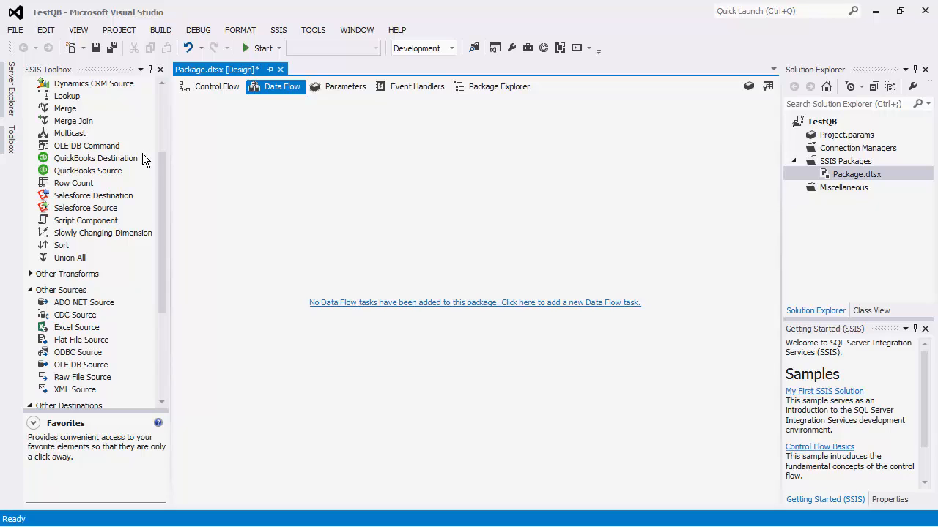
click(95, 158)
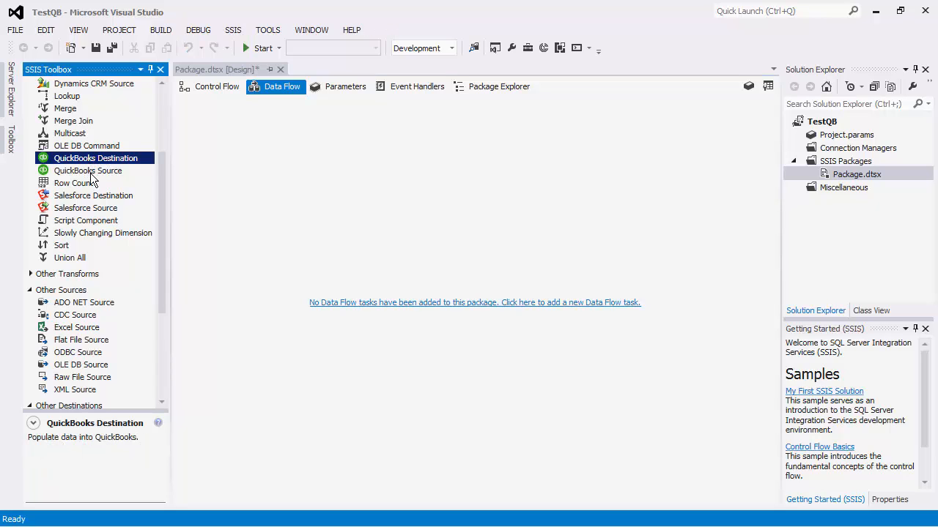
click(88, 170)
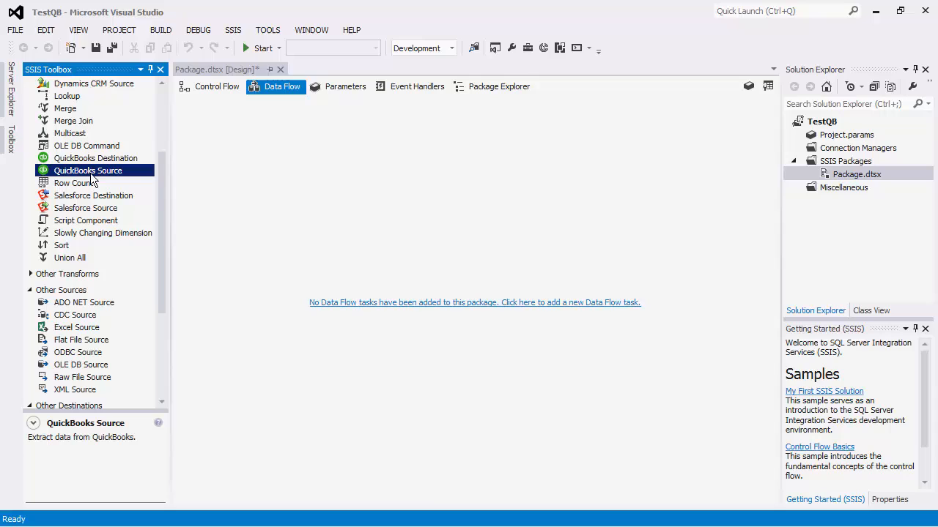
mouse_move(736, 181)
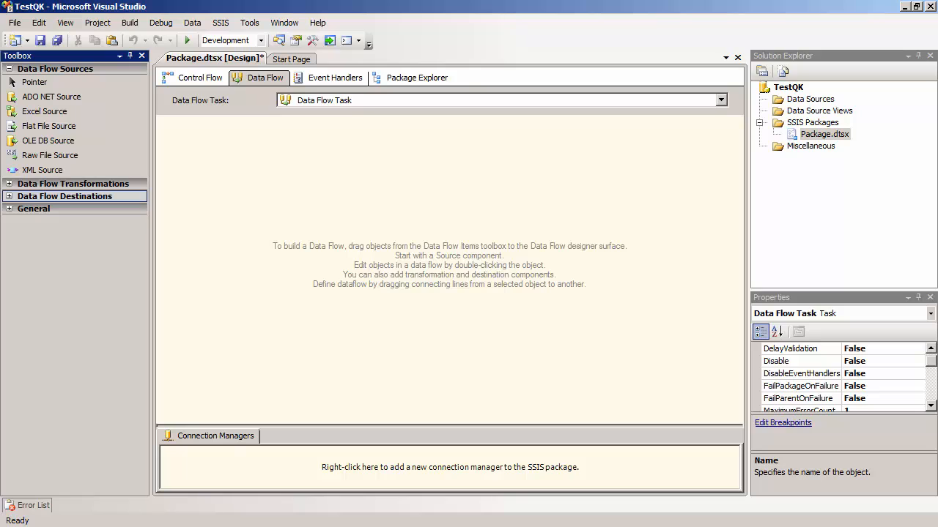
mouse_move(146, 242)
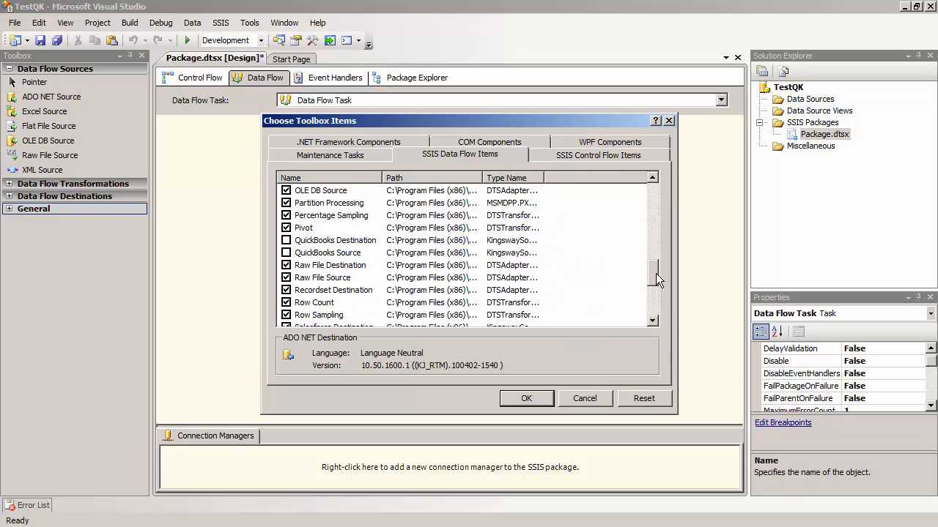
Confirm QuickBooks Destination and Source as checked SSIS Data Flow Items in Choose Toolbox Items.
scroll(down, 3)
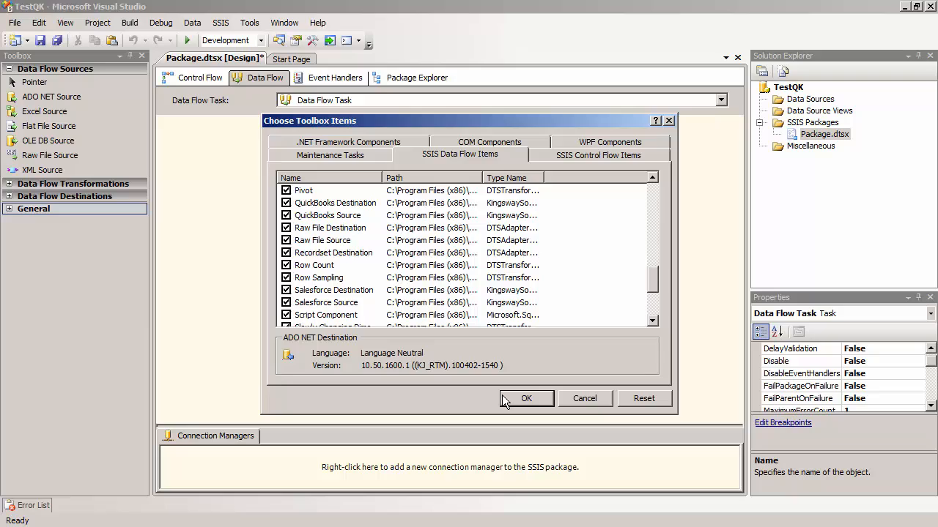
click(526, 398)
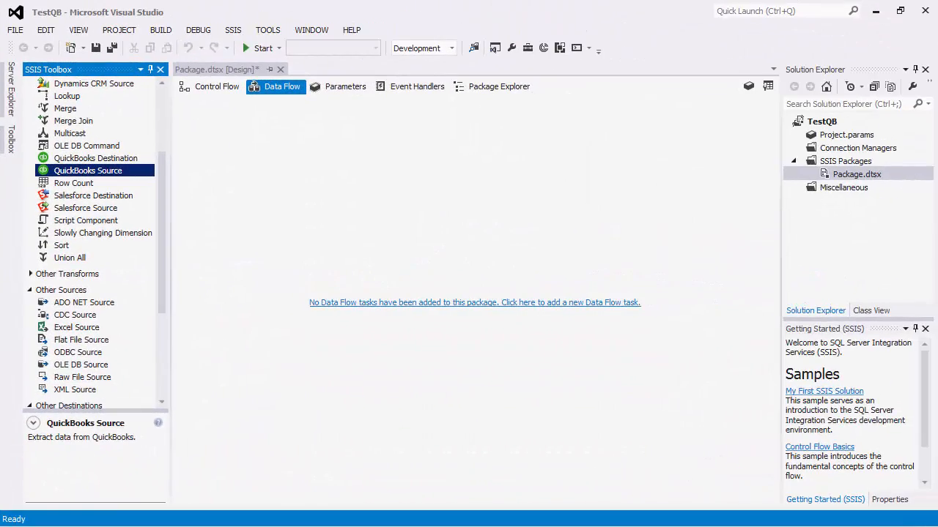
mouse_move(202, 255)
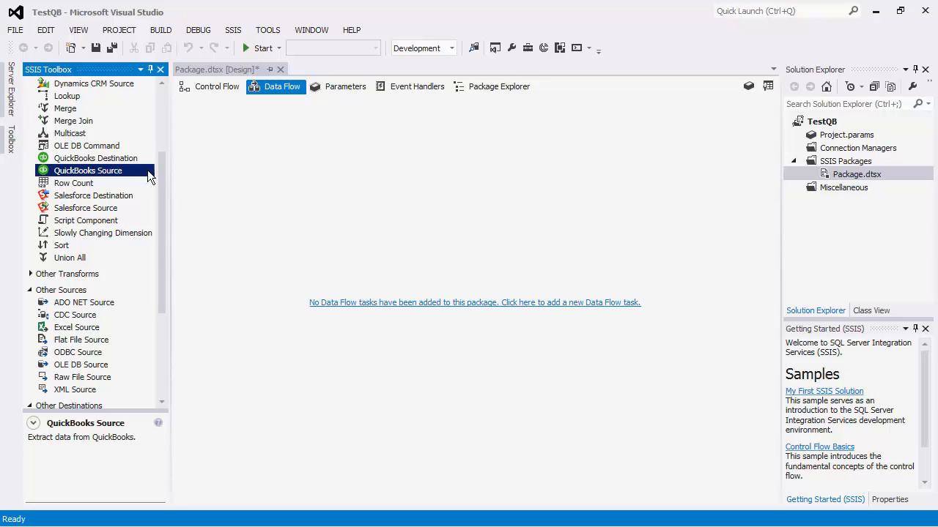
mouse_move(161, 176)
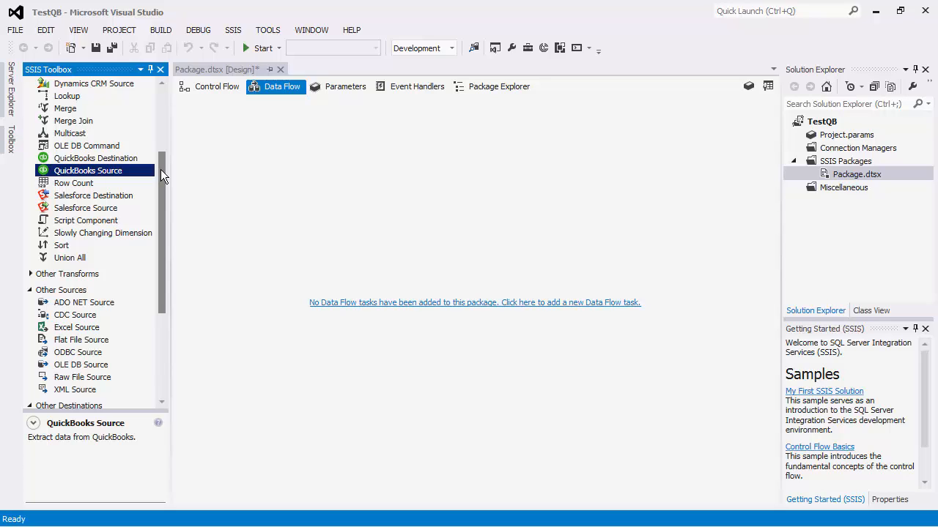
mouse_move(176, 189)
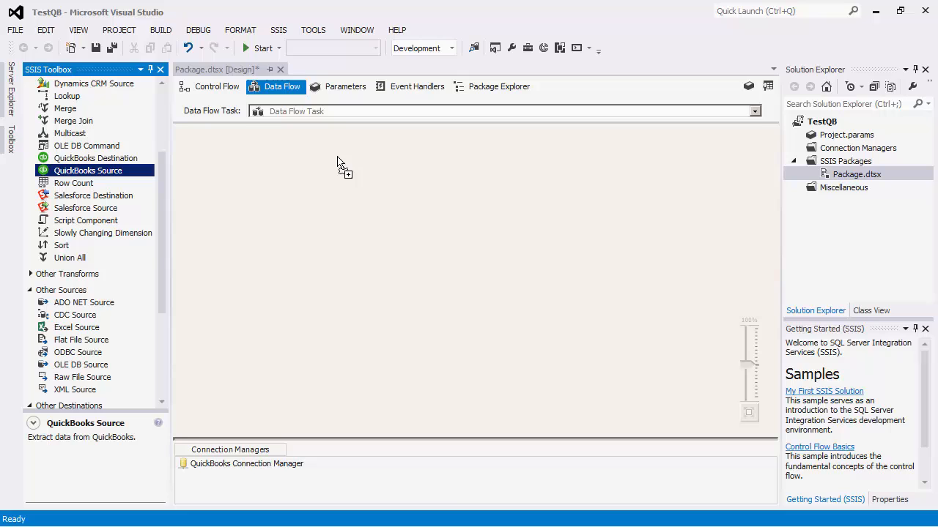
Add a QuickBooks Source using the QuickBooks Connection Manager with Entity as source type.
drag(88, 170, 398, 170)
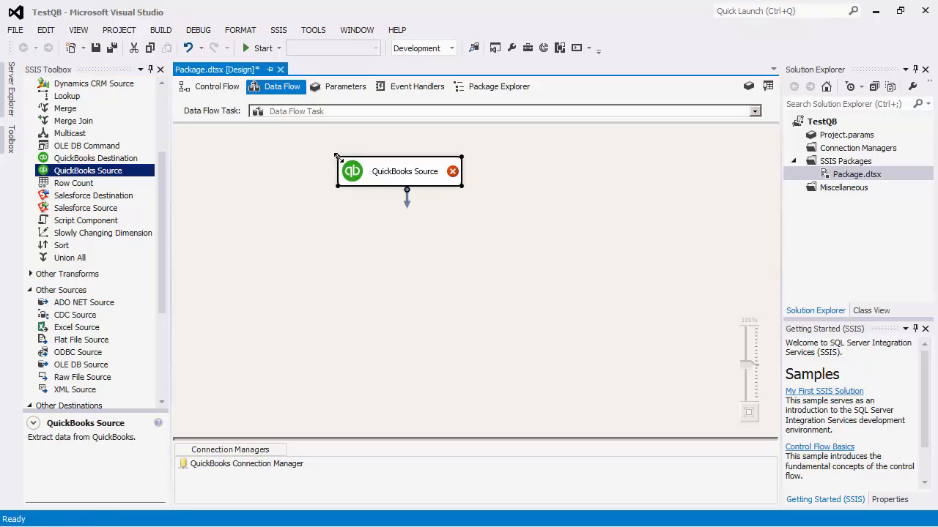
double_click(399, 170)
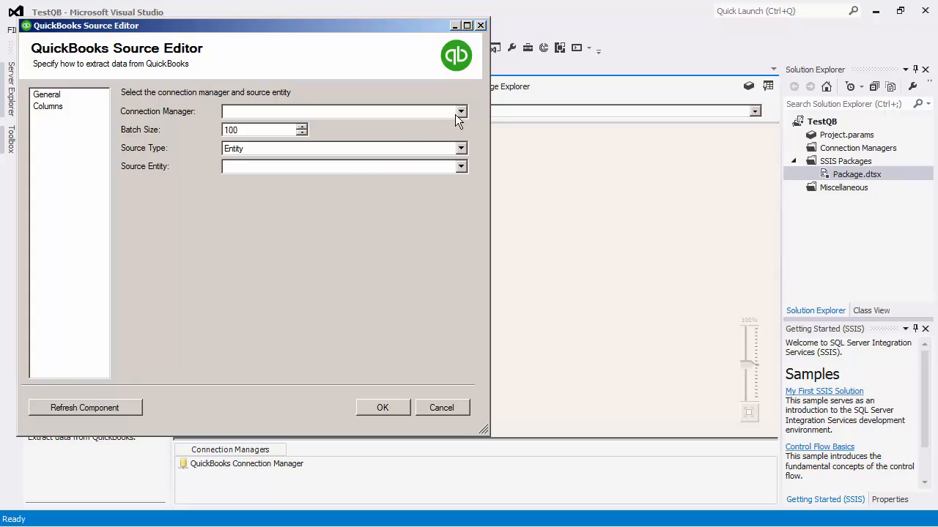
click(460, 112)
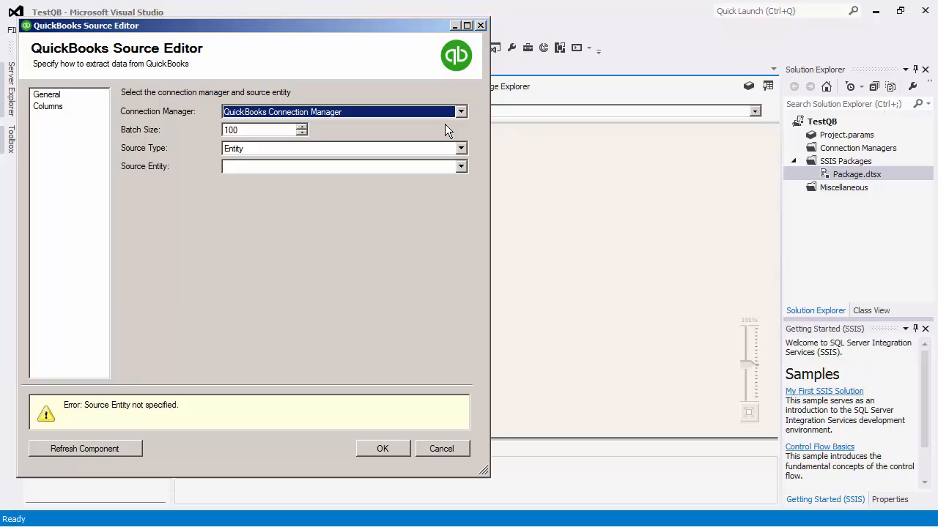
mouse_move(430, 135)
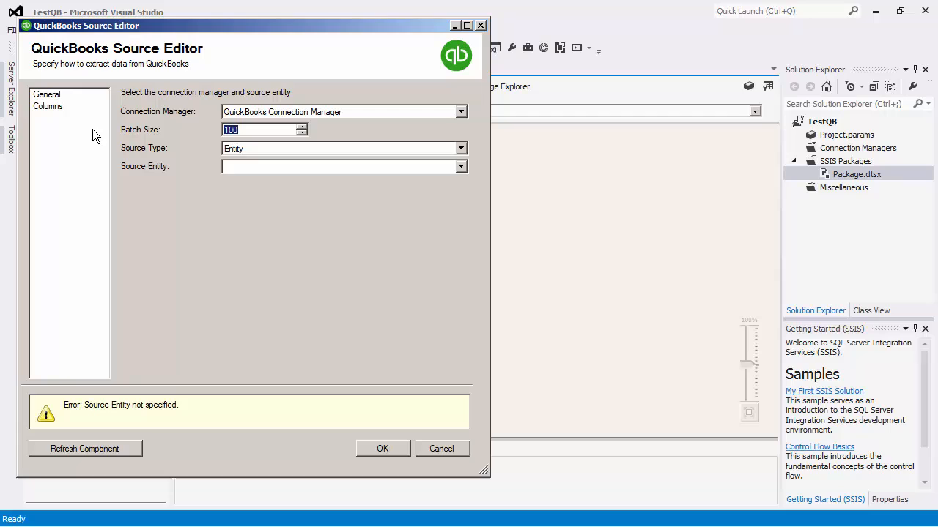
mouse_move(325, 158)
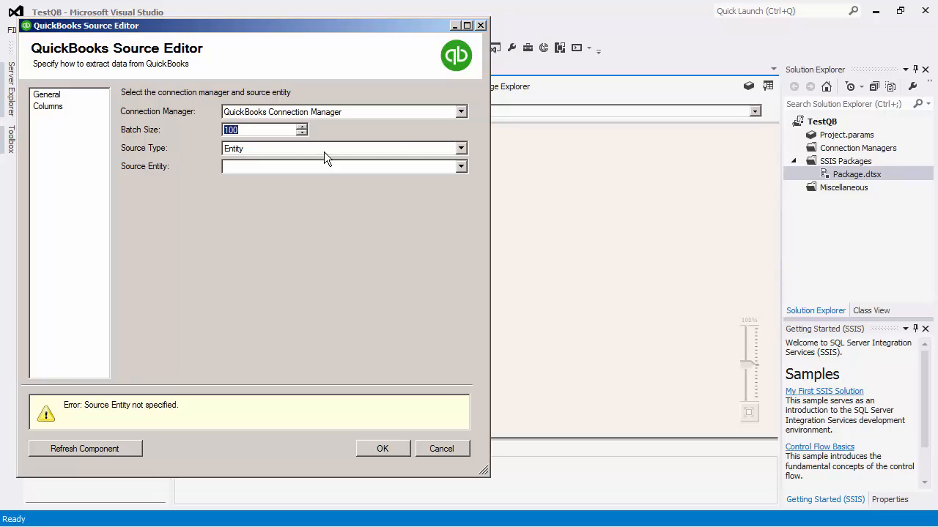
mouse_move(460, 154)
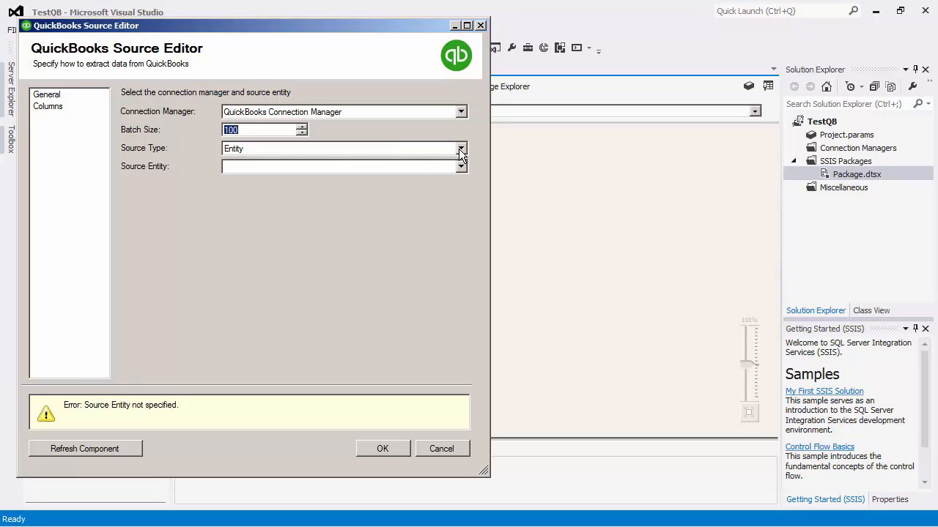
click(460, 148)
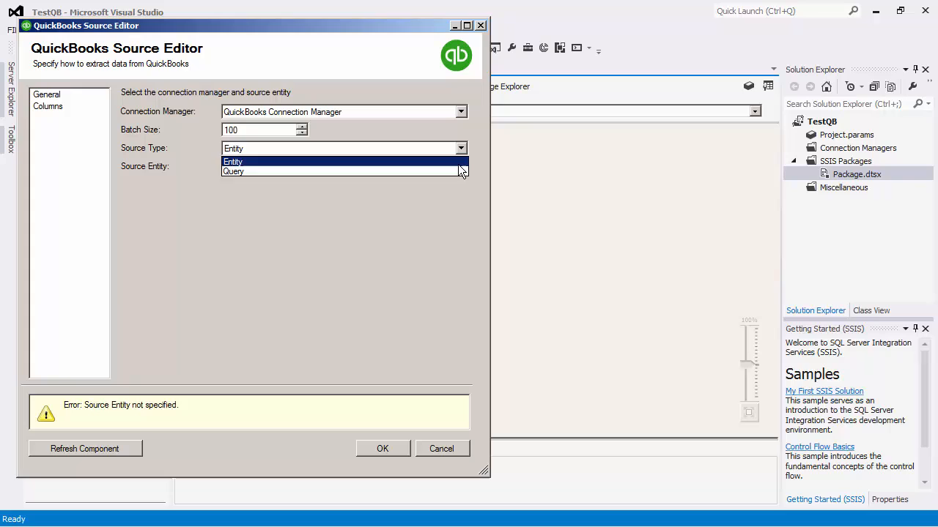
click(232, 162)
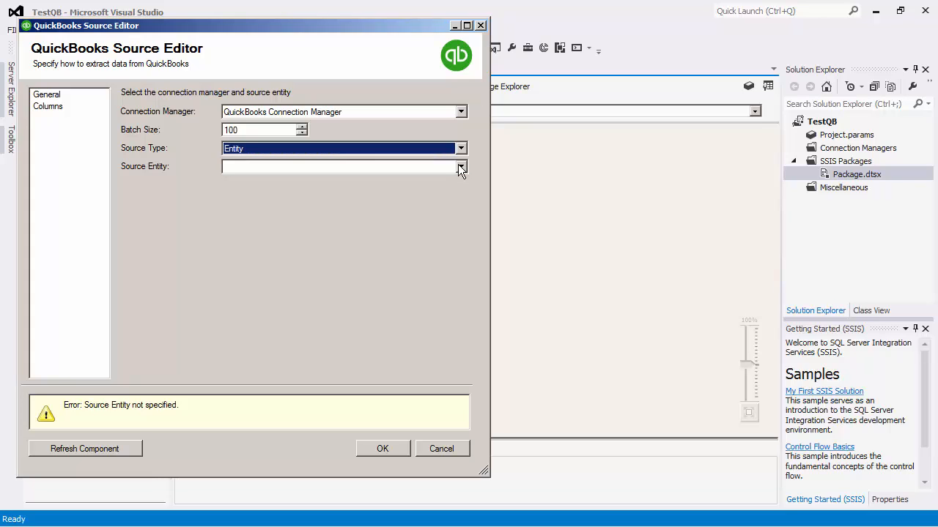
Choose Account as the source entity and enable Include Inactive Records.
click(460, 167)
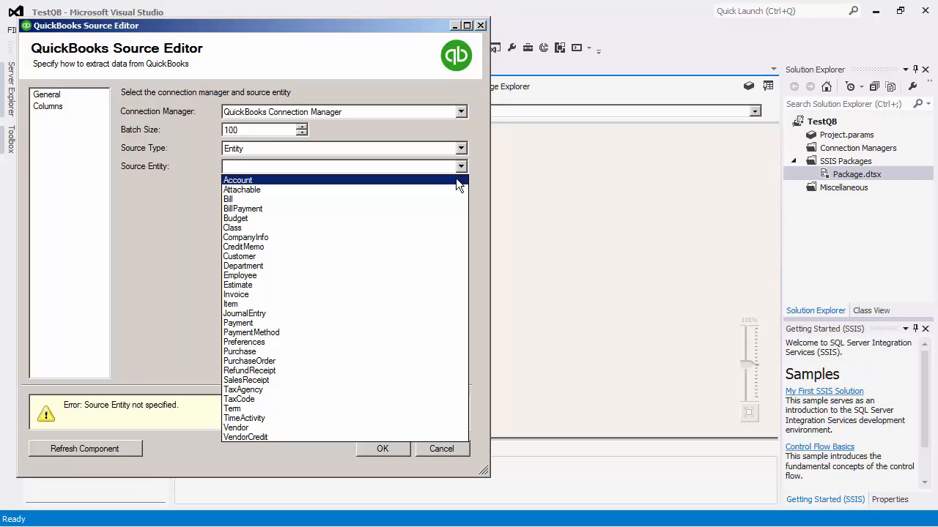
click(462, 148)
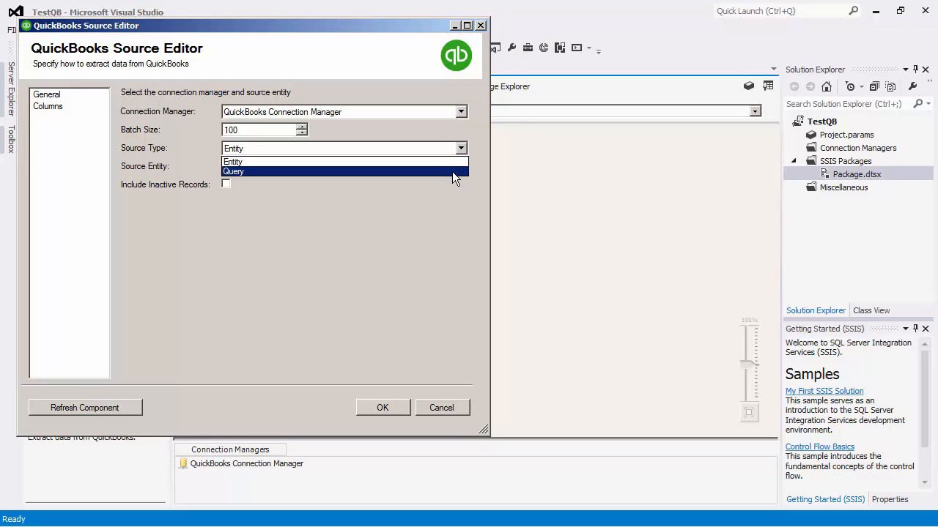
mouse_move(454, 176)
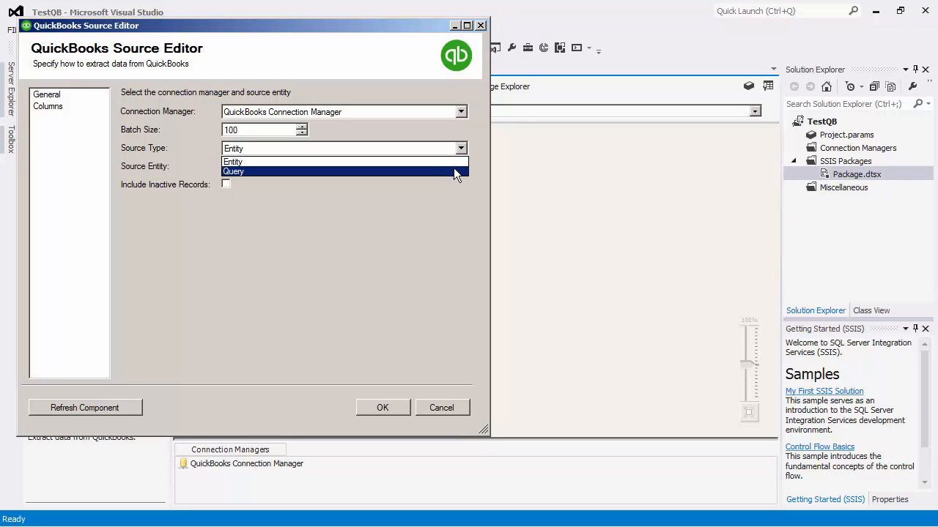
click(233, 161)
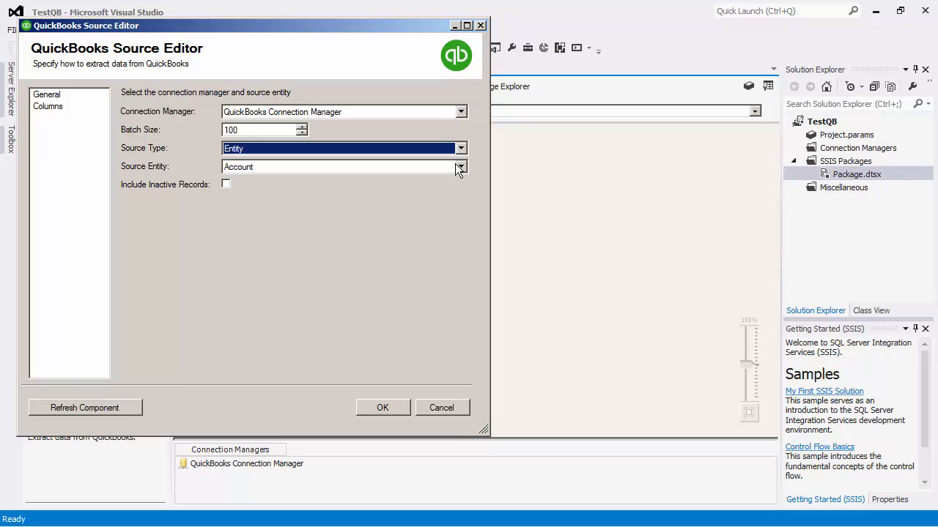
click(461, 168)
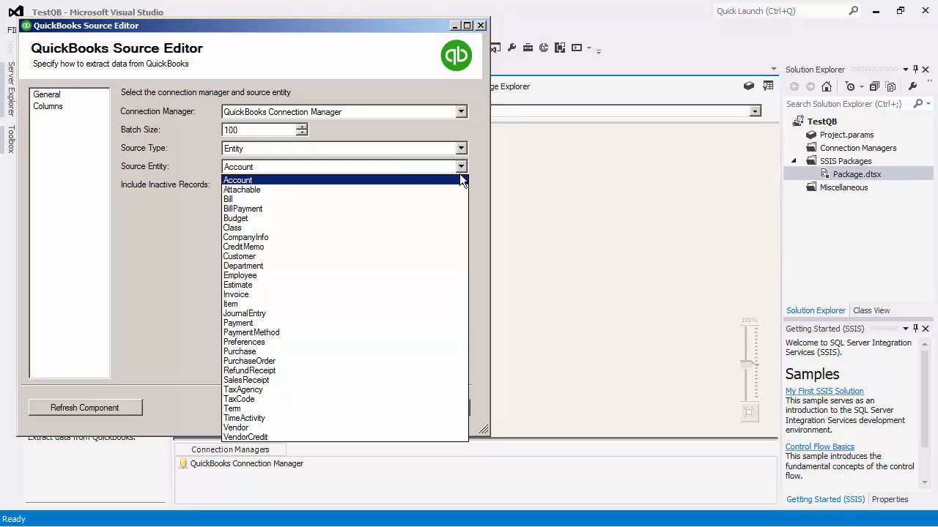
mouse_move(366, 304)
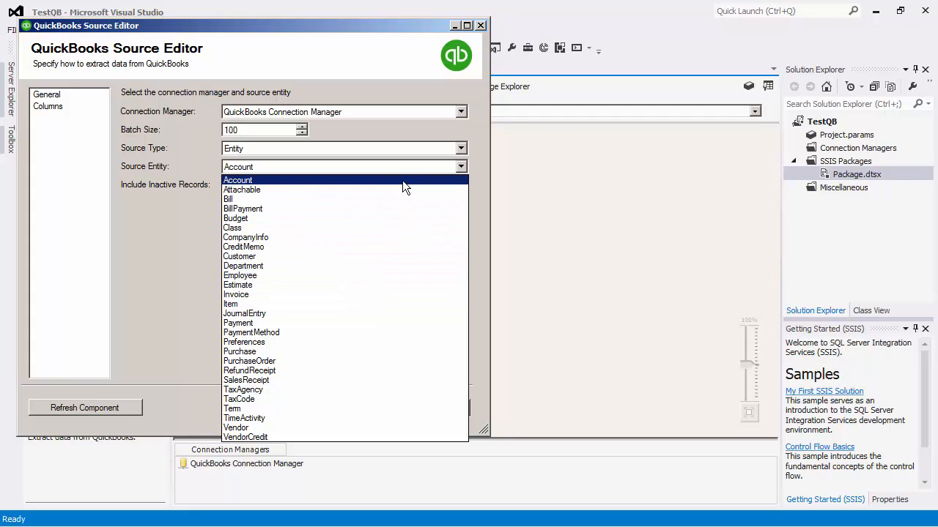
click(237, 179)
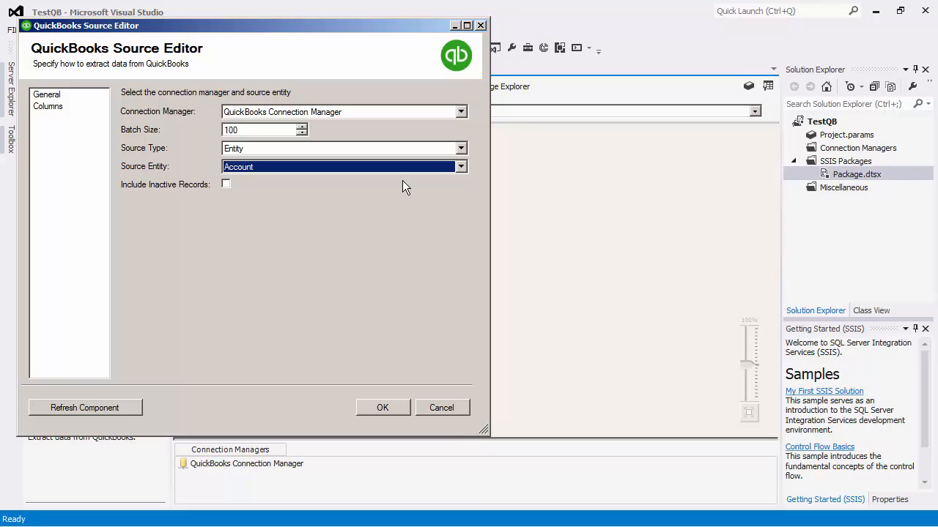
mouse_move(359, 185)
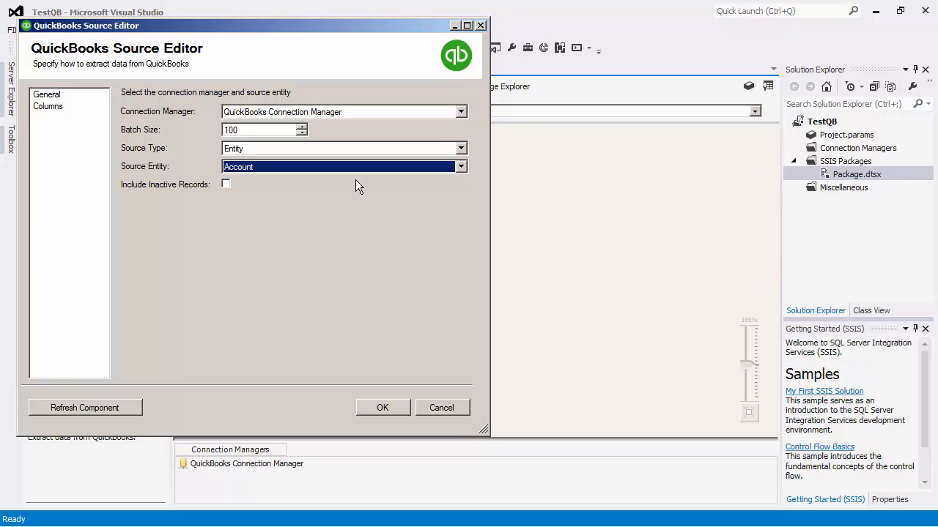
click(225, 184)
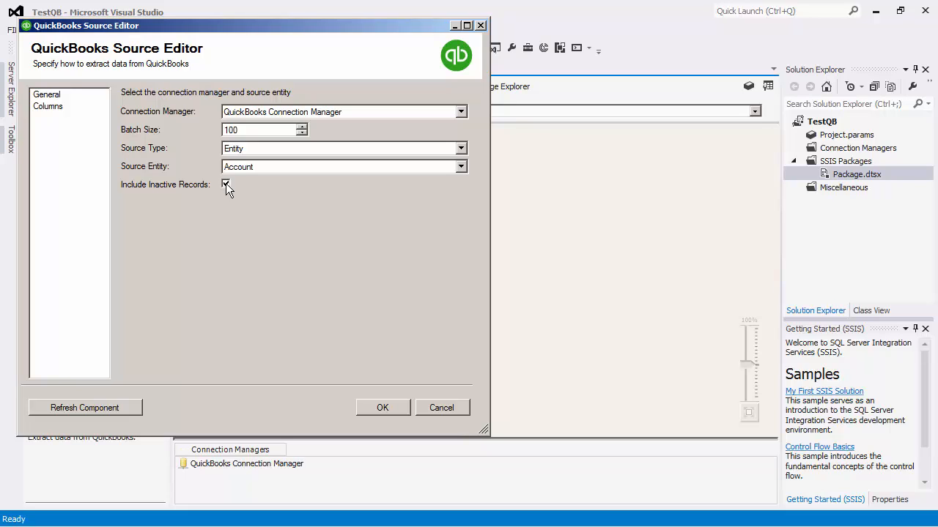
click(226, 184)
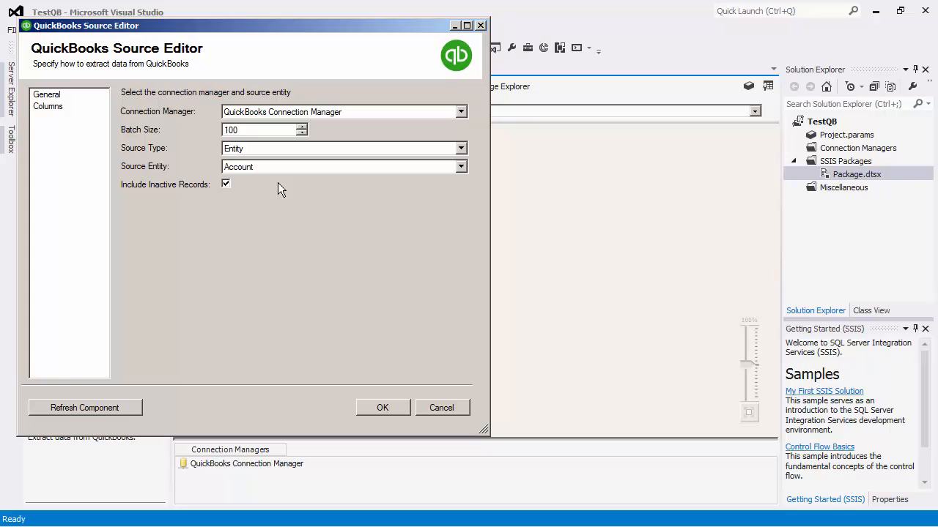
click(460, 167)
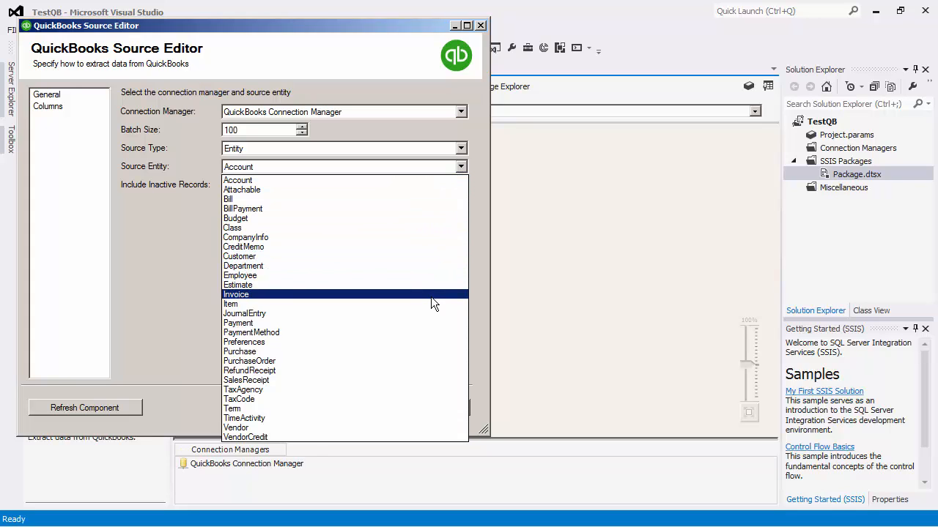
Switch the source entity to Invoice and include SalesItemLineDetail line details.
click(236, 293)
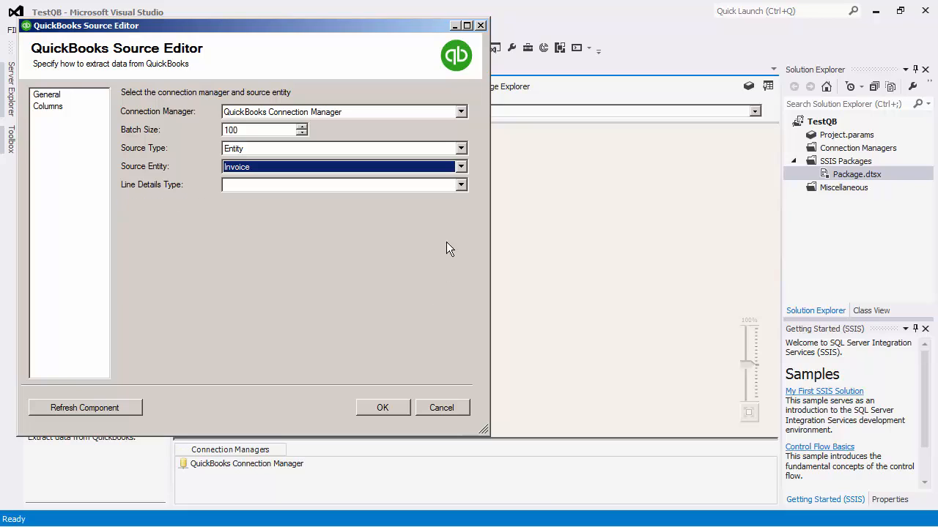
click(460, 184)
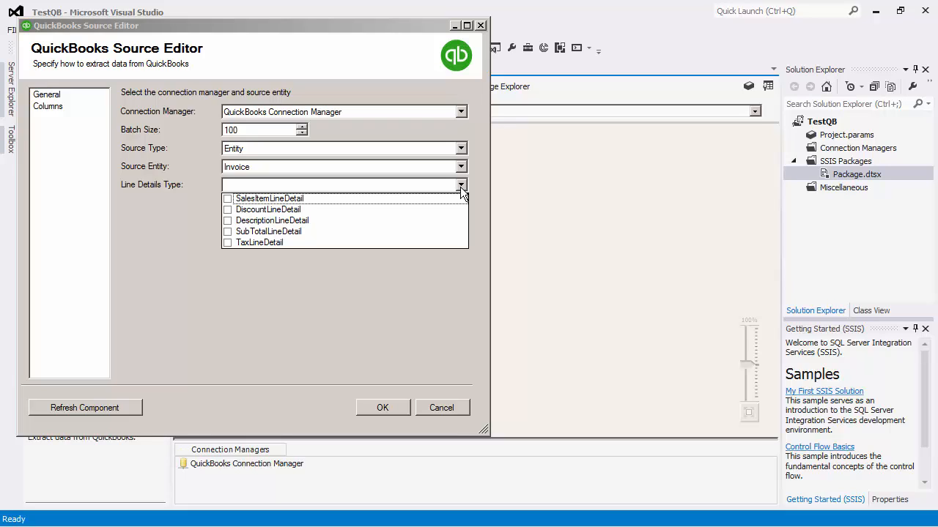
mouse_move(275, 199)
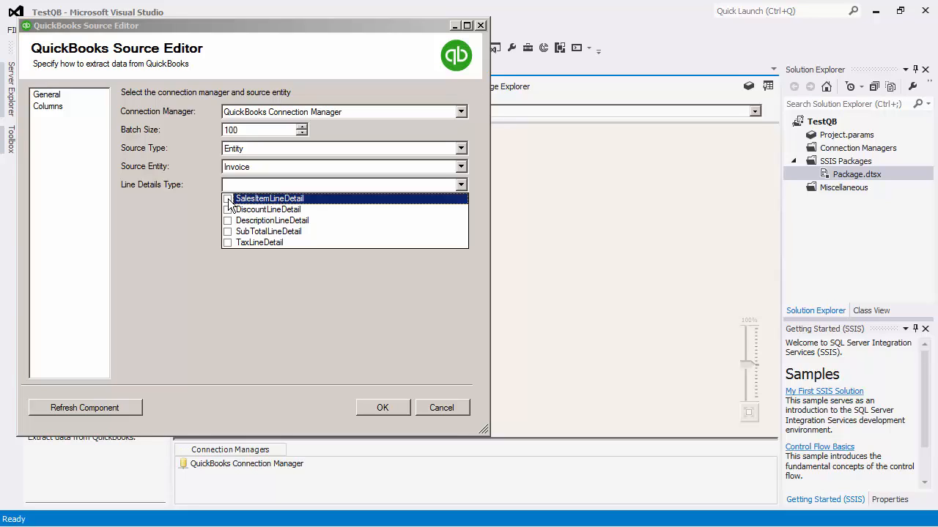
click(227, 199)
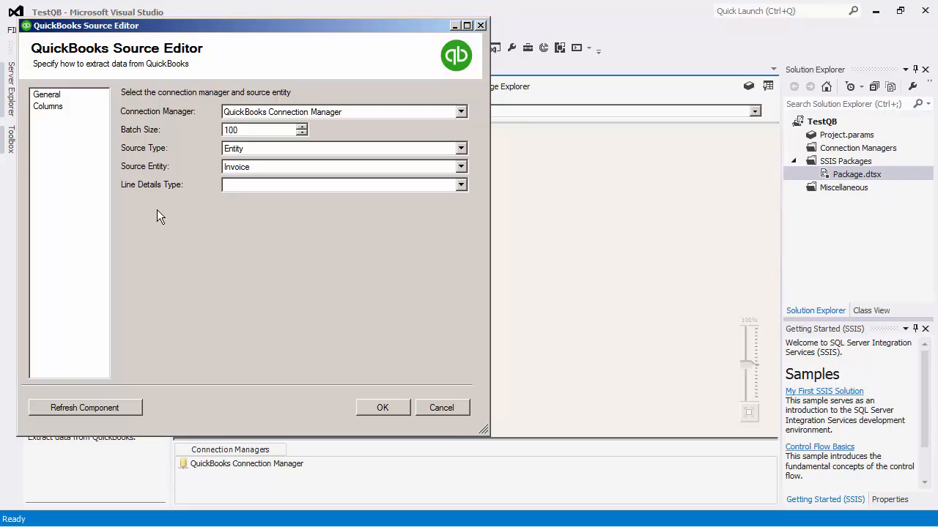
mouse_move(135, 192)
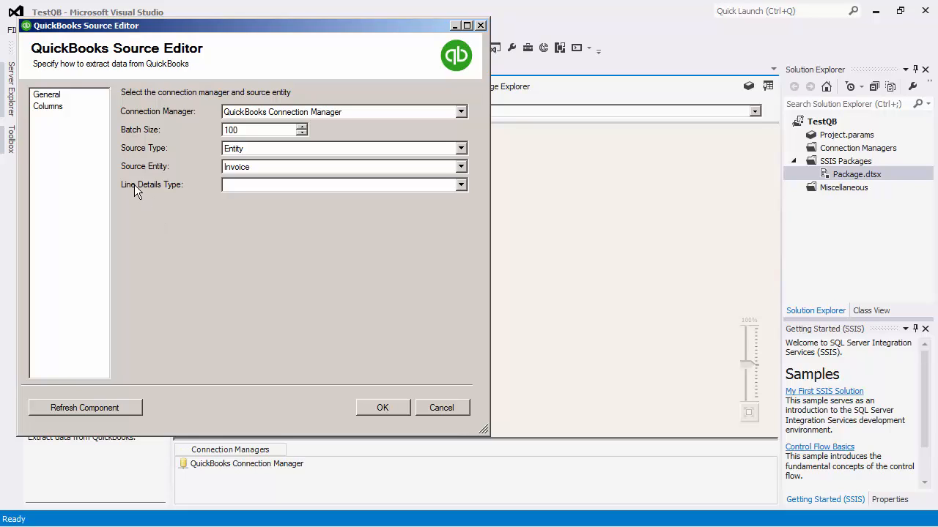
mouse_move(126, 184)
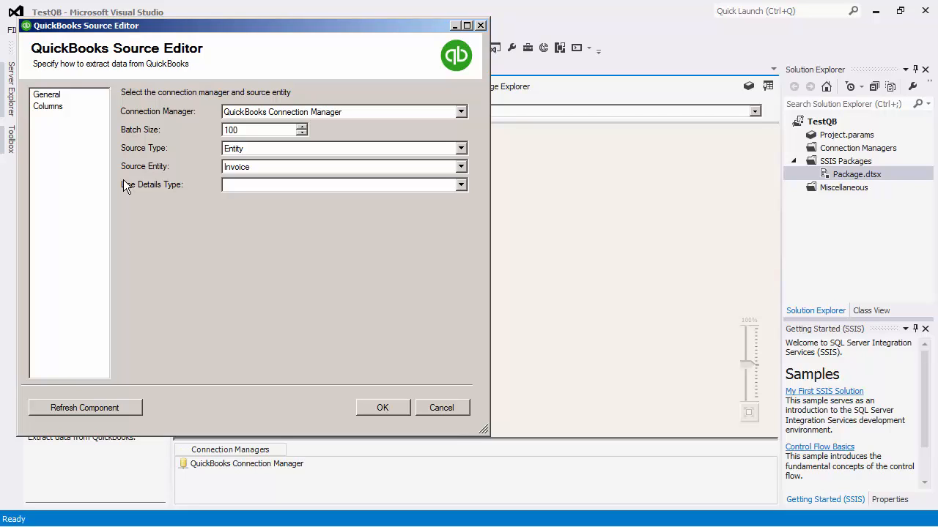
mouse_move(104, 158)
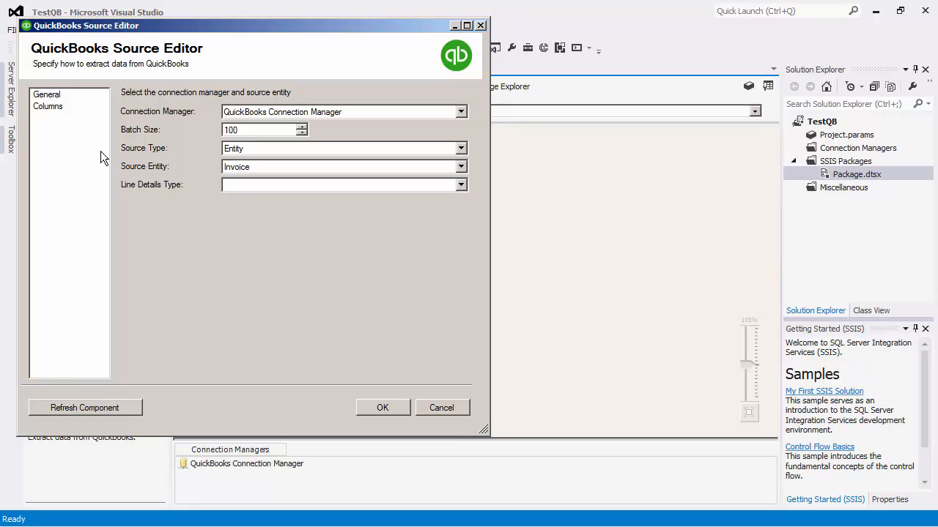
Review the Primary Output's field list and data types on the Columns page.
click(47, 105)
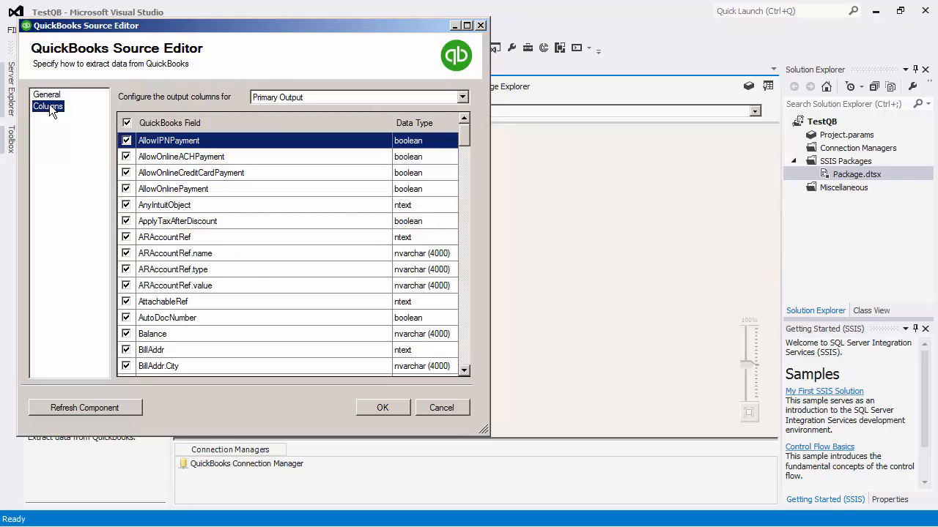
mouse_move(134, 109)
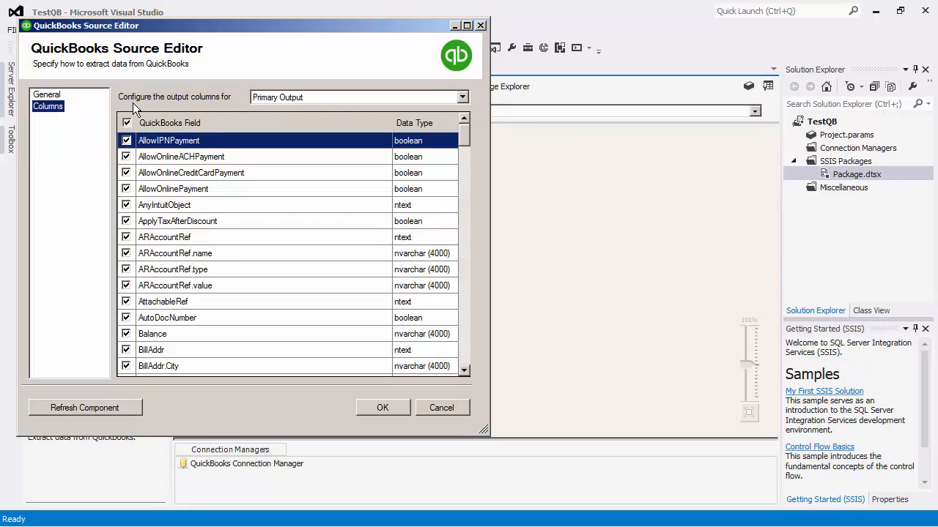
mouse_move(261, 105)
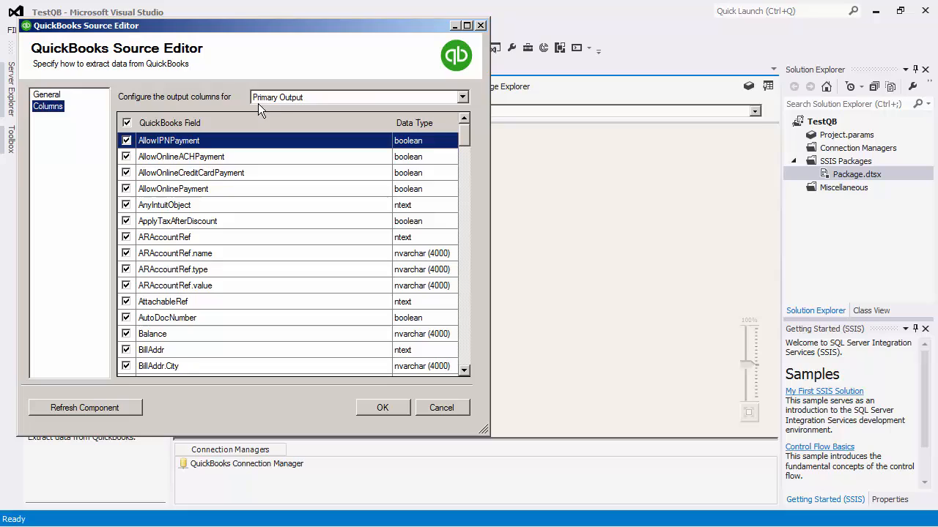
click(461, 97)
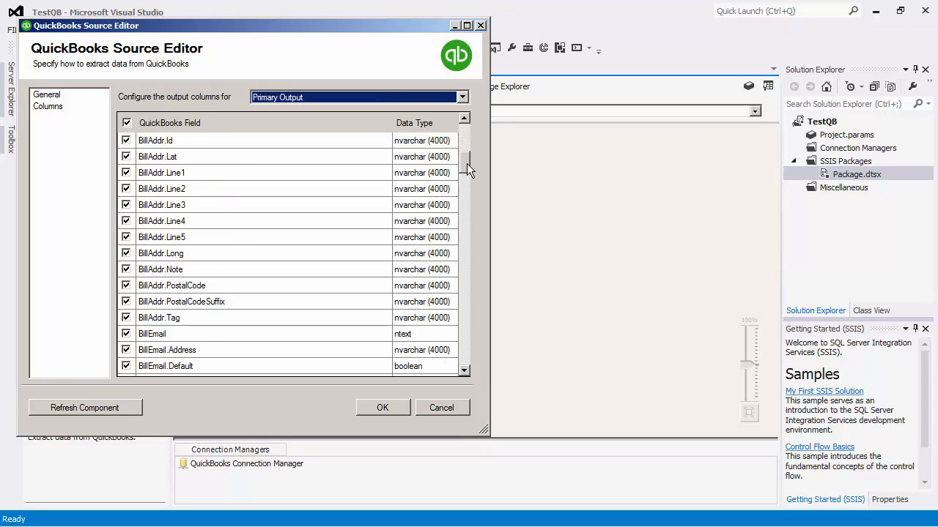
scroll(down, 3)
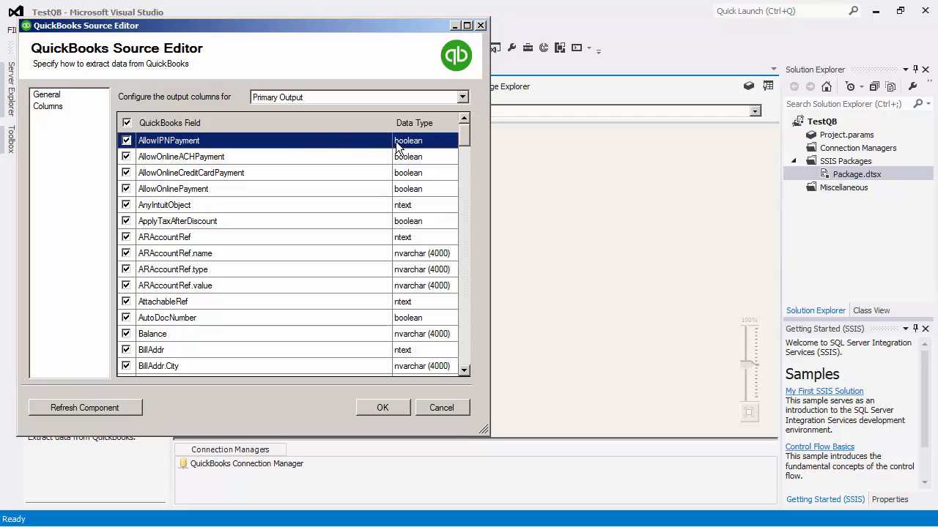
mouse_move(463, 102)
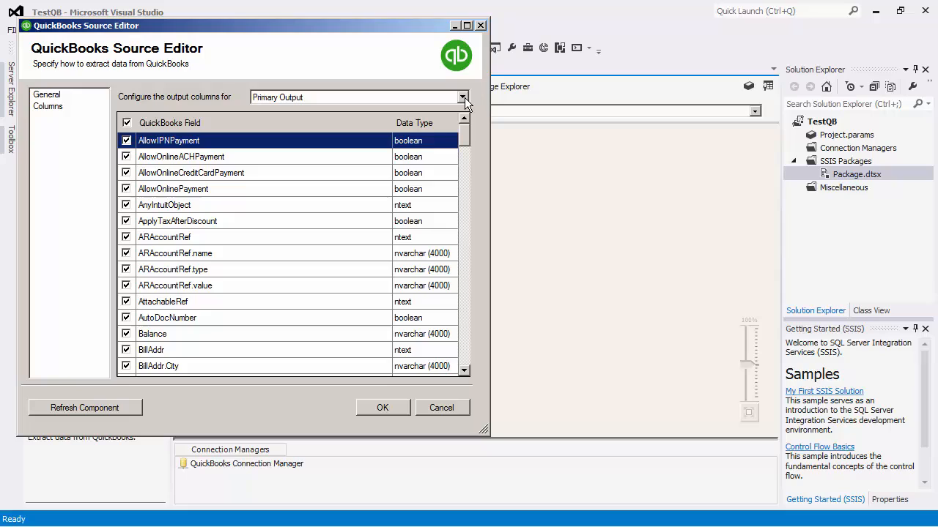
Review the SalesItemLineDetail secondary output's columns, then return to the General page.
click(463, 97)
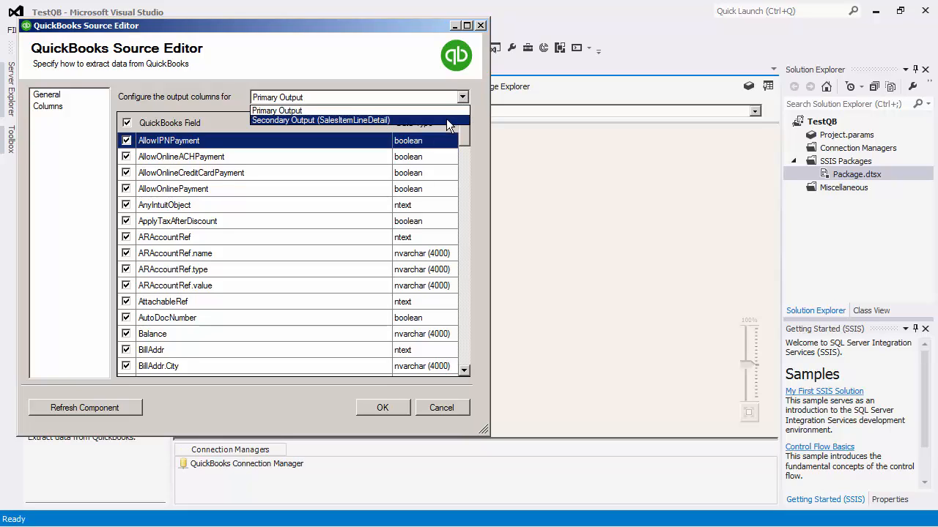
click(319, 120)
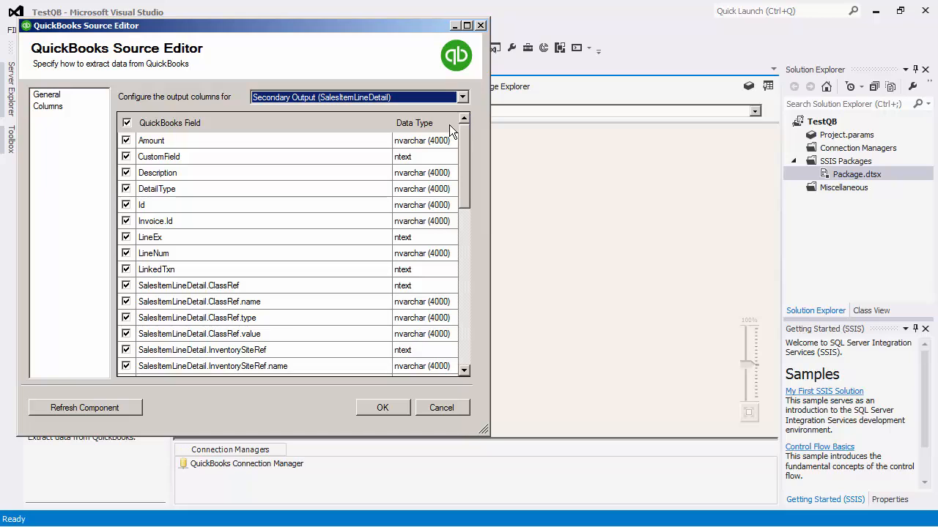
scroll(down, 3)
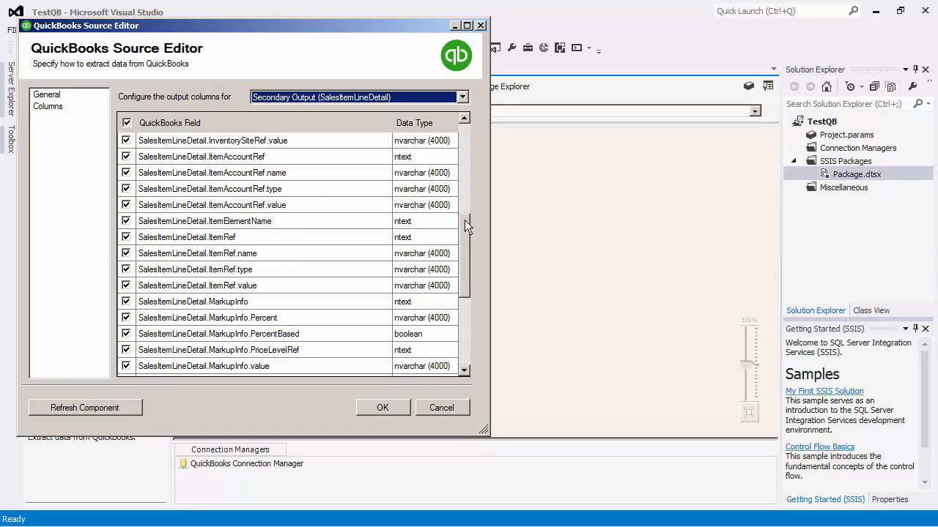
scroll(down, 3)
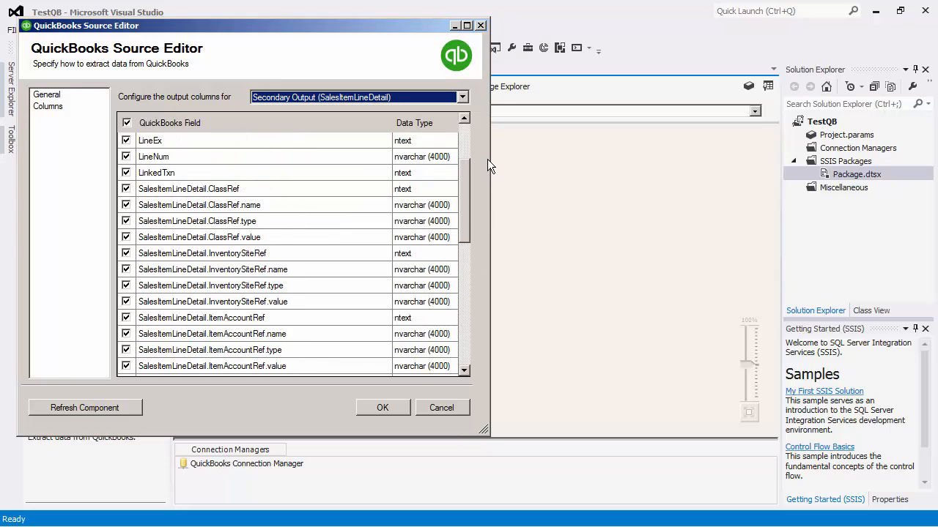
scroll(up, 3)
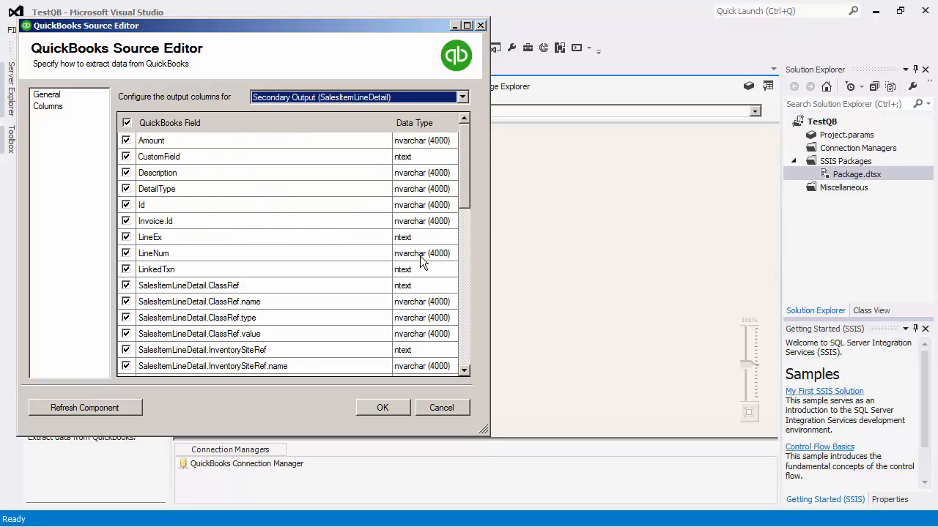
click(46, 100)
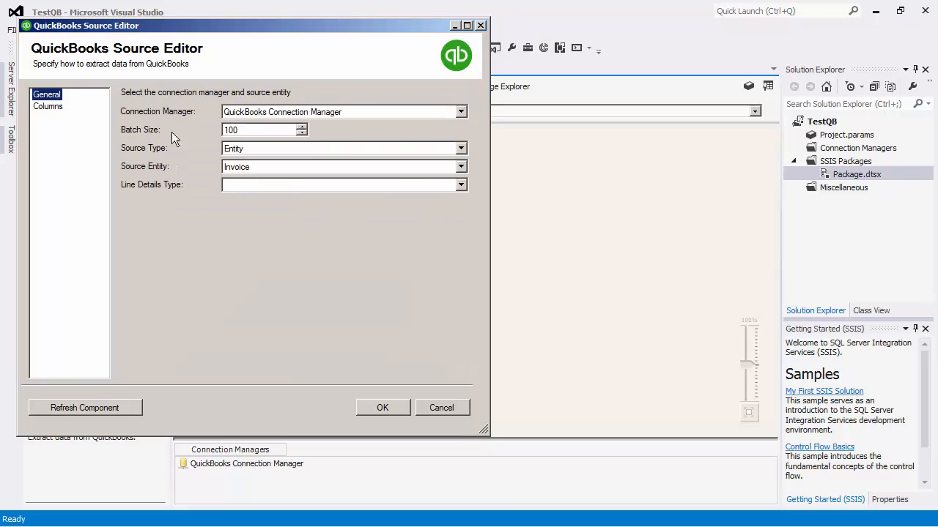
Change the source type to Query, giving a default SELECT * FROM Invoice statement.
click(460, 148)
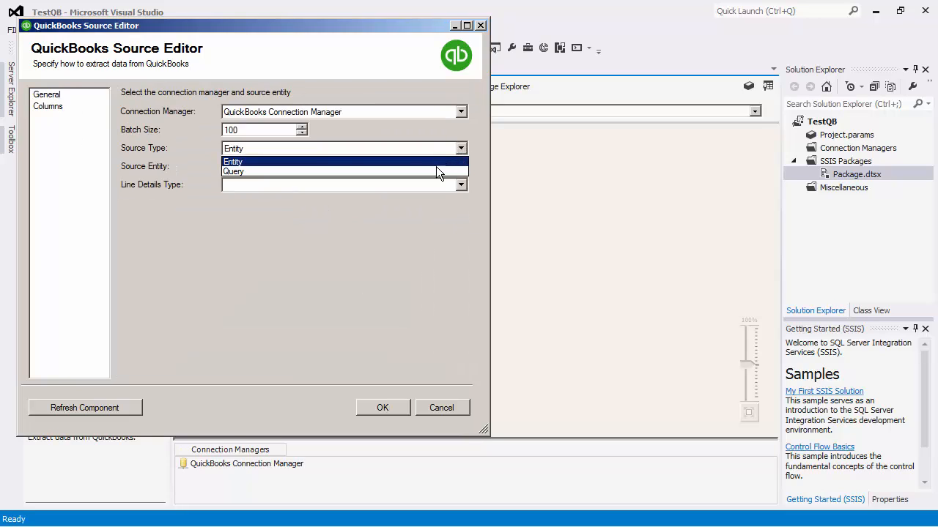
click(232, 172)
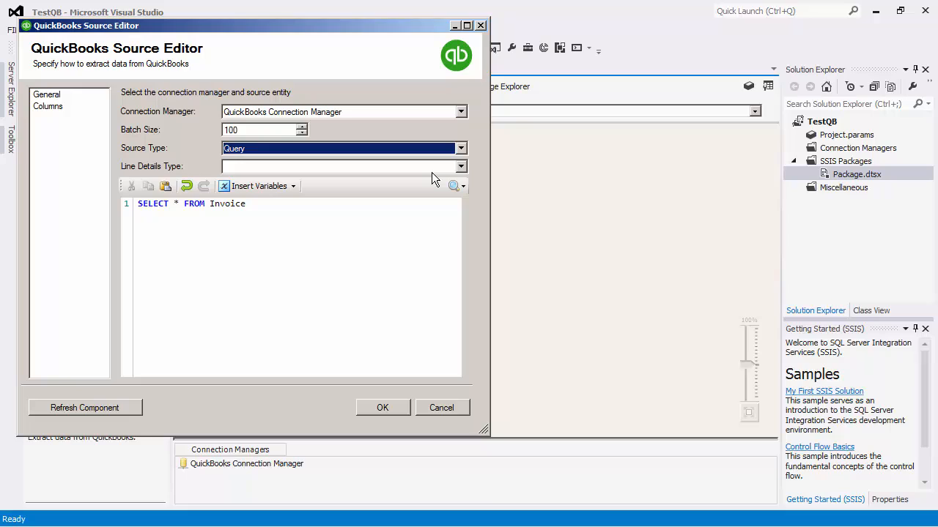
mouse_move(460, 175)
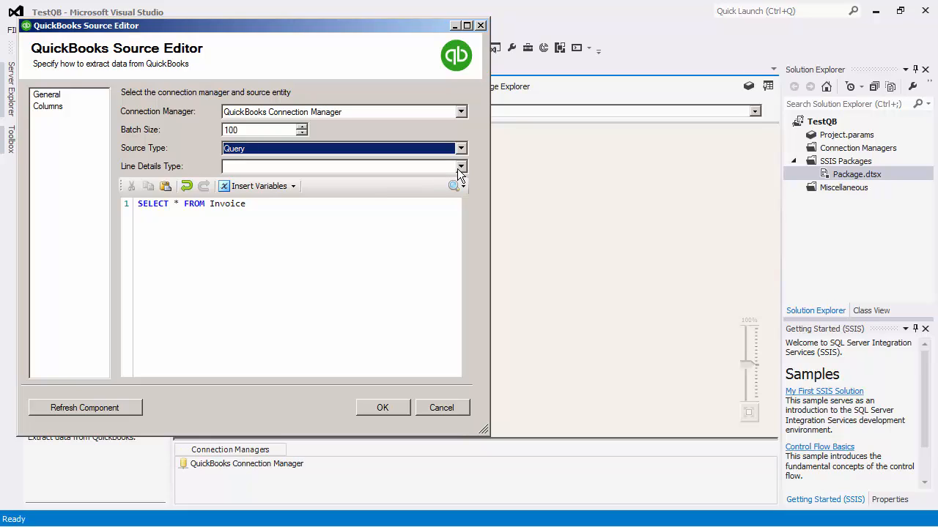
mouse_move(304, 202)
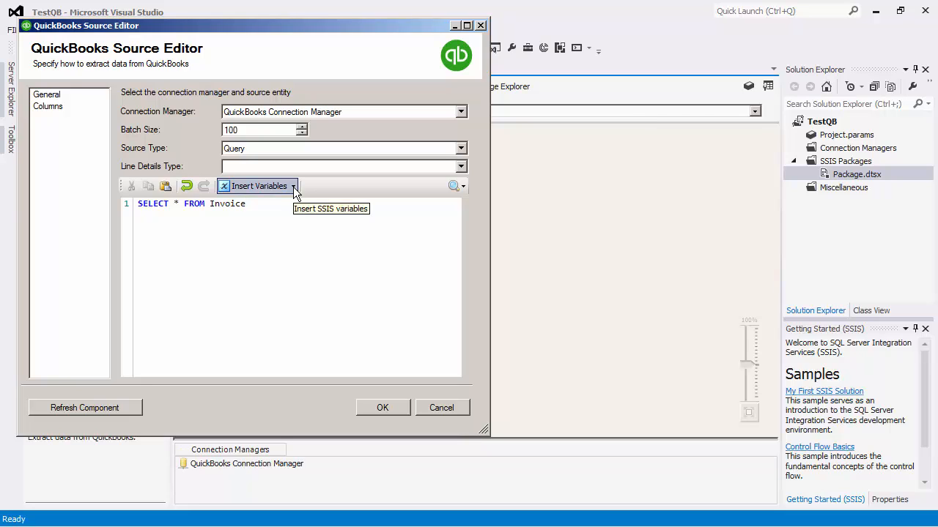
Extend the query to SELECT * FROM Invoice where id = '65'.
text(where id)
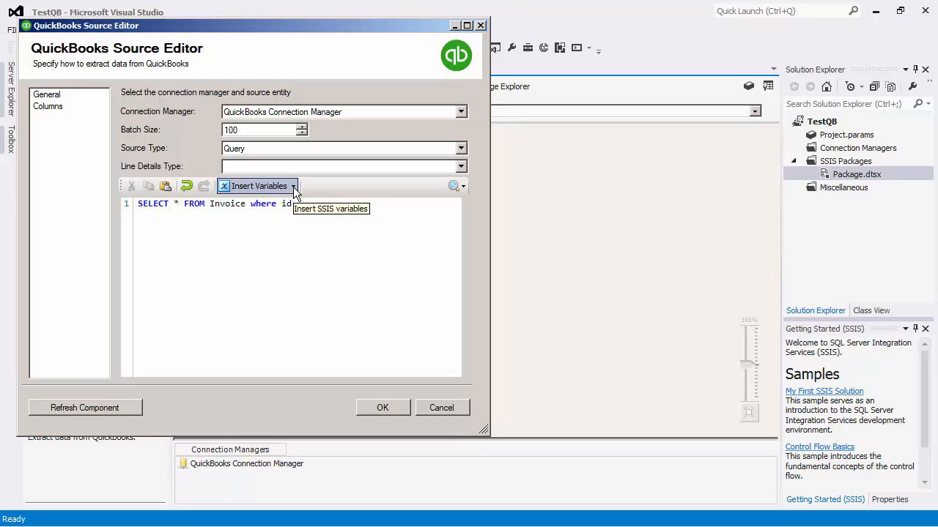
text(= '6)
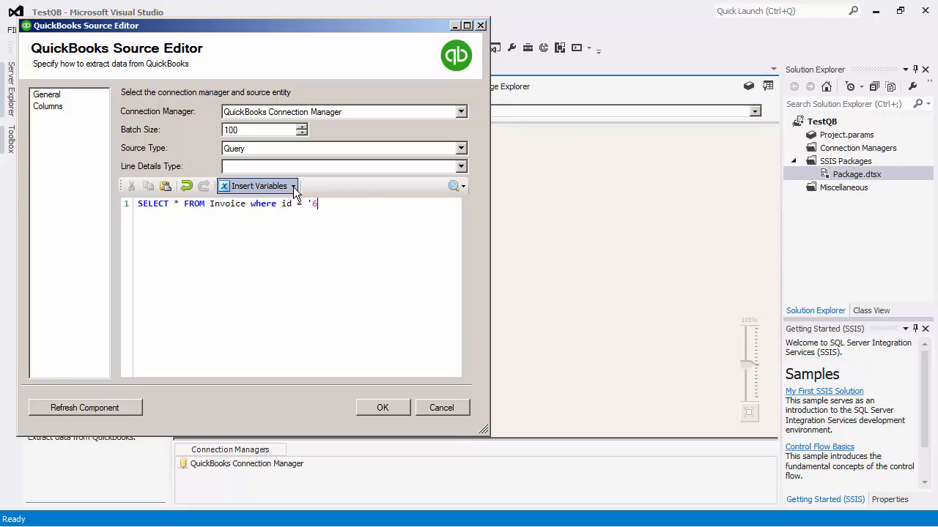
text(5)
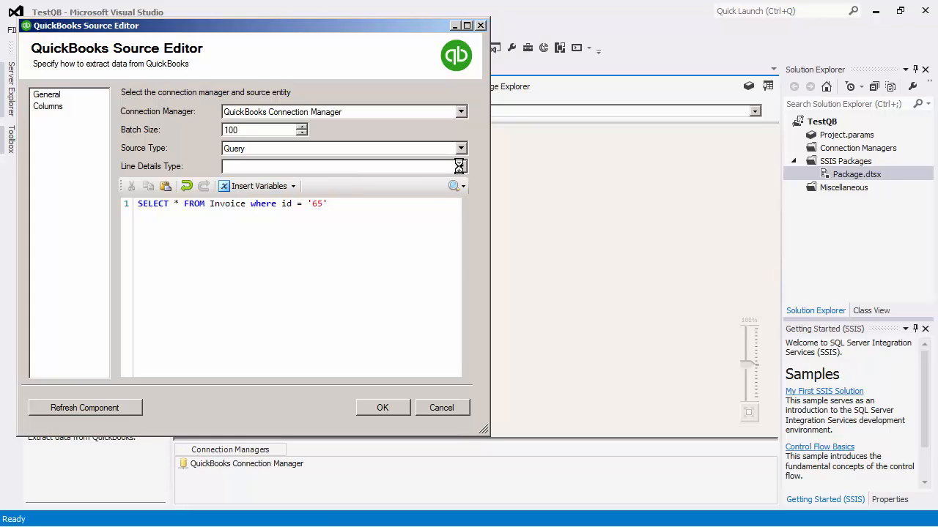
click(460, 167)
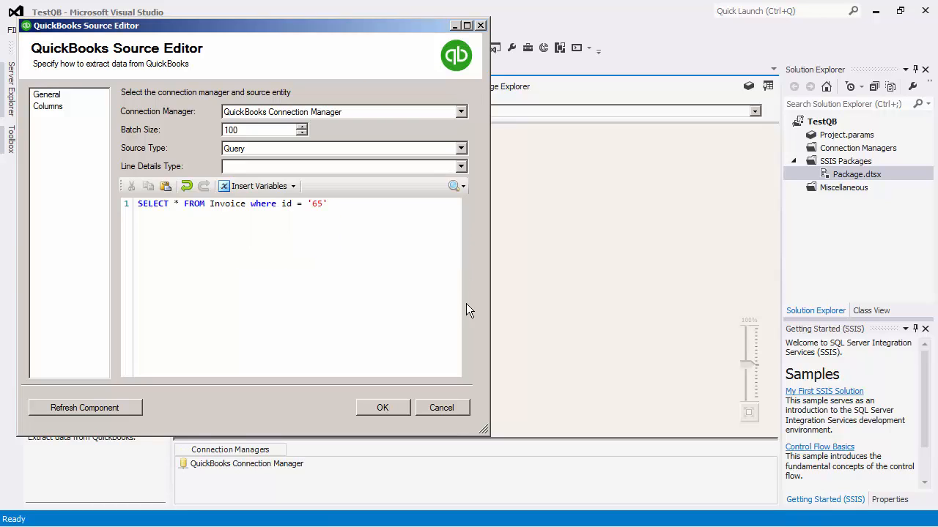
mouse_move(124, 400)
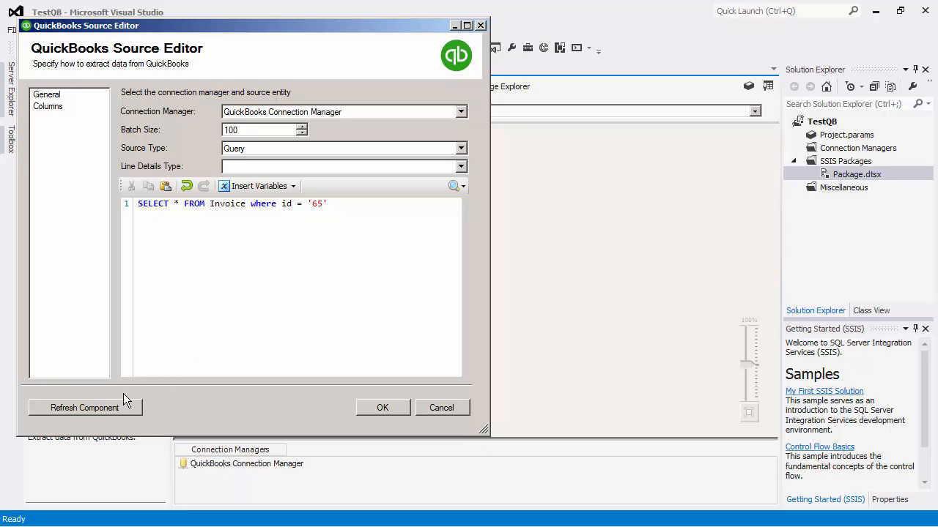
mouse_move(110, 410)
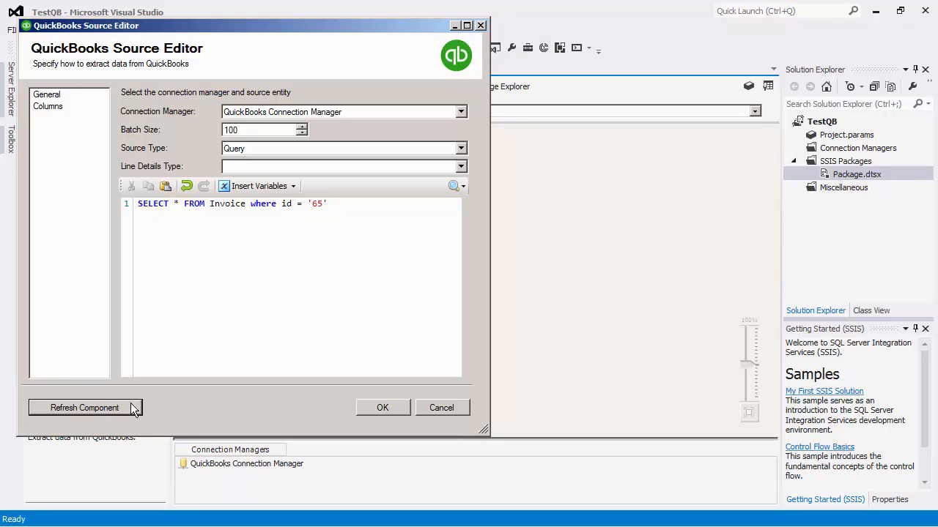
Refresh the source's metadata (203 fields updated) and close the editor with OK.
click(85, 407)
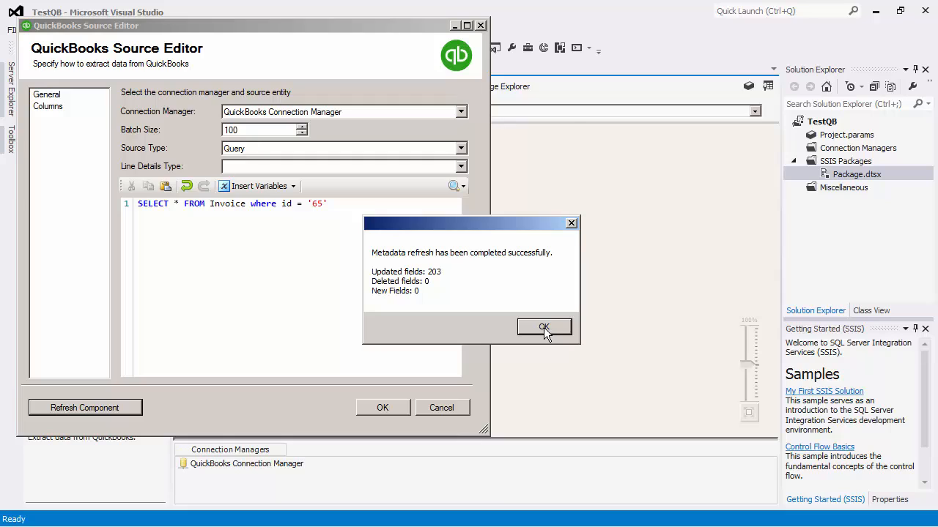
click(544, 327)
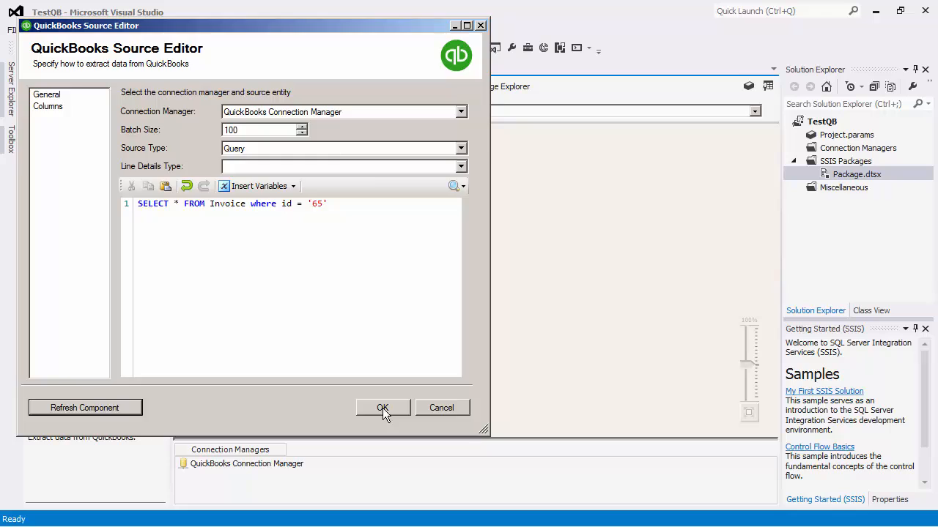
click(381, 407)
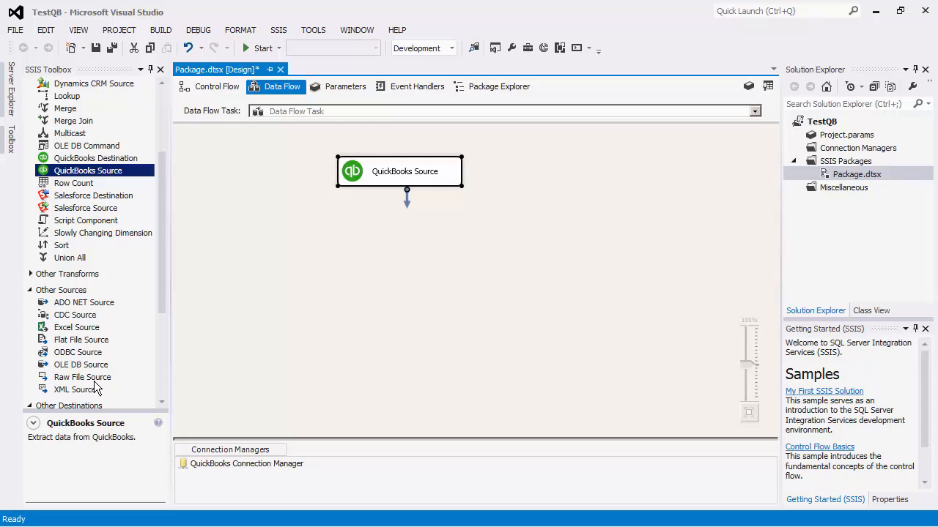
Connect the Primary and SalesItemLineDetail outputs to two new Flat File Destinations.
scroll(down, 3)
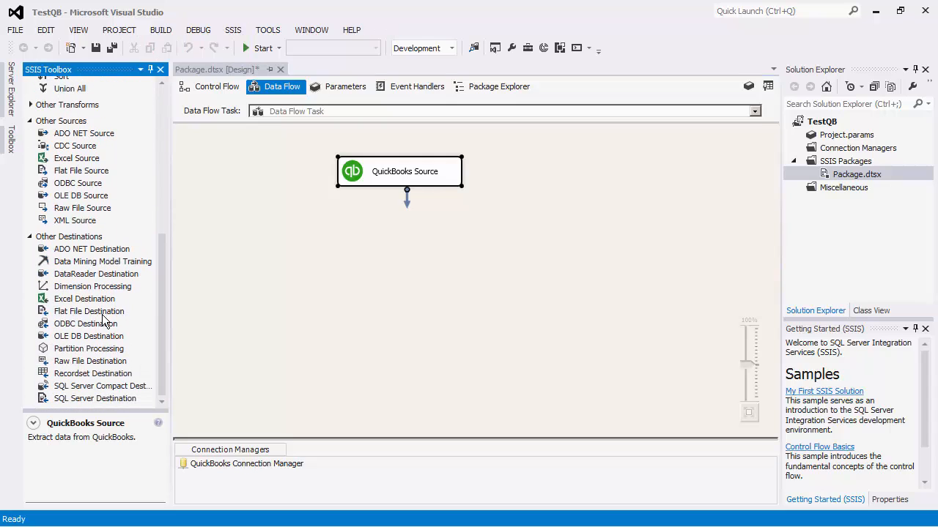
click(88, 310)
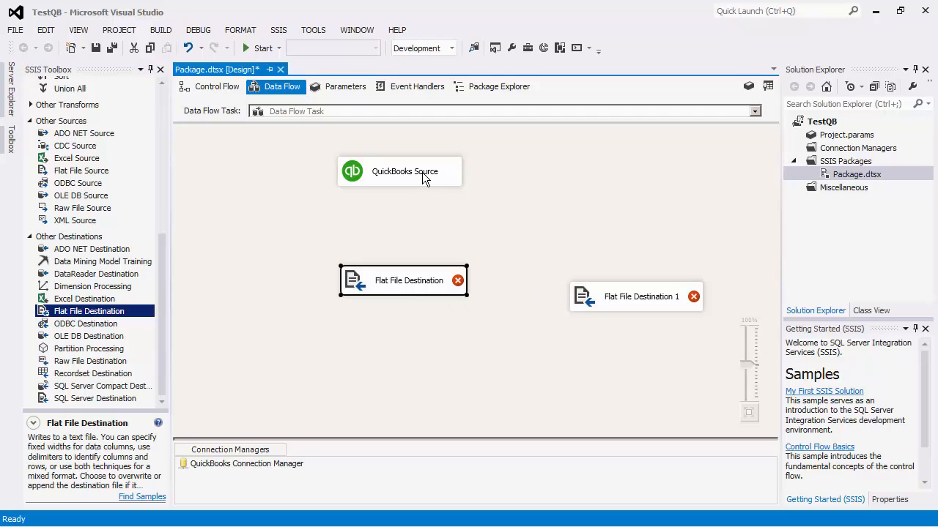
click(607, 266)
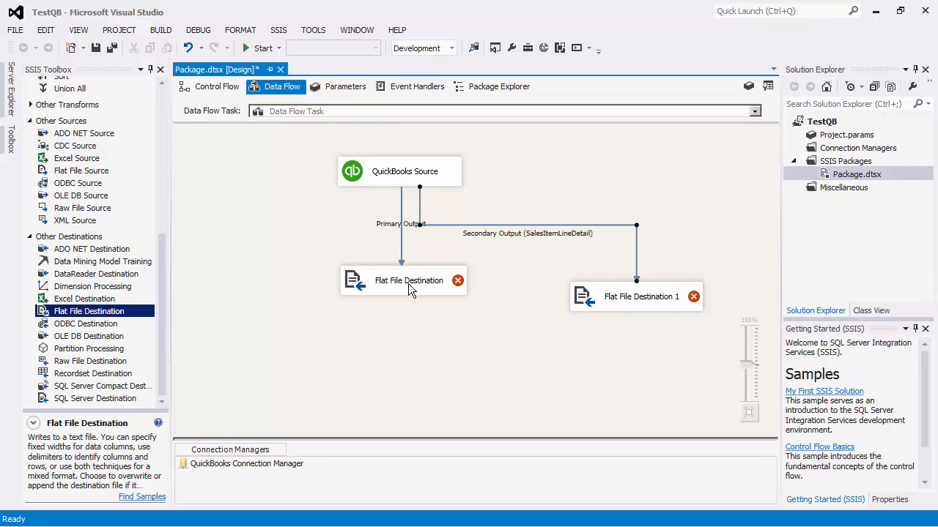
double_click(407, 280)
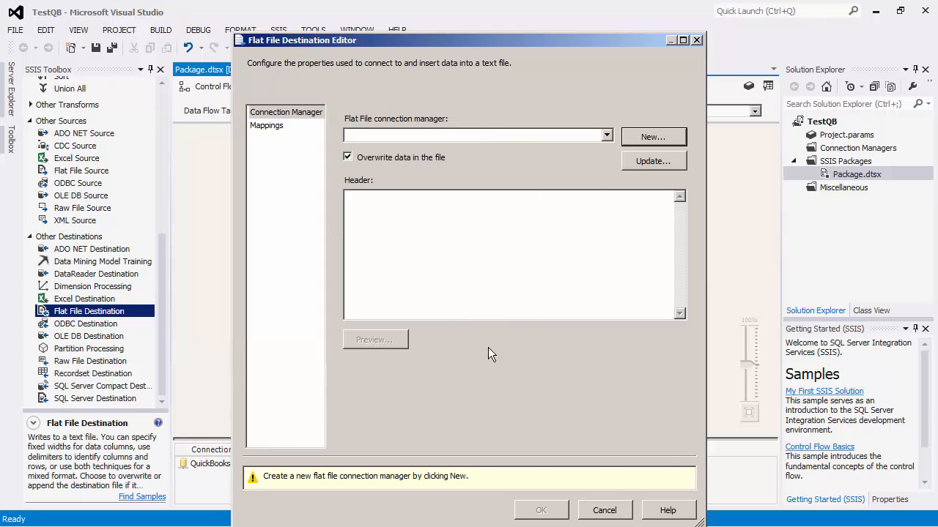
Create a PrimaryOutput flat file connection to a text file for the first destination.
click(653, 137)
text(PrimaryOut)
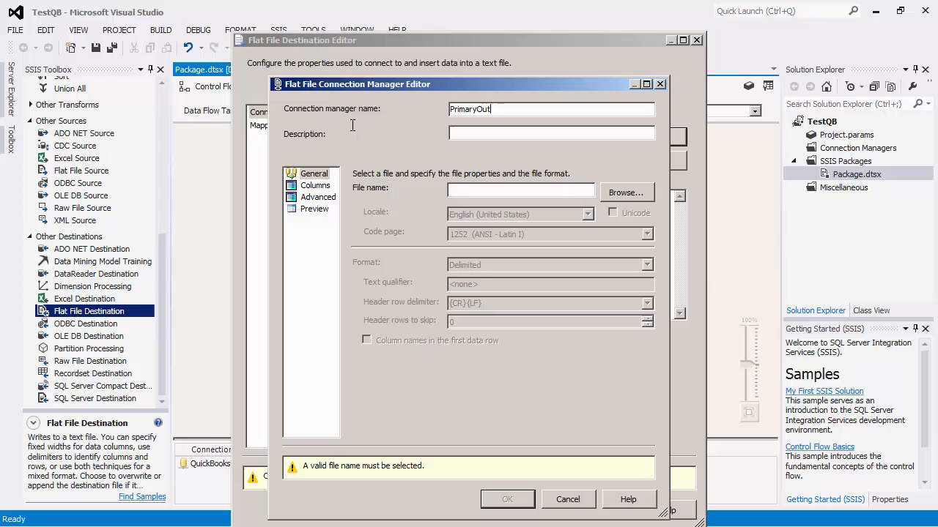
click(627, 192)
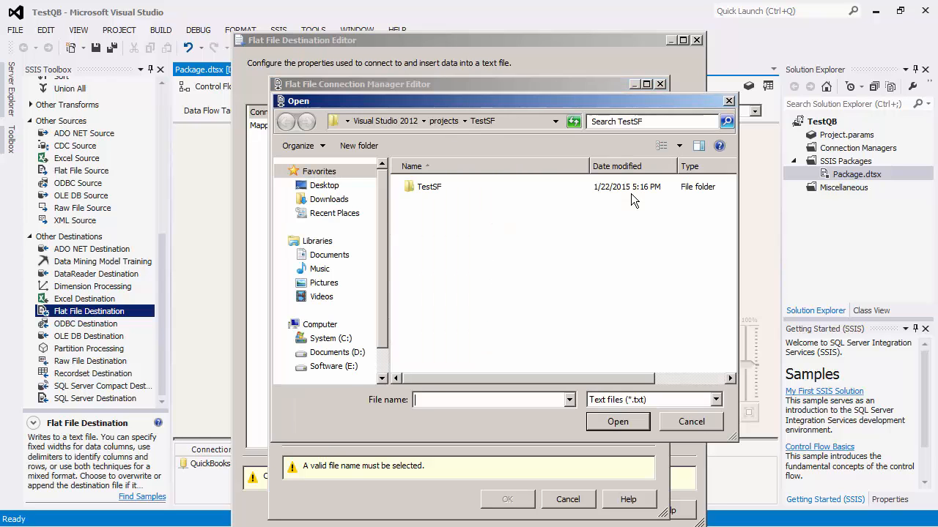
click(324, 185)
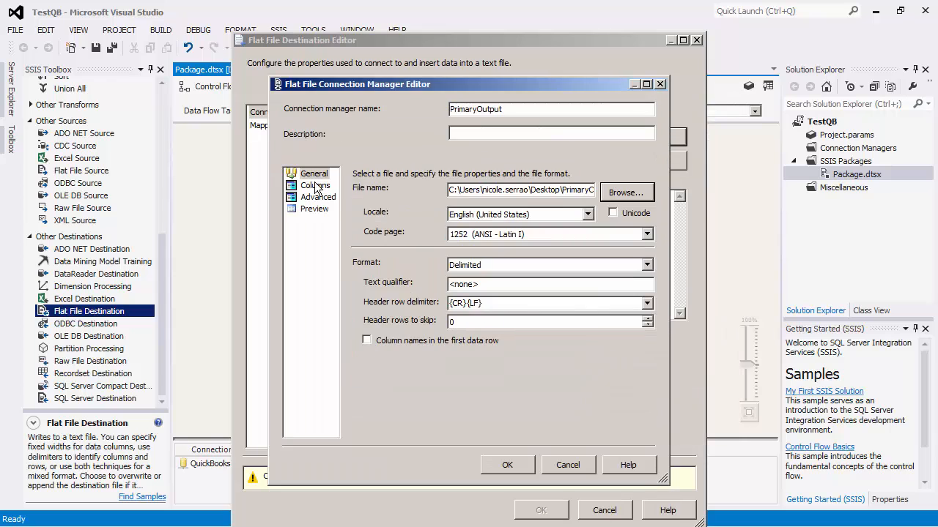
click(315, 185)
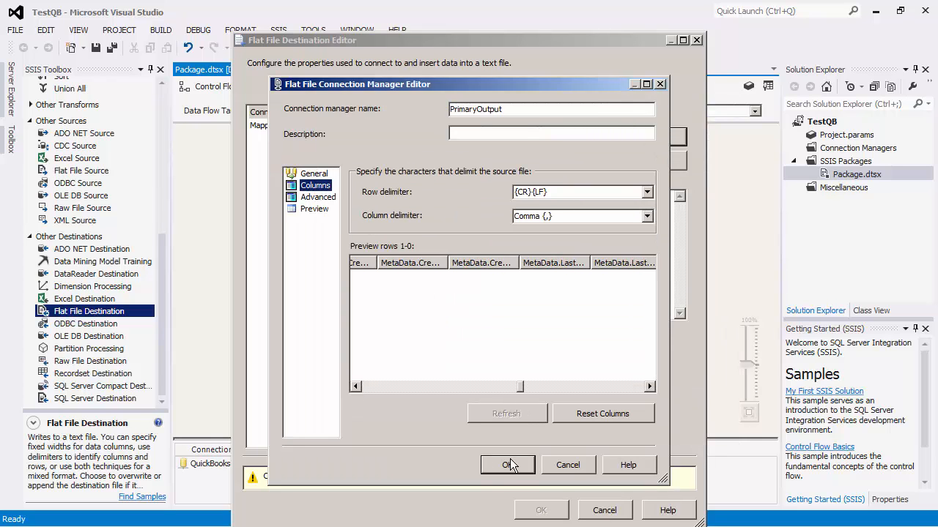
click(507, 464)
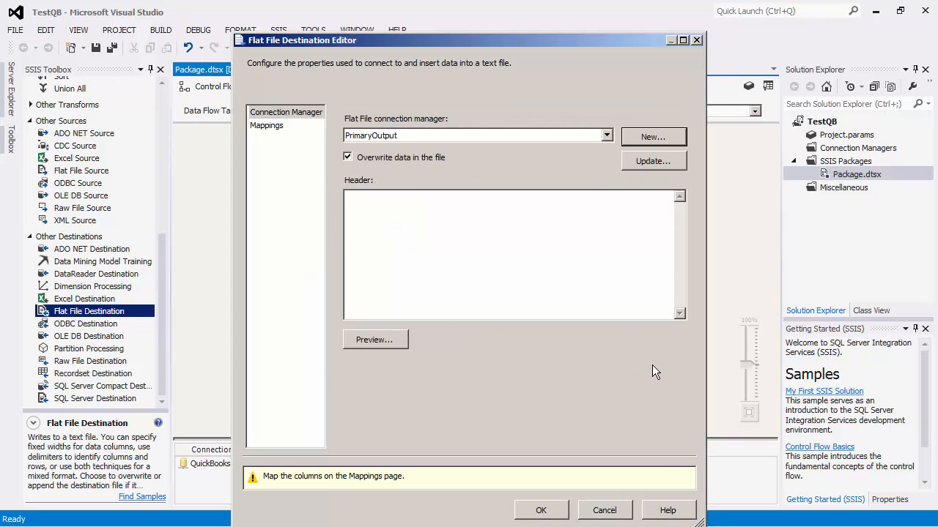
Create a SalesOutputType flat file connection to a text file for the second destination.
click(653, 137)
text(SalesOutputType)
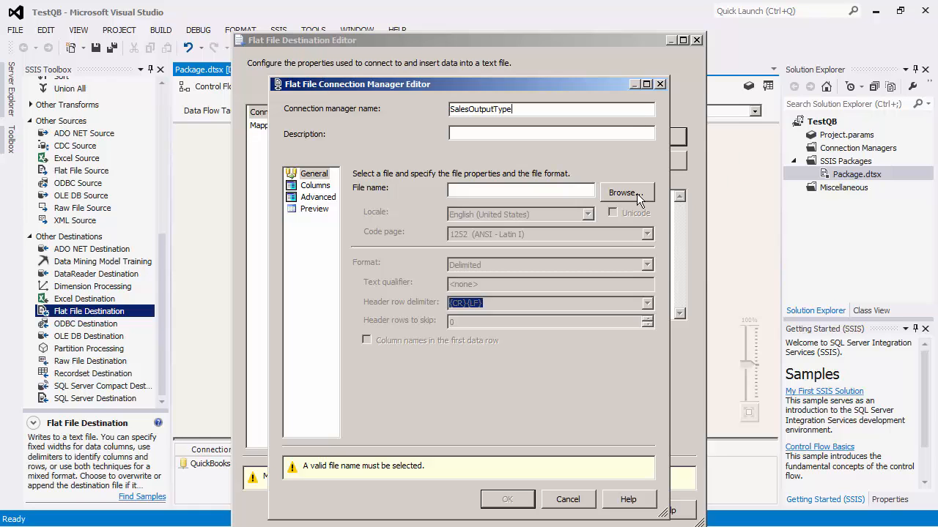
click(622, 192)
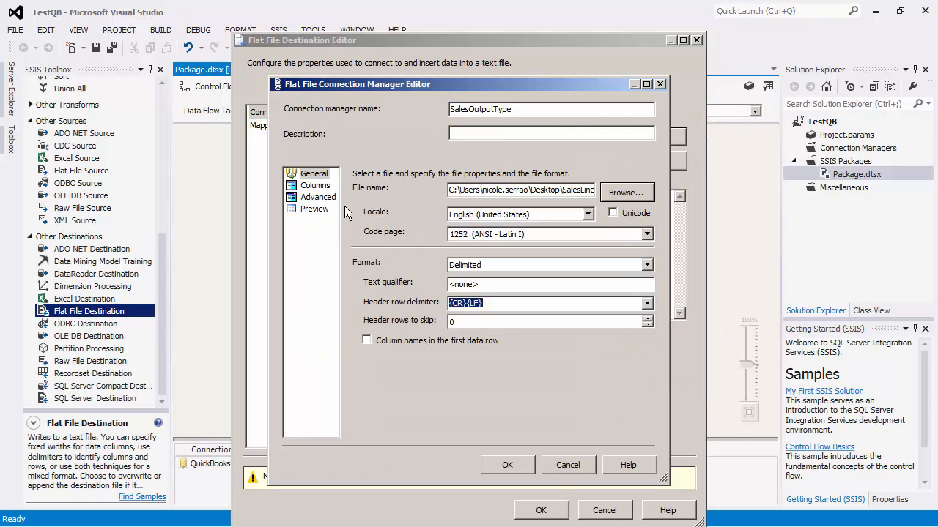
click(315, 185)
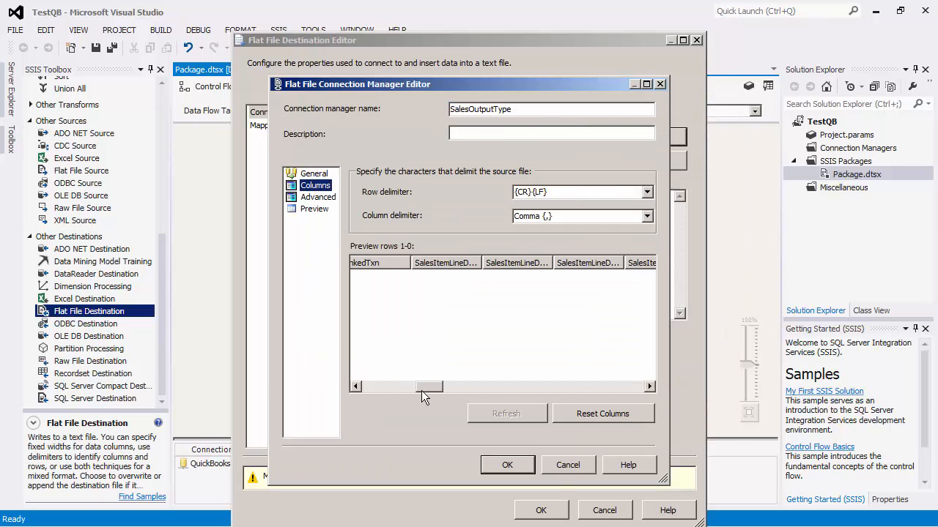
click(507, 464)
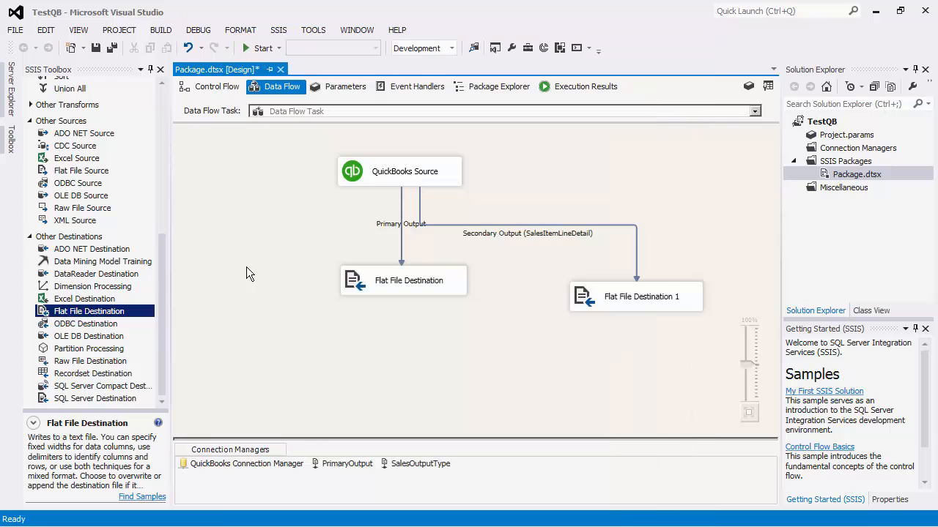
mouse_move(589, 269)
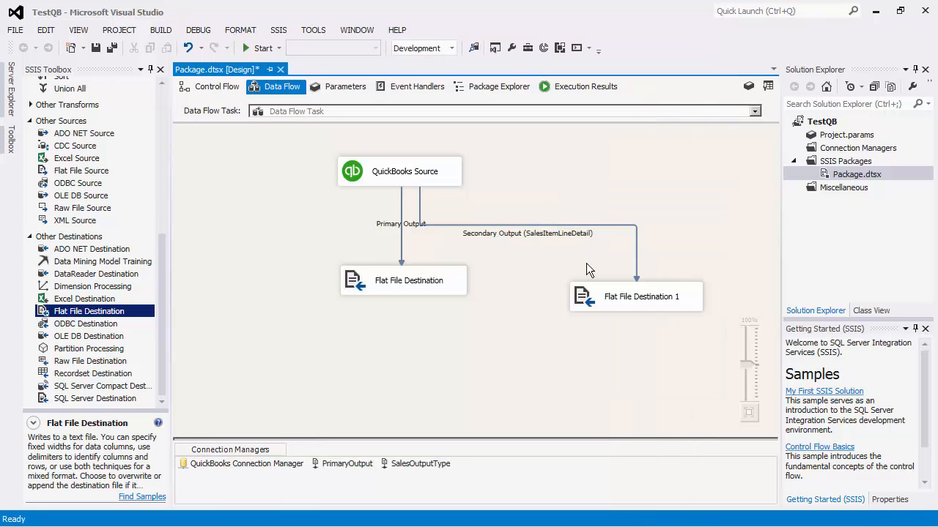
Run the TestQB package until both destinations succeed, then stop debugging.
click(262, 47)
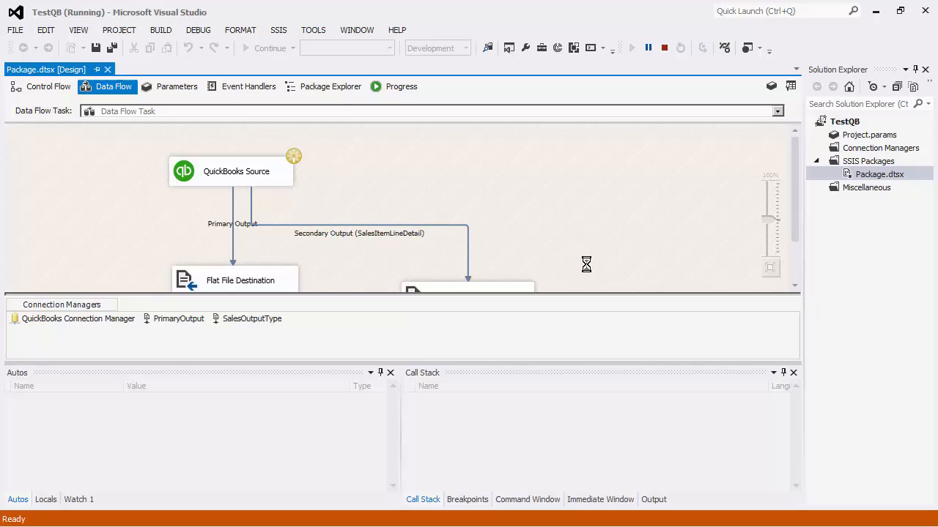
click(664, 47)
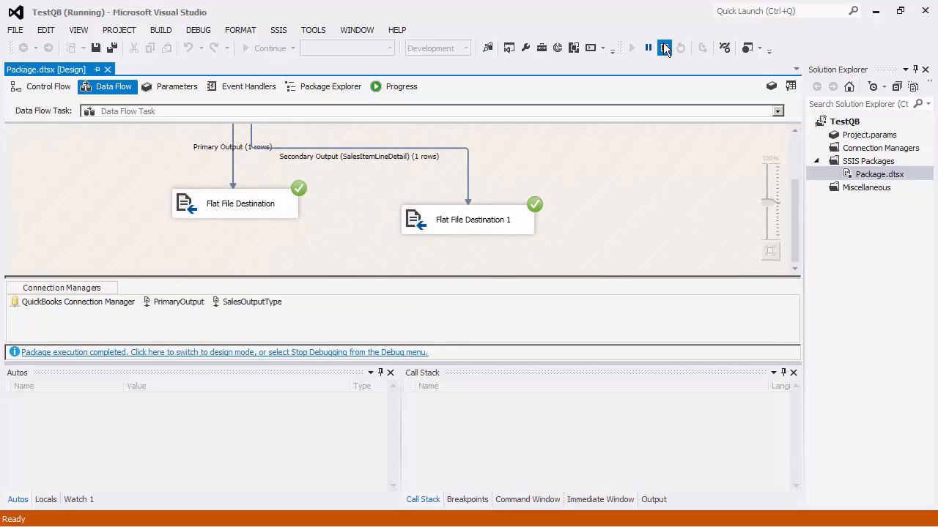
click(665, 46)
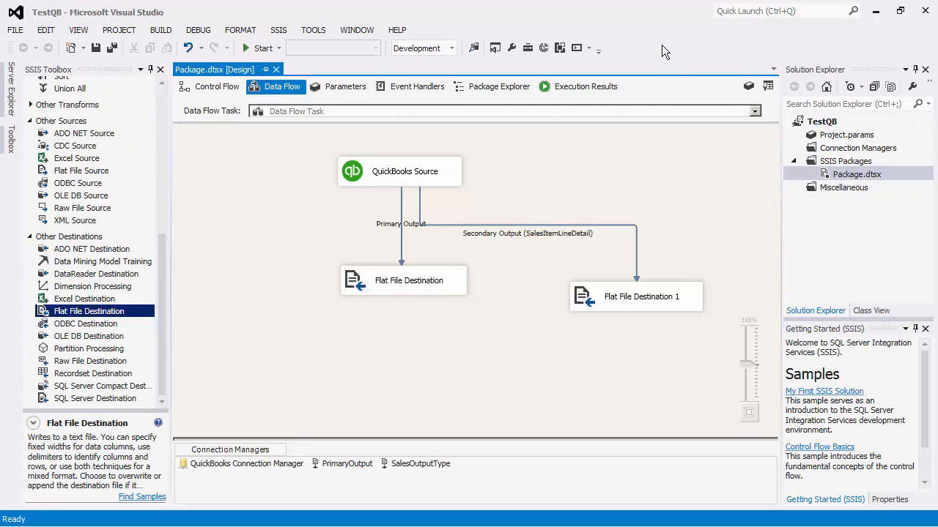
Switch to Data Flow Task 1's data flow and add two Flat File Source components from Other Sources.
click(217, 85)
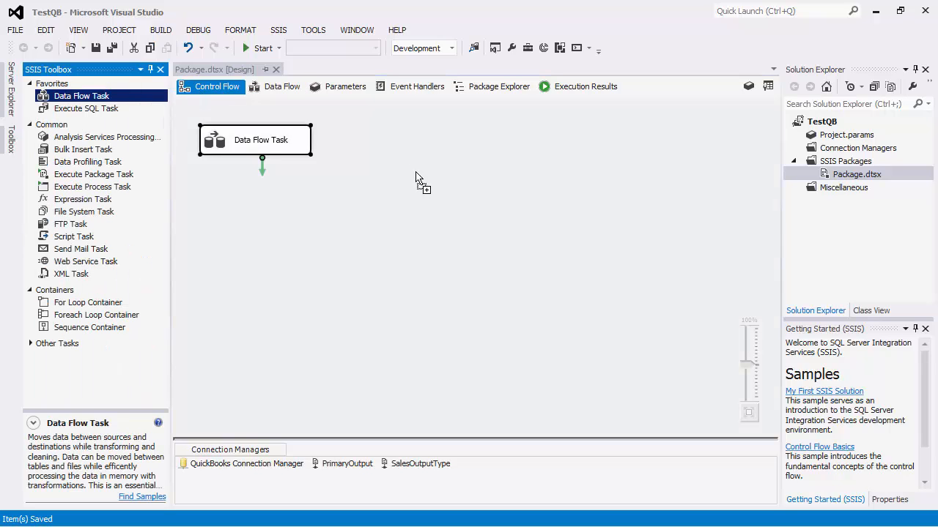
click(281, 85)
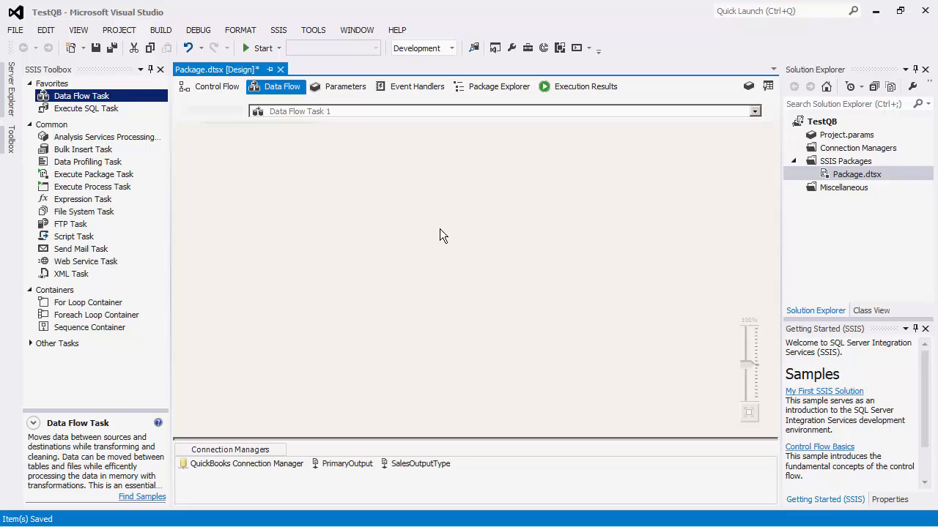
scroll(down, 3)
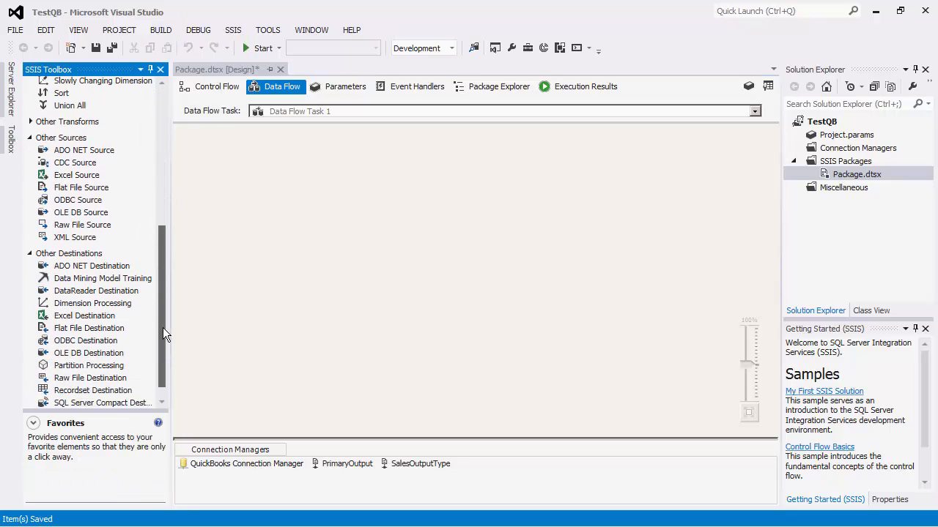
click(82, 185)
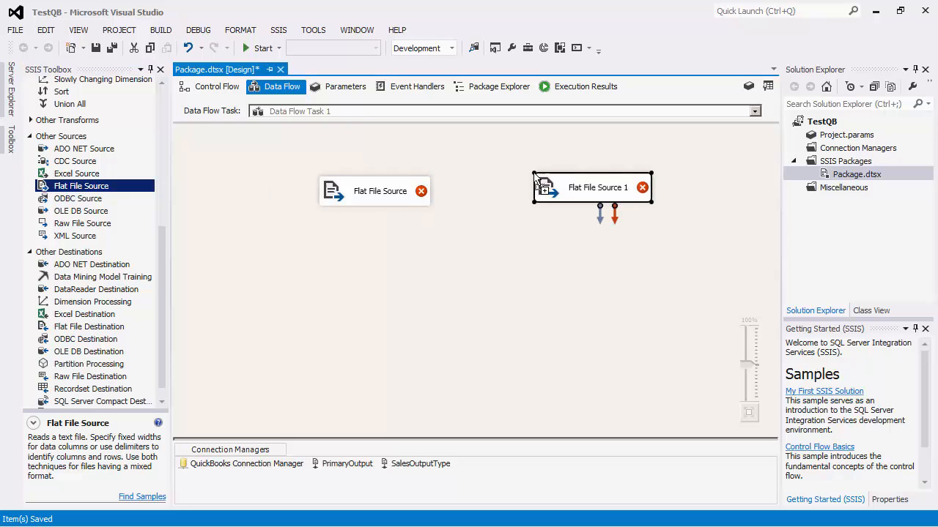
Configure both Flat File Sources (PrimaryOutput and the sales line file), reviewing columns so their errors clear.
double_click(379, 190)
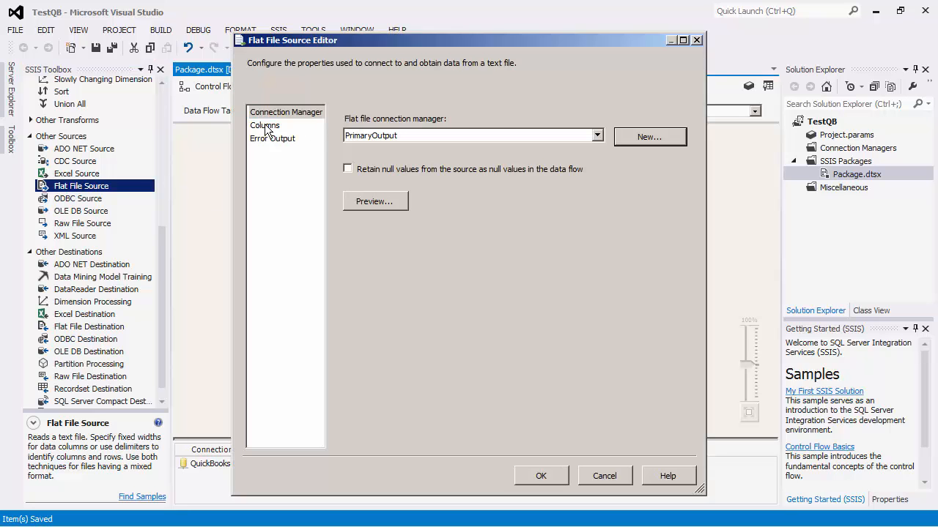
click(266, 124)
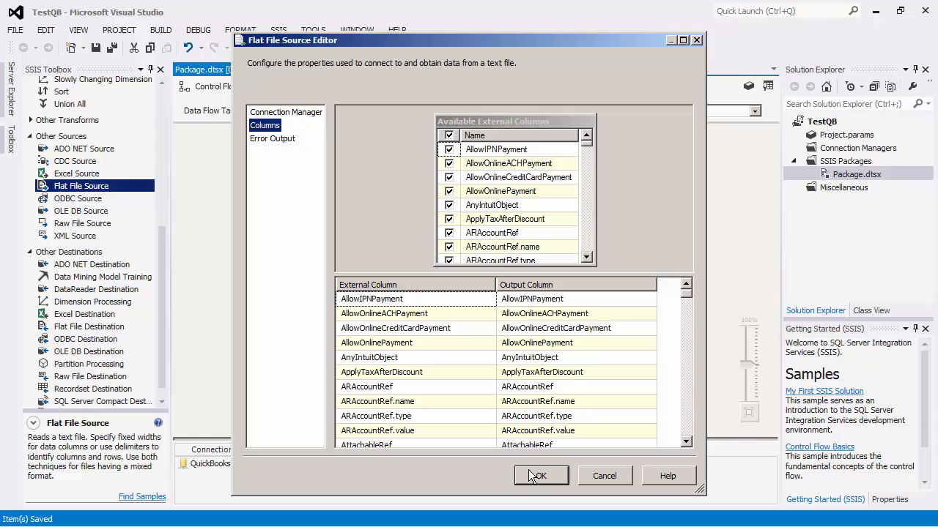
click(541, 475)
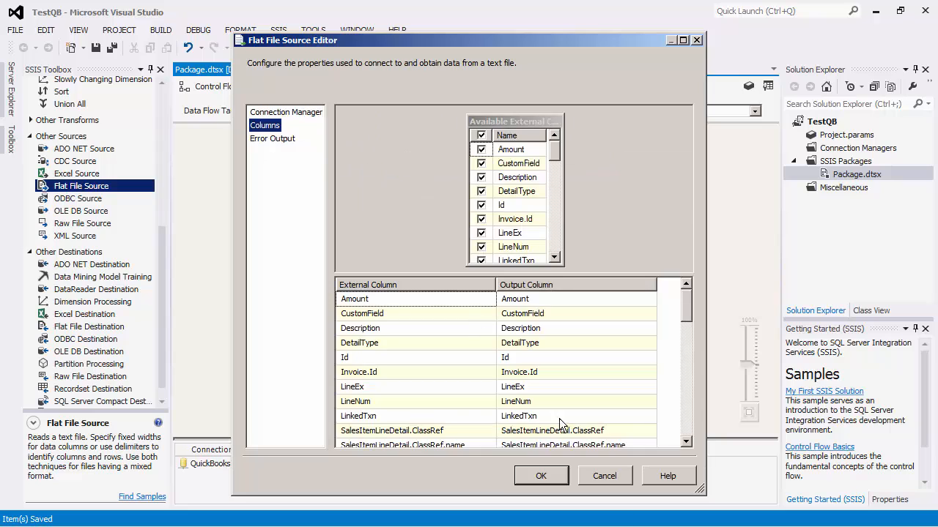
click(541, 475)
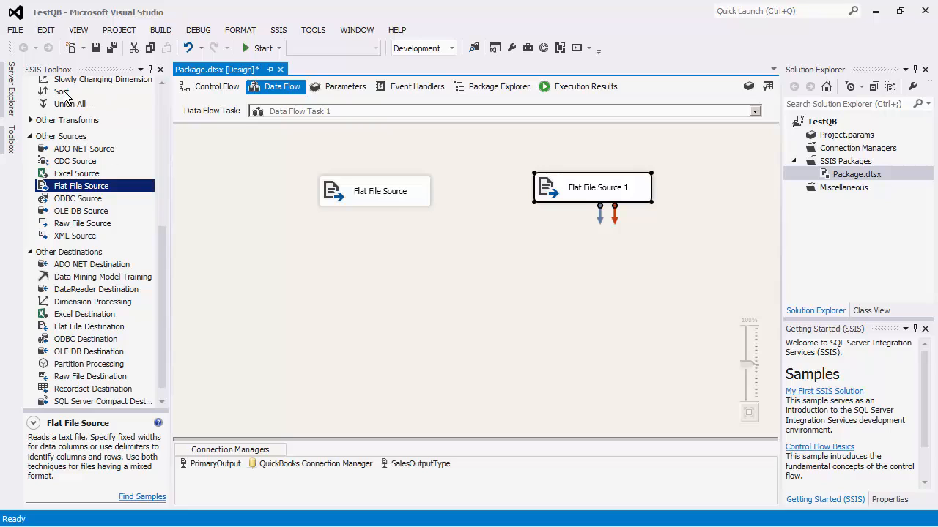
Feed each source into its own Sort transform, the second sorted ascending by Invoice.Id.
drag(61, 91, 424, 282)
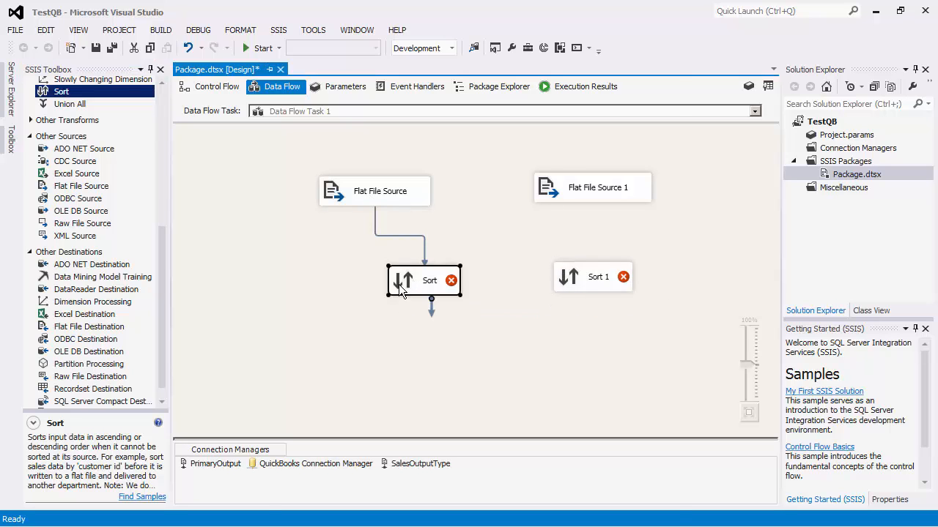
double_click(423, 281)
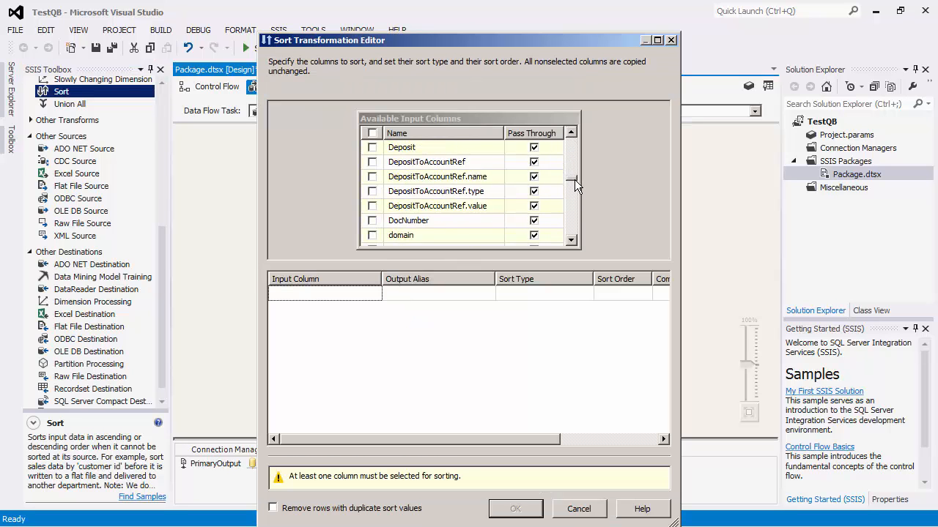
click(579, 508)
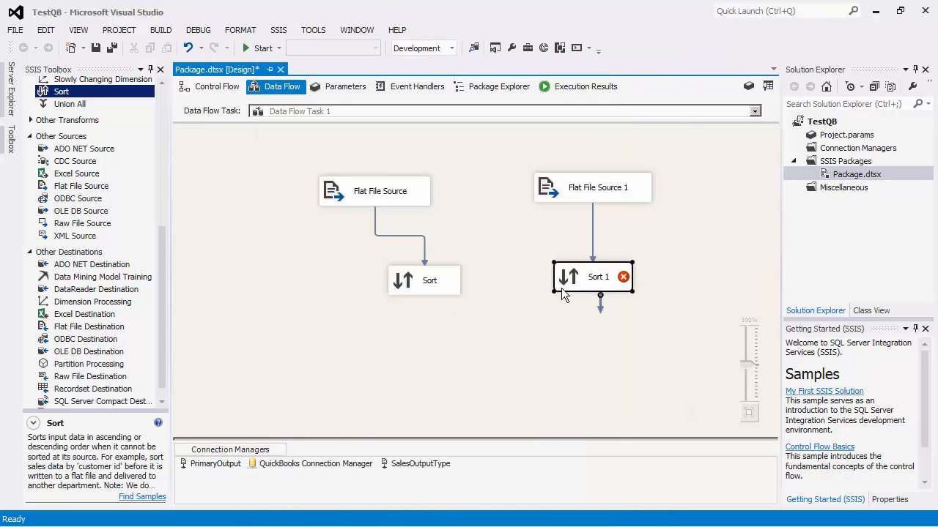
double_click(592, 276)
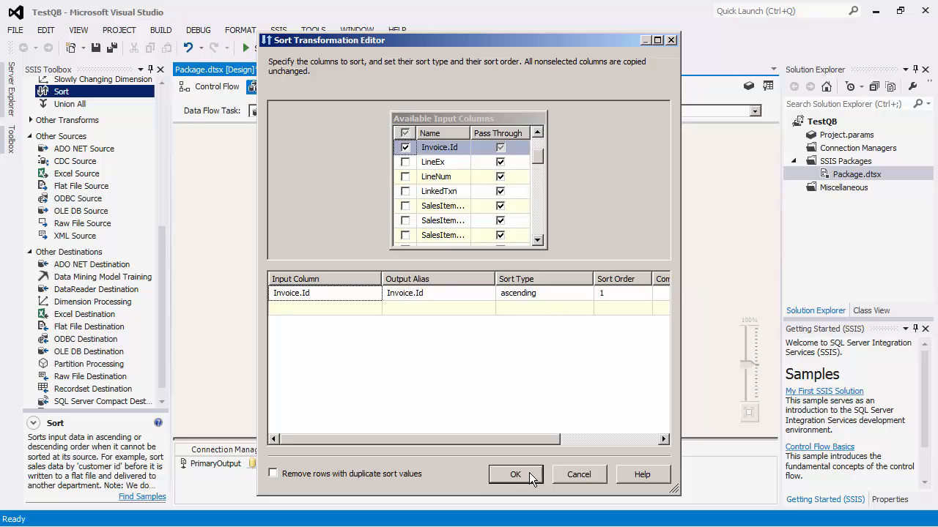
click(516, 475)
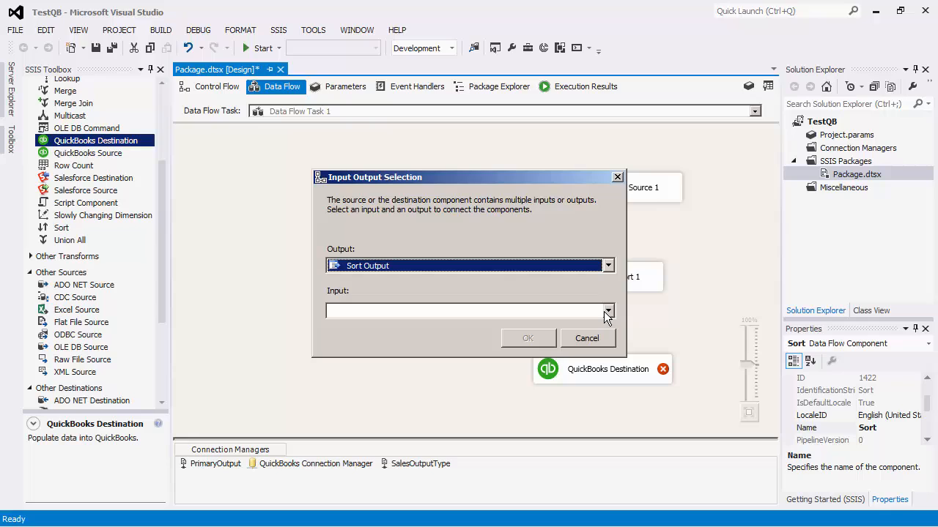
Route the first Sort's output into the QuickBooks Destination's Primary Input.
click(607, 311)
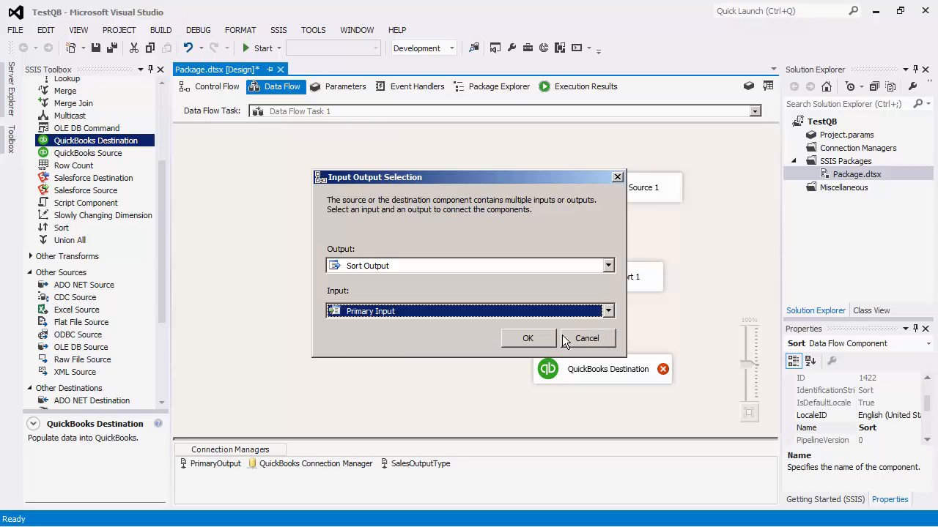
mouse_move(539, 350)
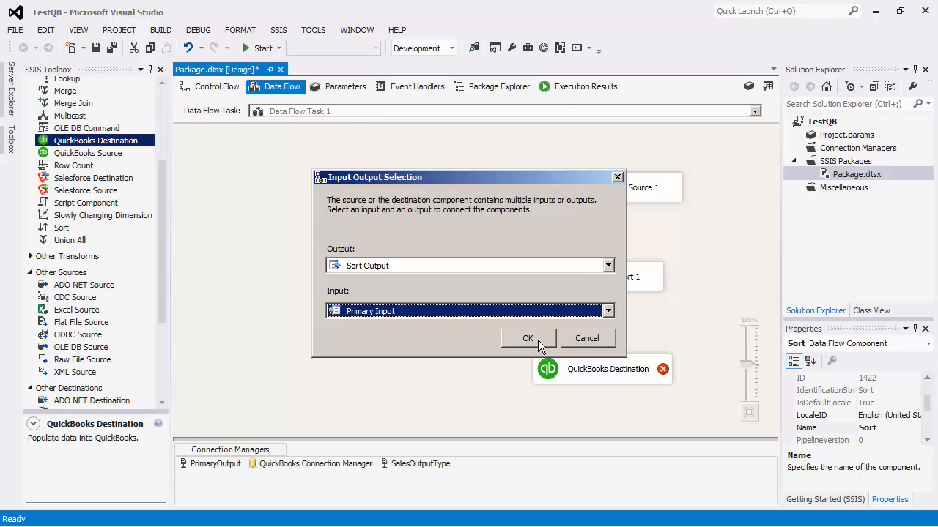
click(527, 337)
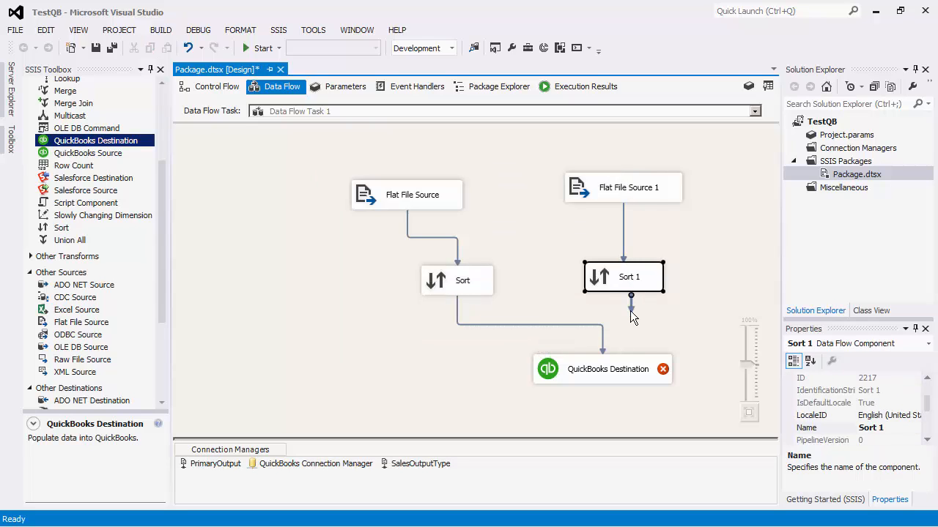
Link the second Sort into the QuickBooks Destination and bring up the destination's editor.
click(630, 315)
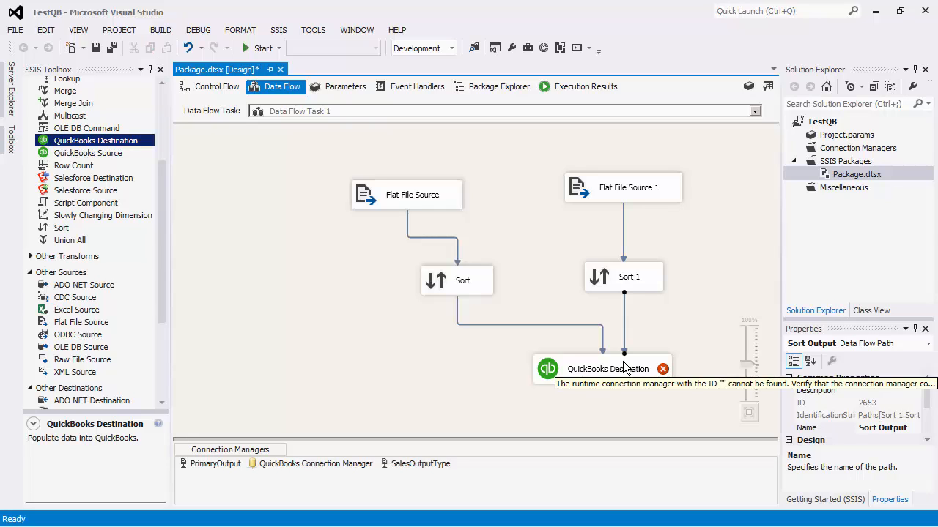
mouse_move(574, 370)
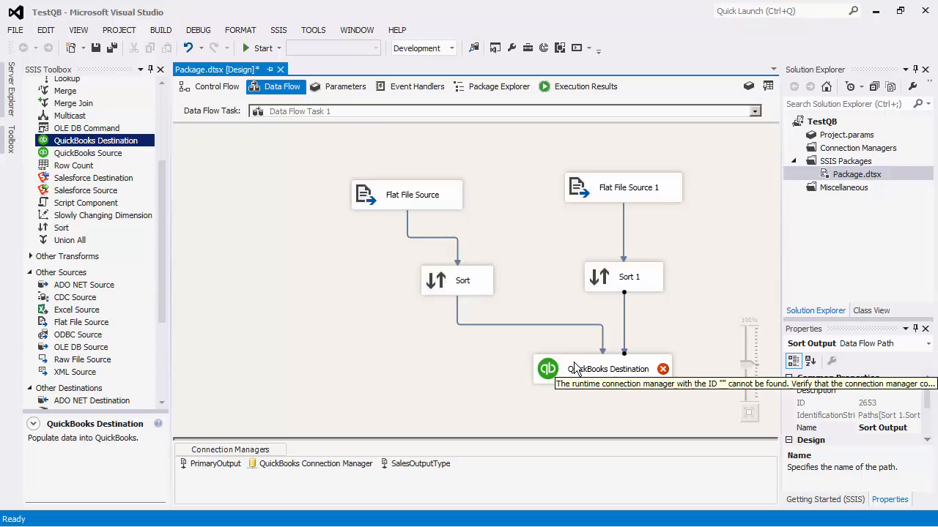
click(608, 369)
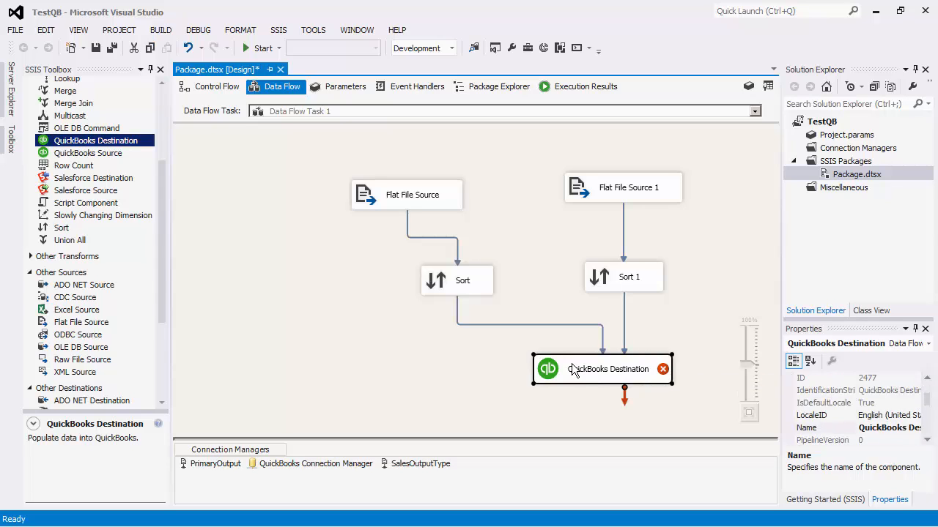
double_click(457, 280)
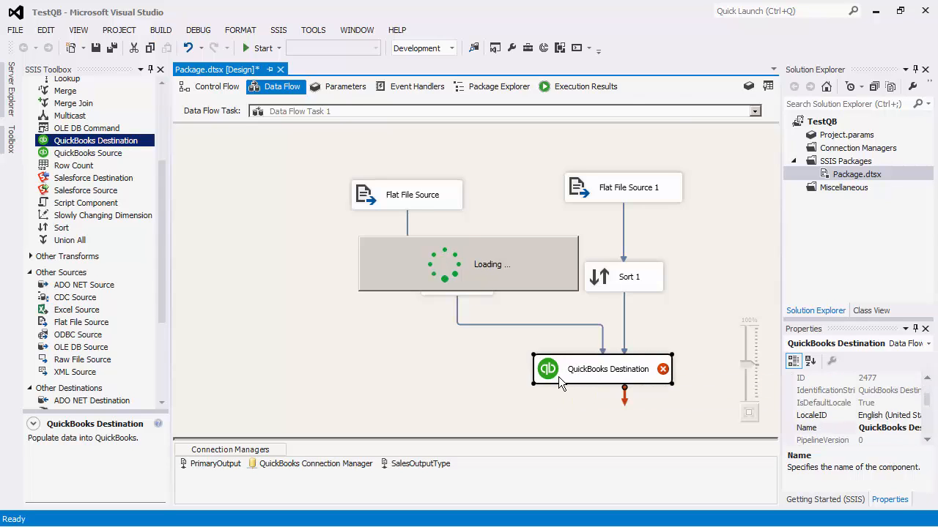
double_click(602, 369)
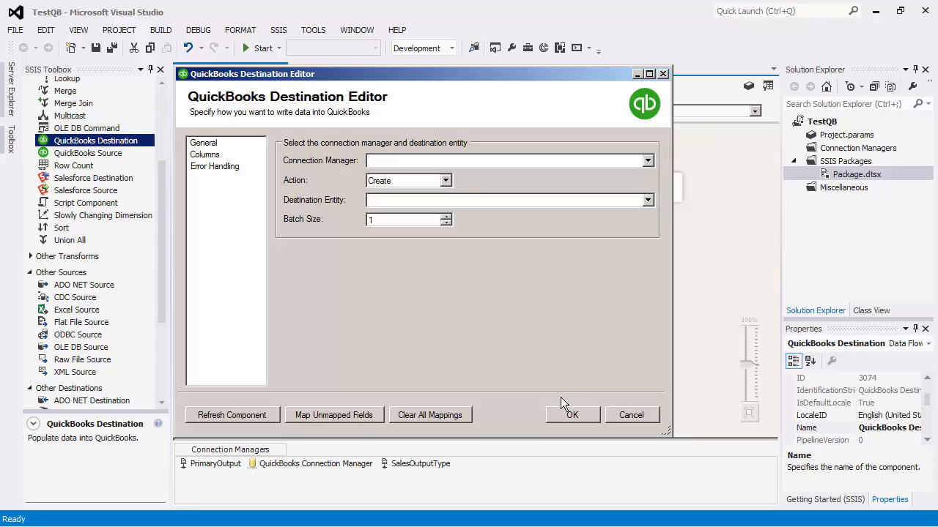
mouse_move(642, 166)
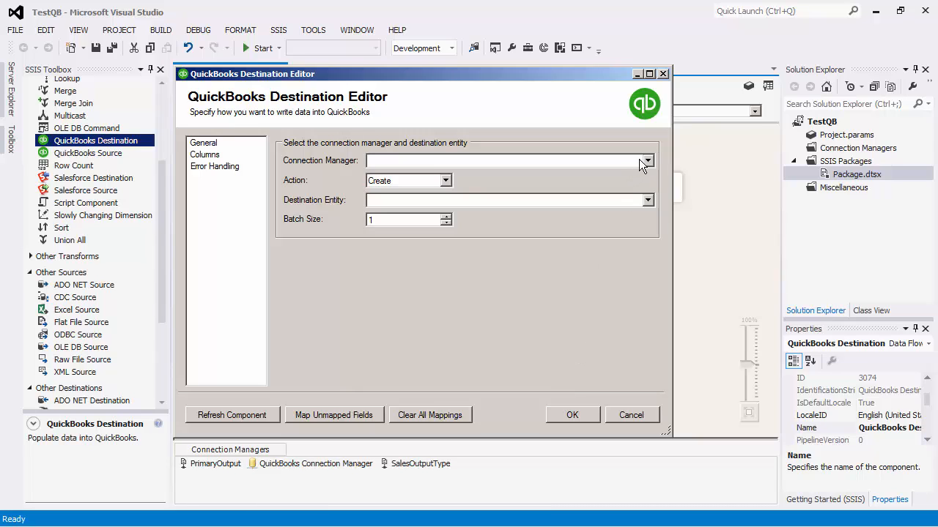
Set the QuickBooks connection manager, action Update, destination entity Invoice, and the batch size.
click(646, 160)
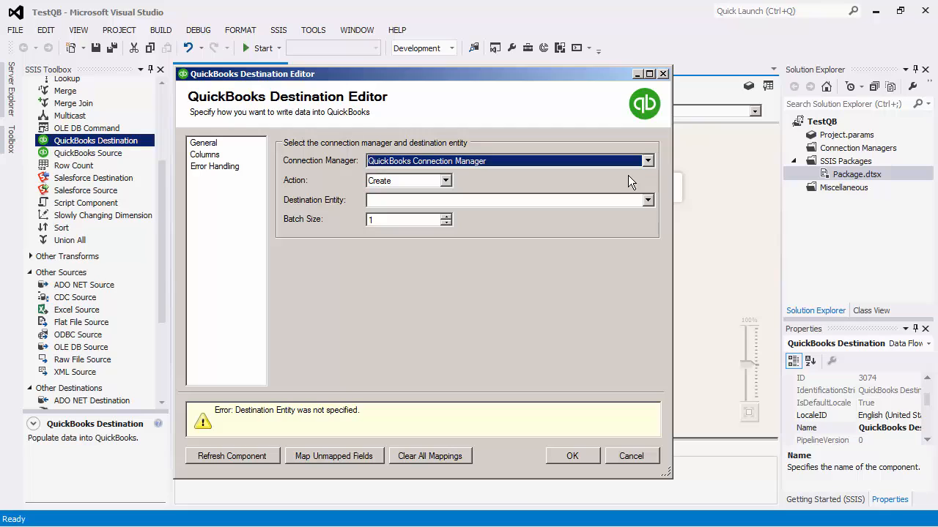
click(446, 180)
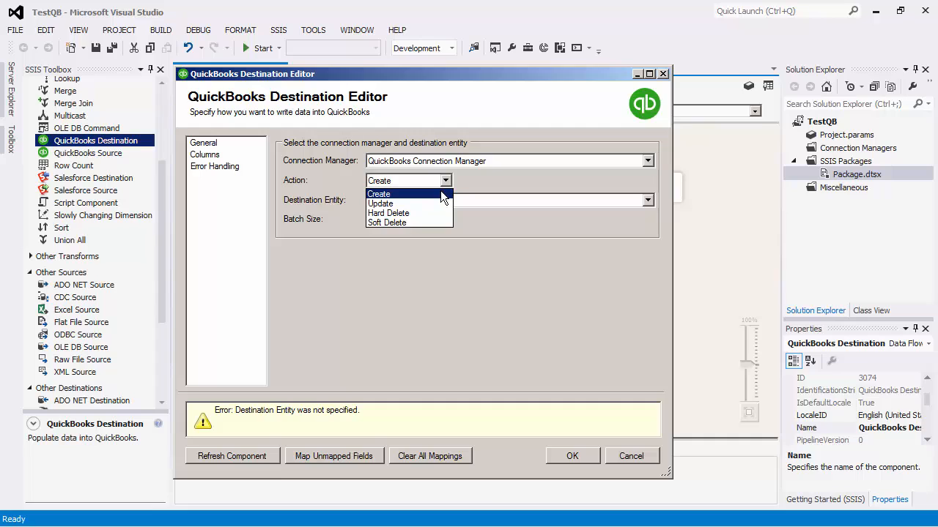
click(381, 202)
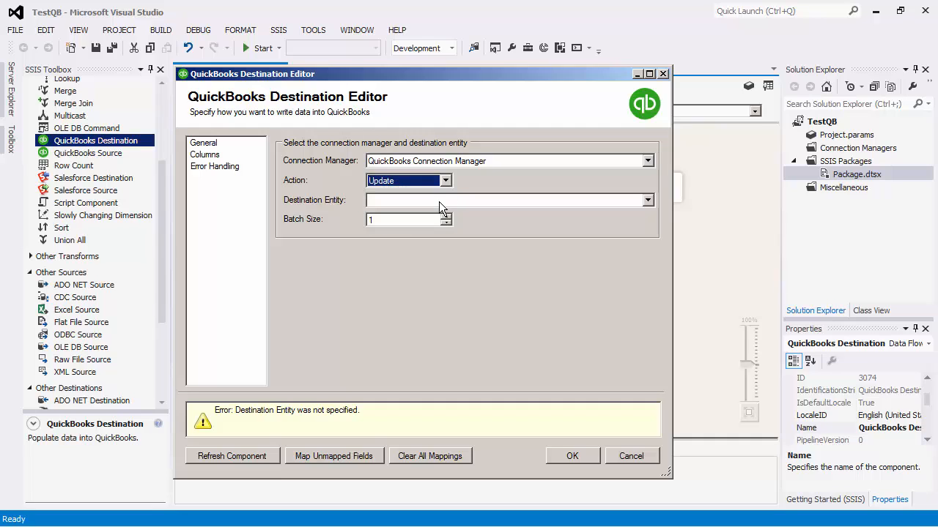
click(644, 200)
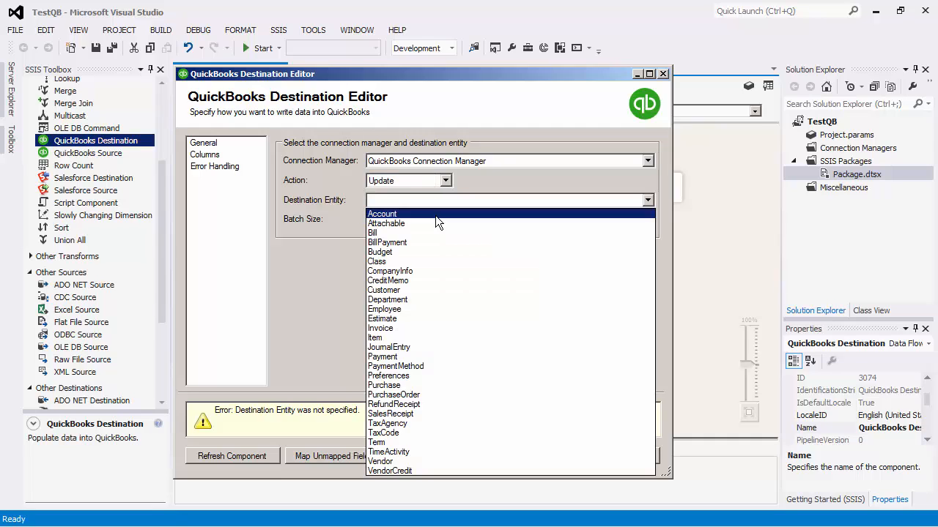
click(381, 329)
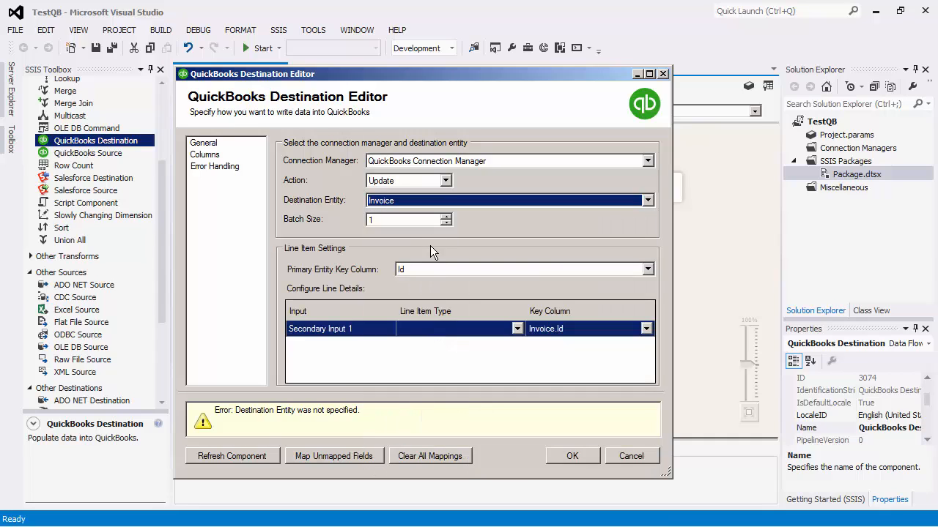
click(407, 219)
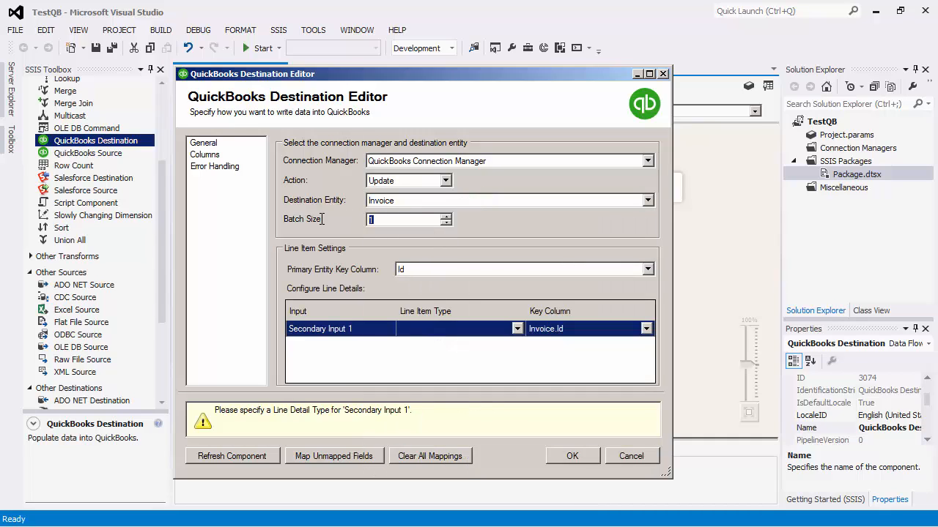
mouse_move(319, 221)
text(25)
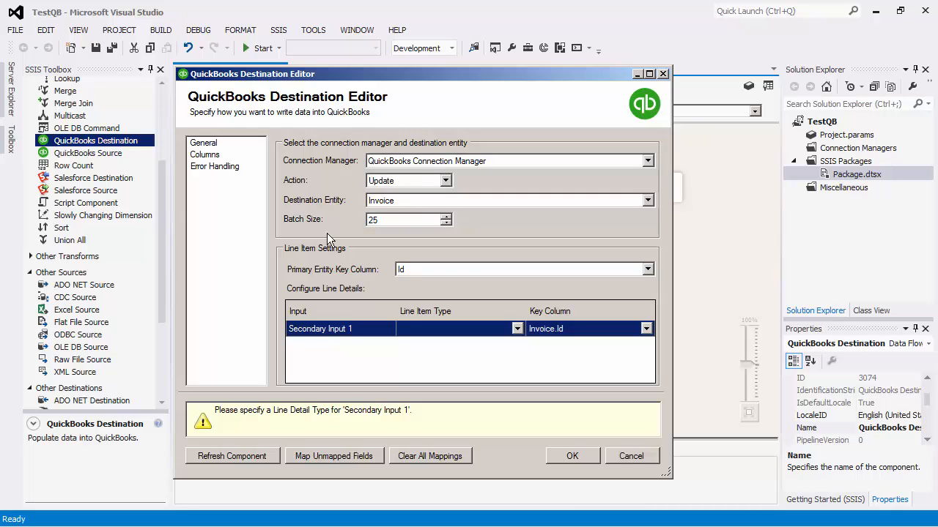
mouse_move(651, 275)
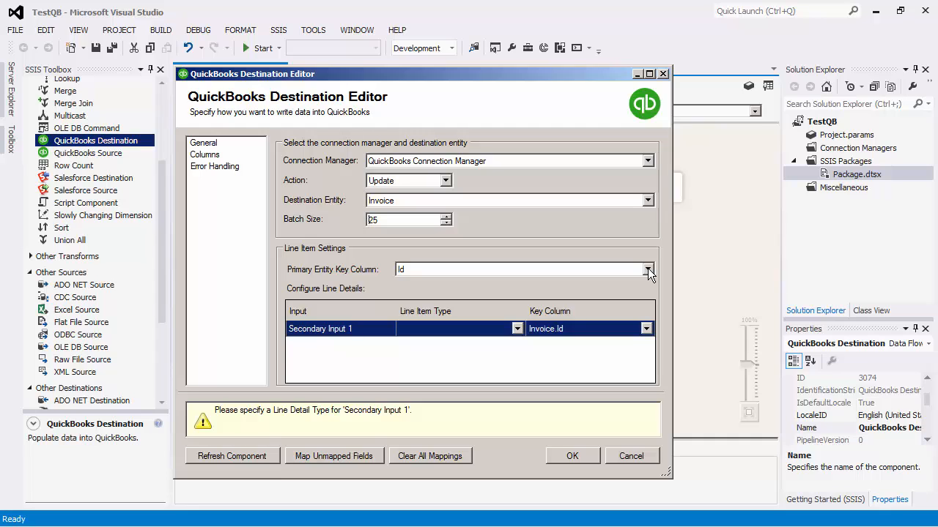
Keep Id as the primary entity key column and set Secondary Input 1's line item type to SalesItemLineDetail.
click(648, 270)
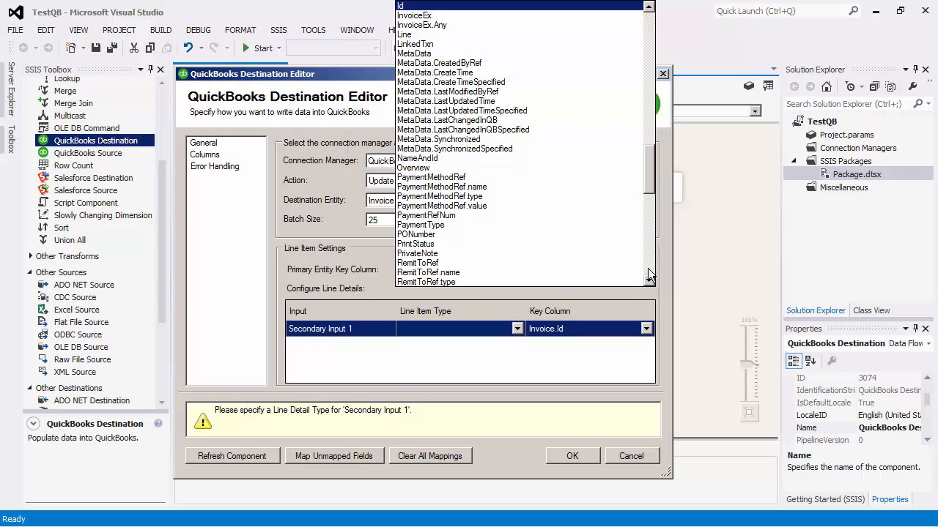
click(400, 5)
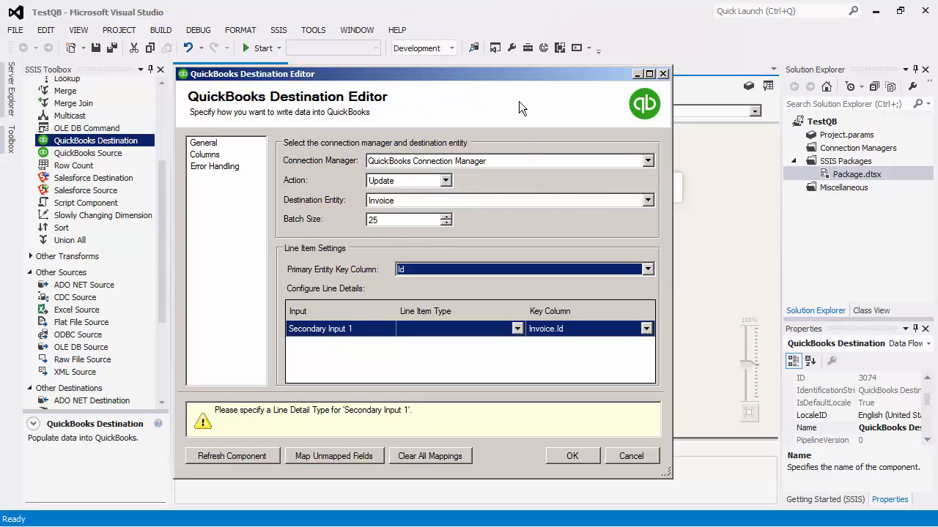
mouse_move(518, 340)
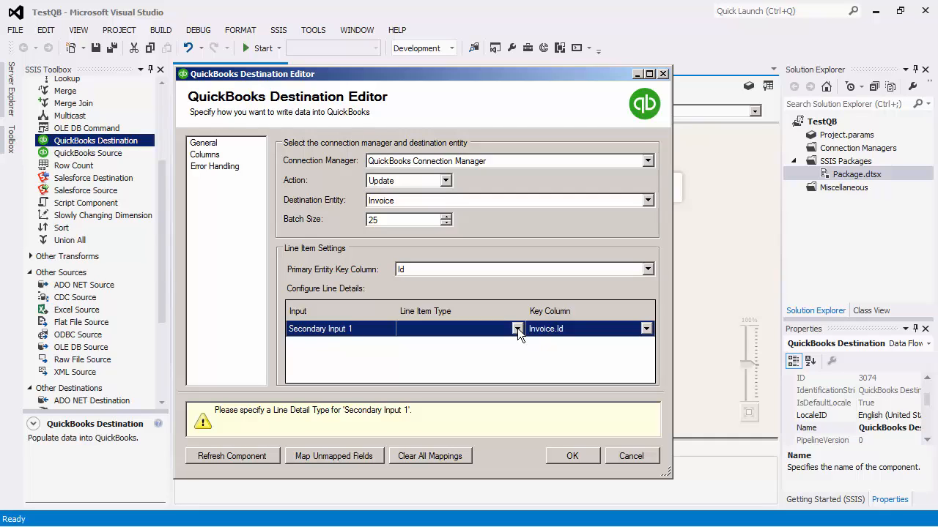
click(517, 328)
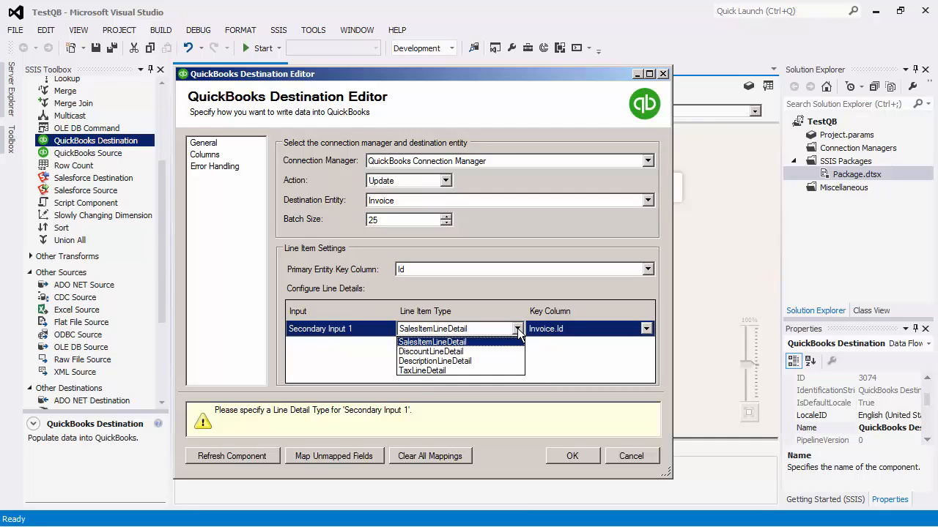
mouse_move(483, 348)
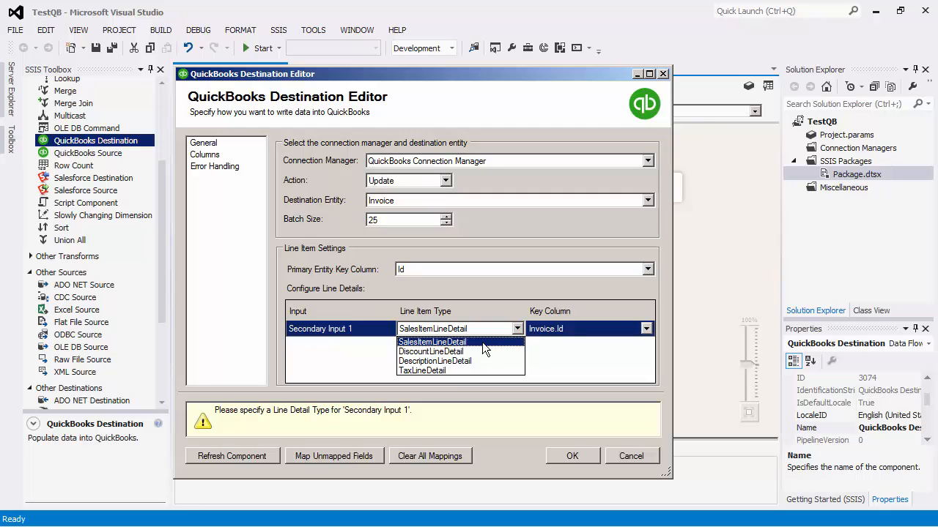
click(432, 342)
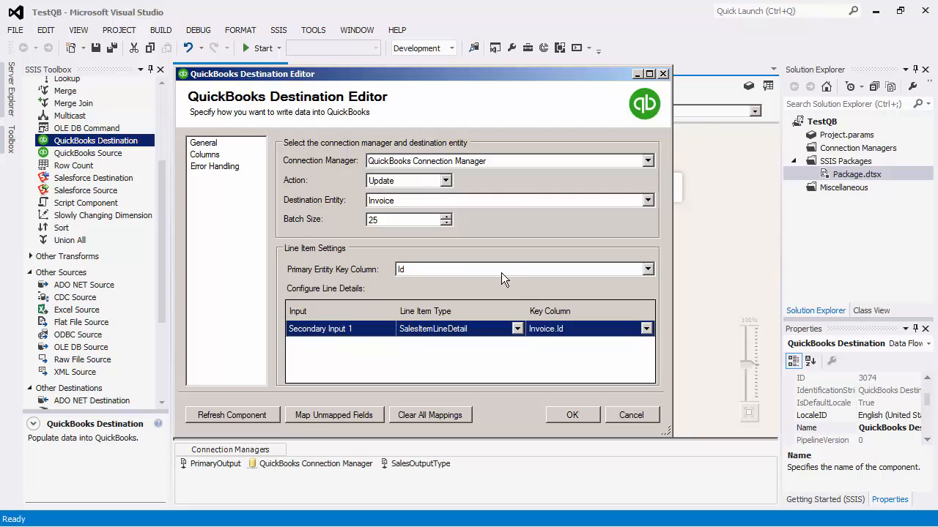
mouse_move(223, 164)
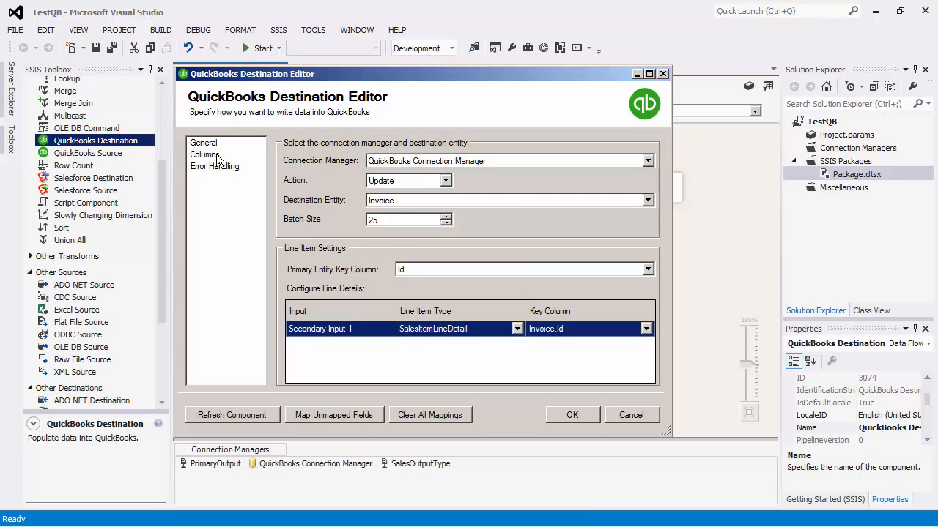
Review the Primary Input's column mappings on the Columns page, inputs paired to same-named QuickBooks fields.
click(205, 155)
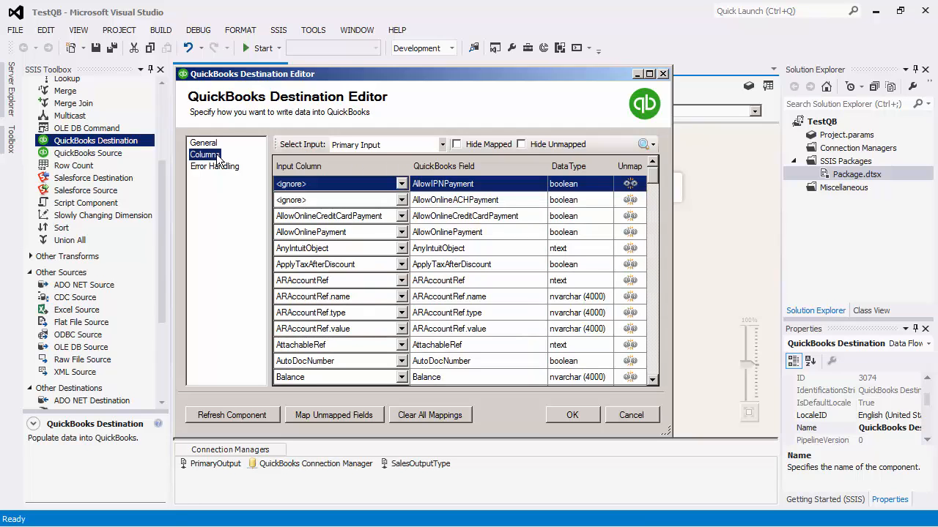
mouse_move(393, 181)
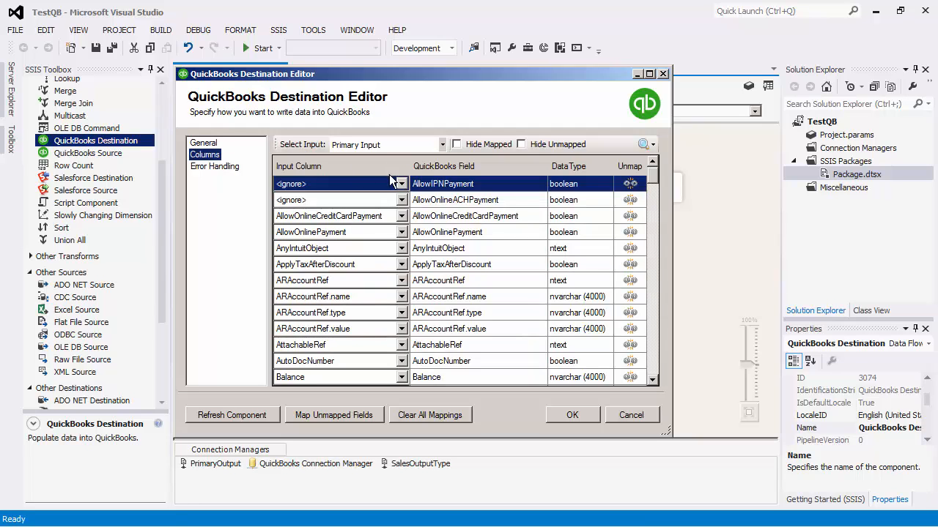
mouse_move(658, 176)
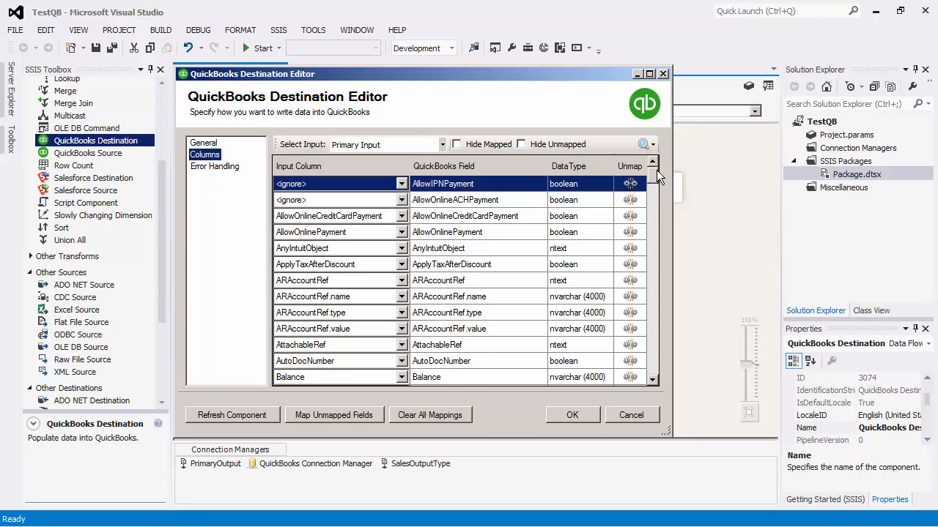
scroll(down, 3)
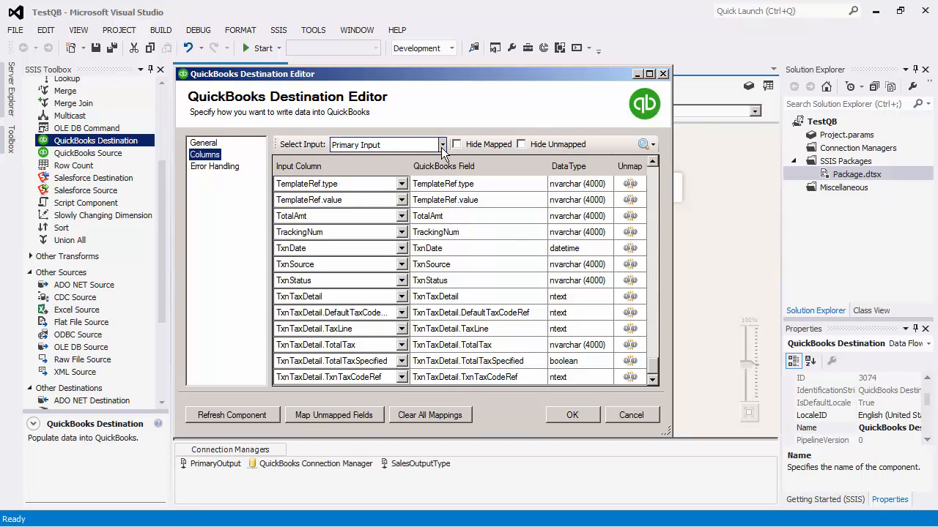
click(443, 145)
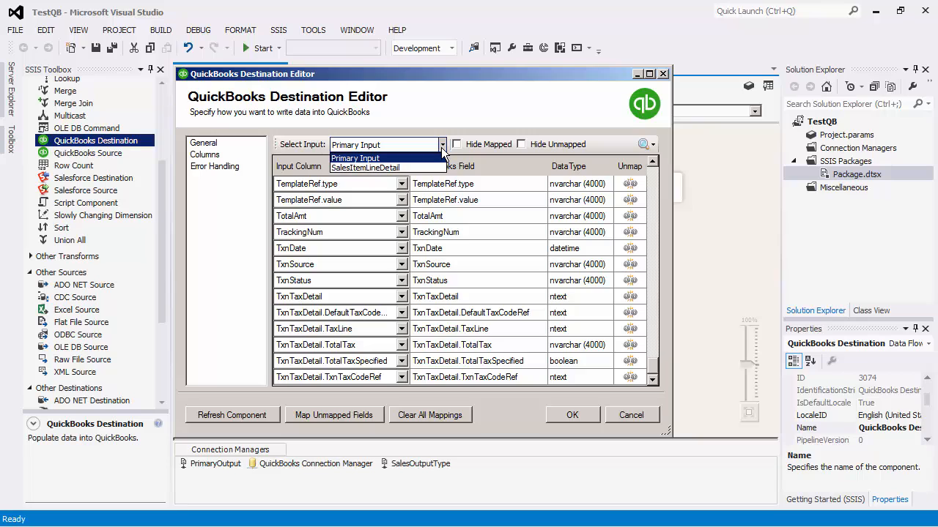
click(354, 158)
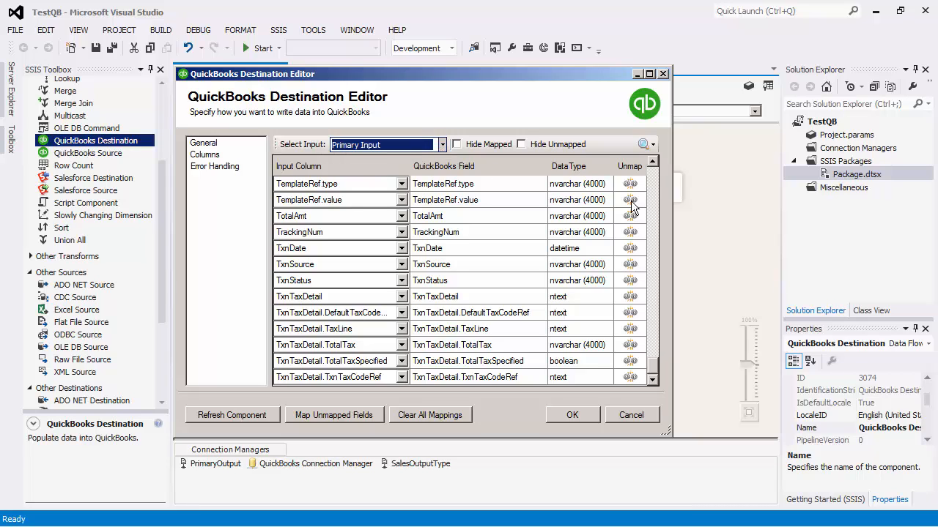
click(340, 199)
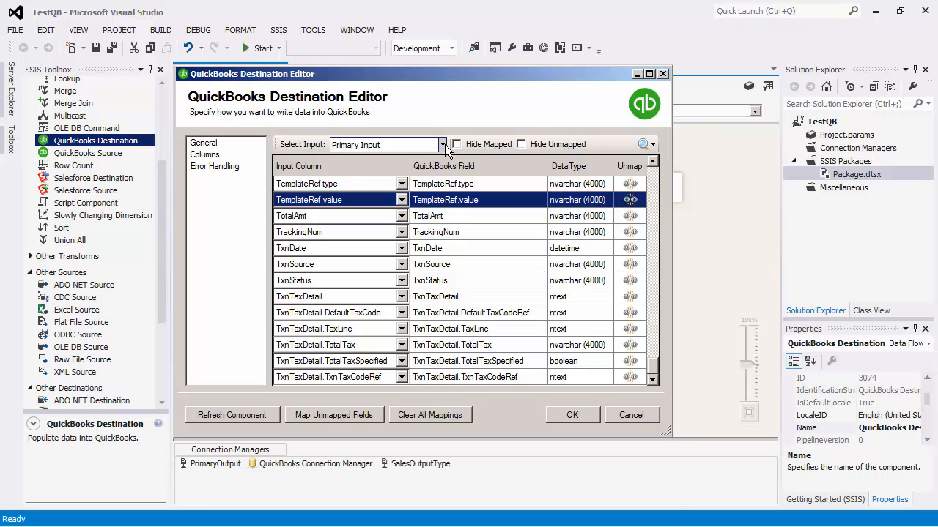
Review the SalesItemLineDetail input's mappings, its columns paired with matching line-detail fields.
click(441, 145)
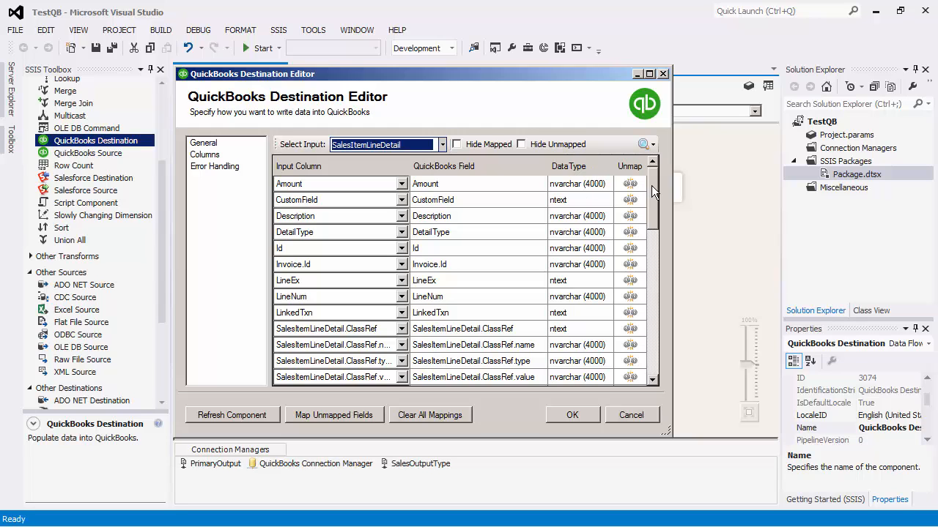
scroll(down, 3)
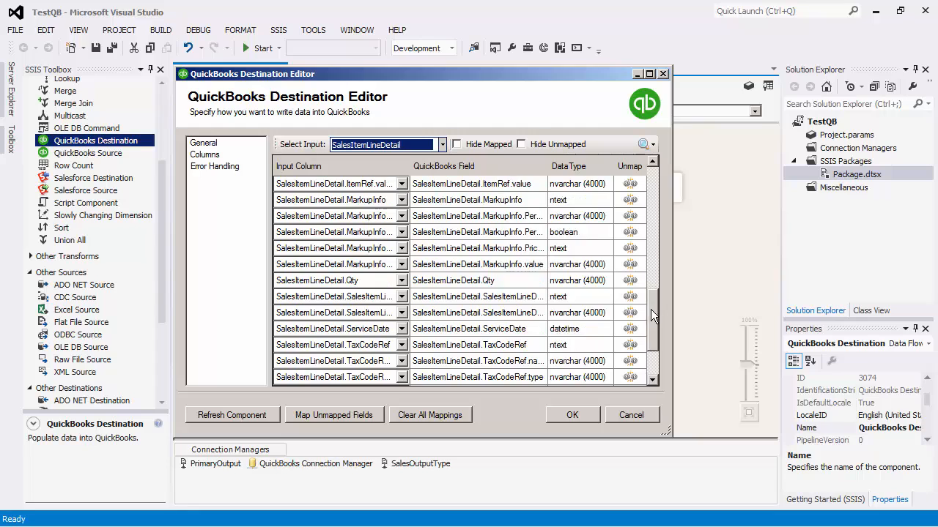
scroll(down, 3)
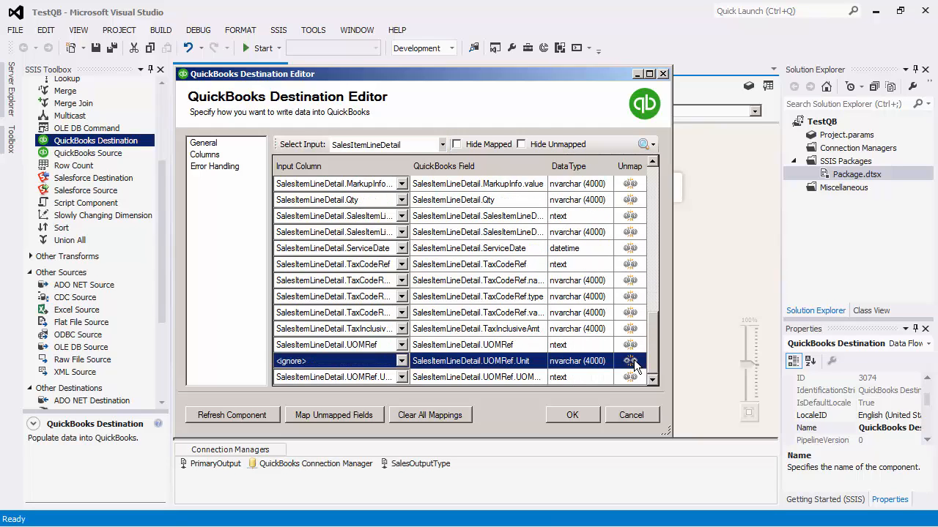
scroll(up, 3)
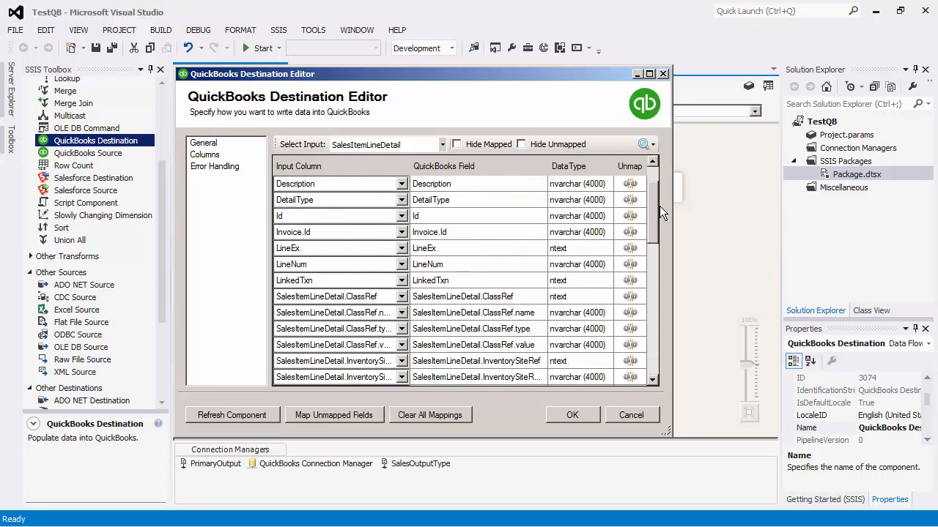
scroll(up, 3)
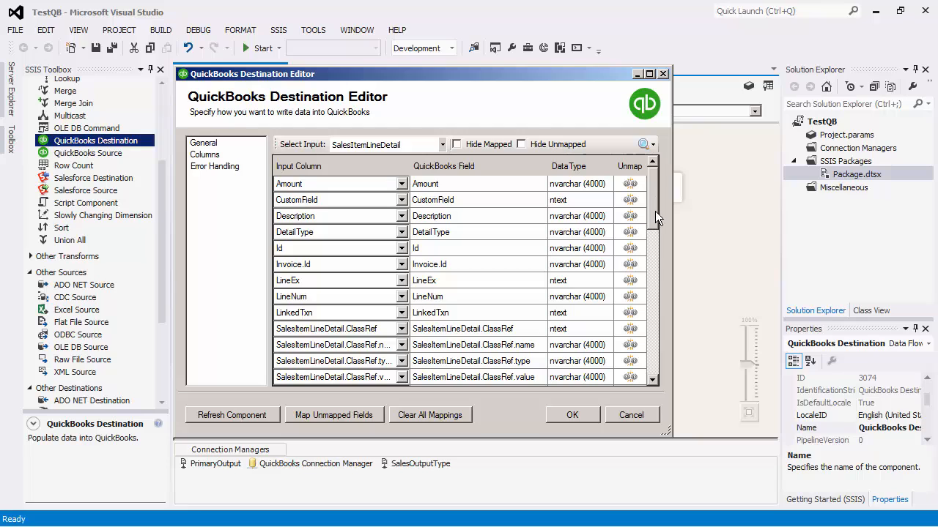
mouse_move(264, 416)
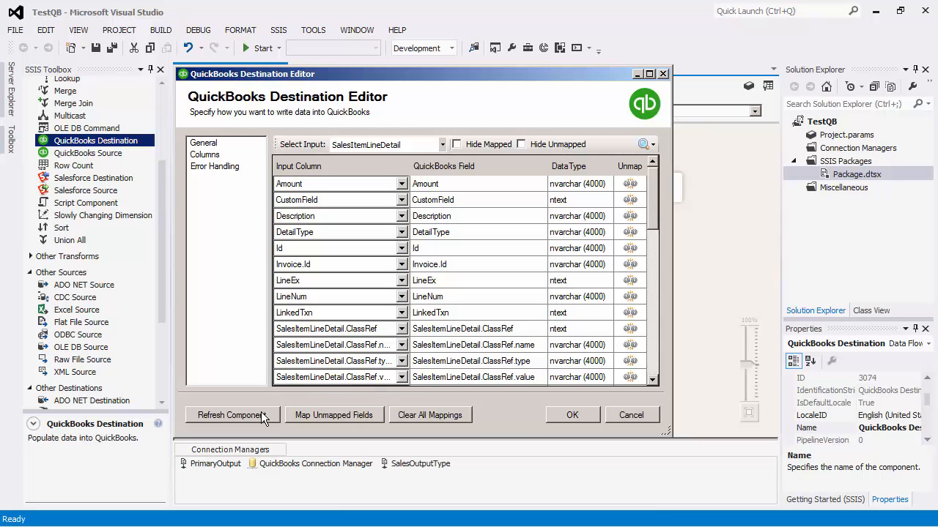
Refresh the destination component's field metadata (203 fields updated) and dismiss the success message.
click(232, 415)
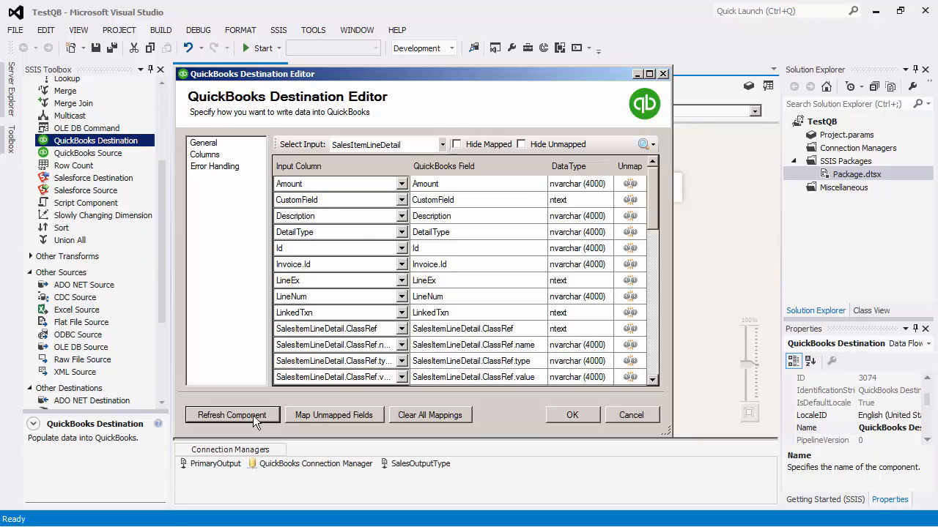
click(231, 414)
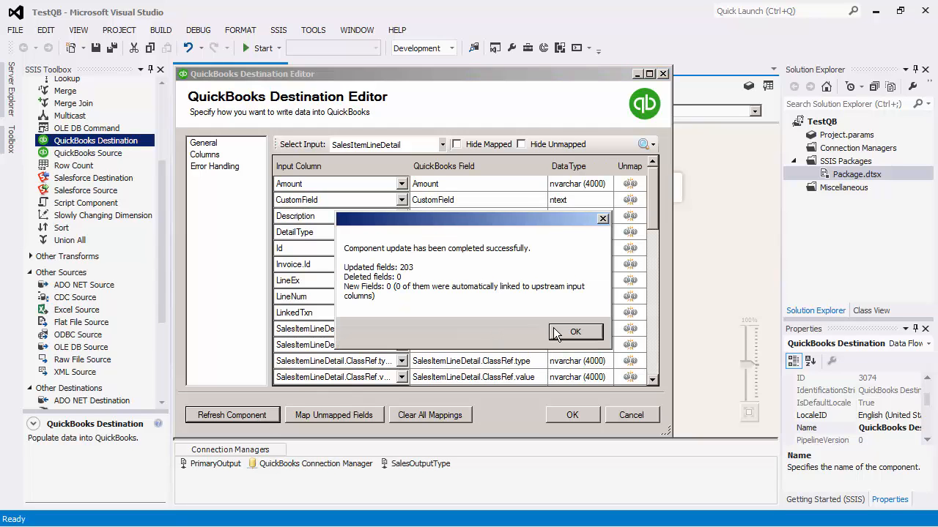
click(574, 331)
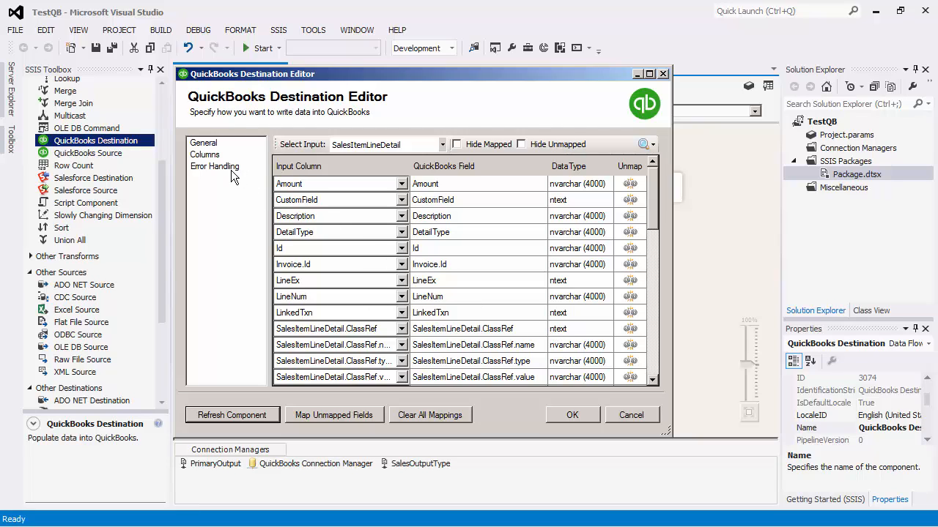
Leave error handling at Fail on error and accept the QuickBooks Destination settings.
click(213, 167)
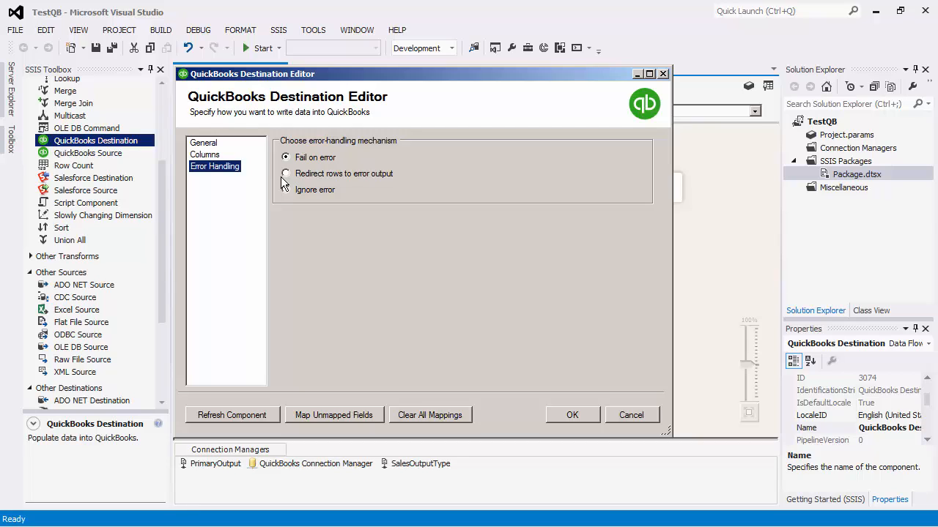
mouse_move(359, 218)
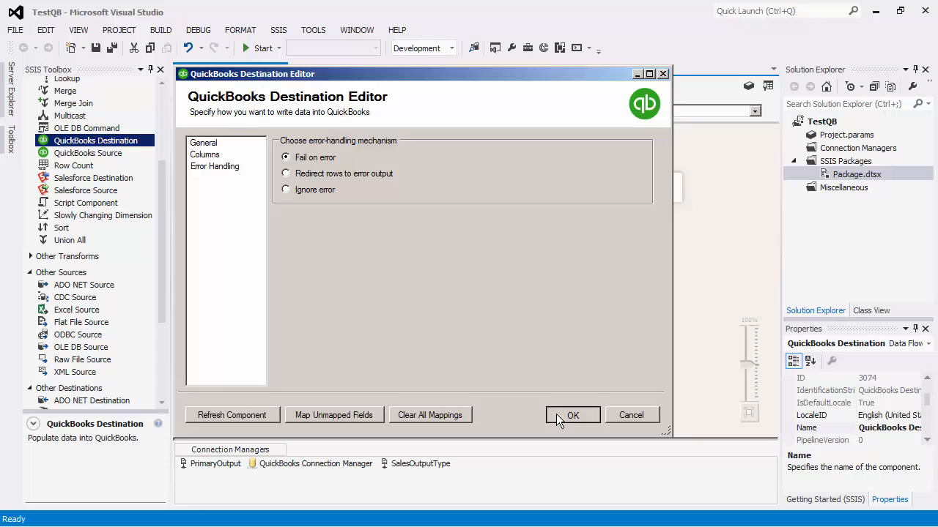
click(573, 416)
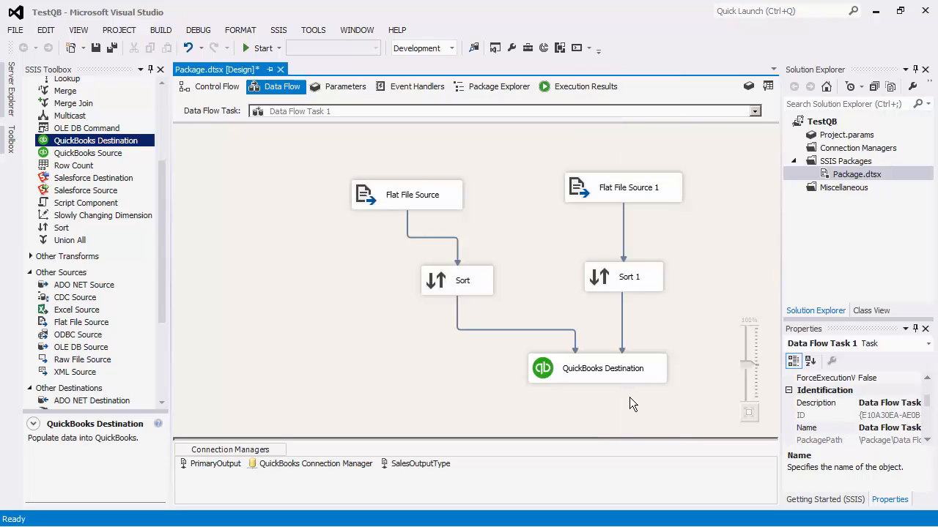